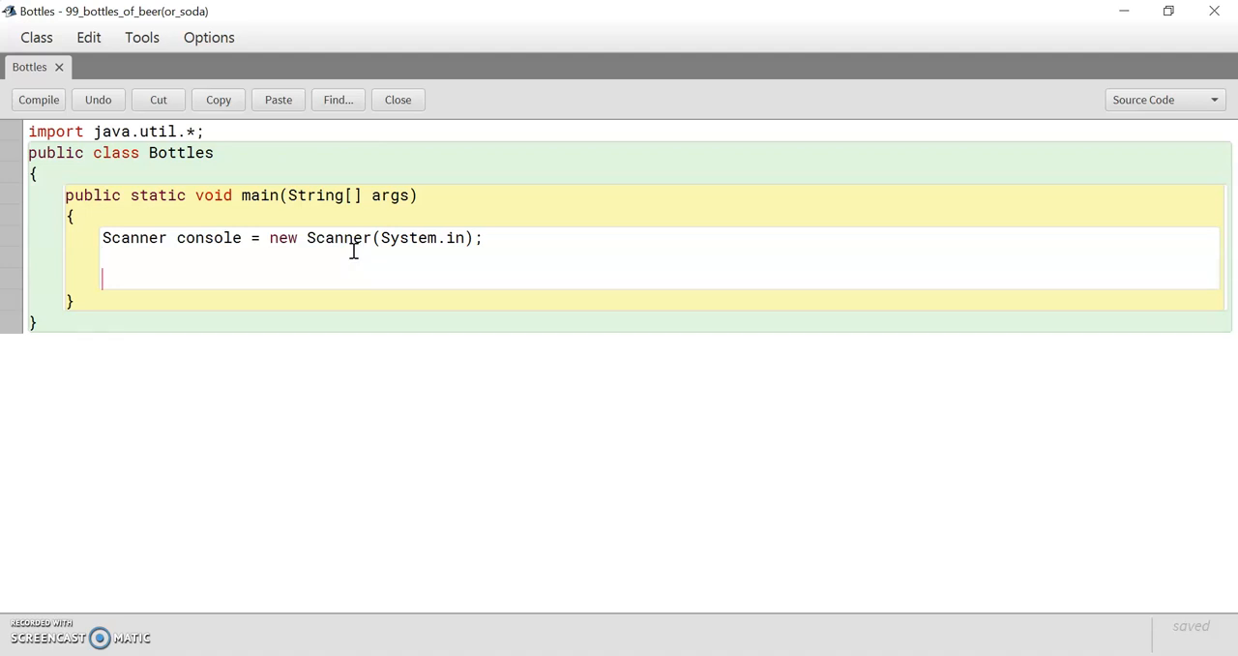
- Add a println that asks "How old are you?"
type("System")
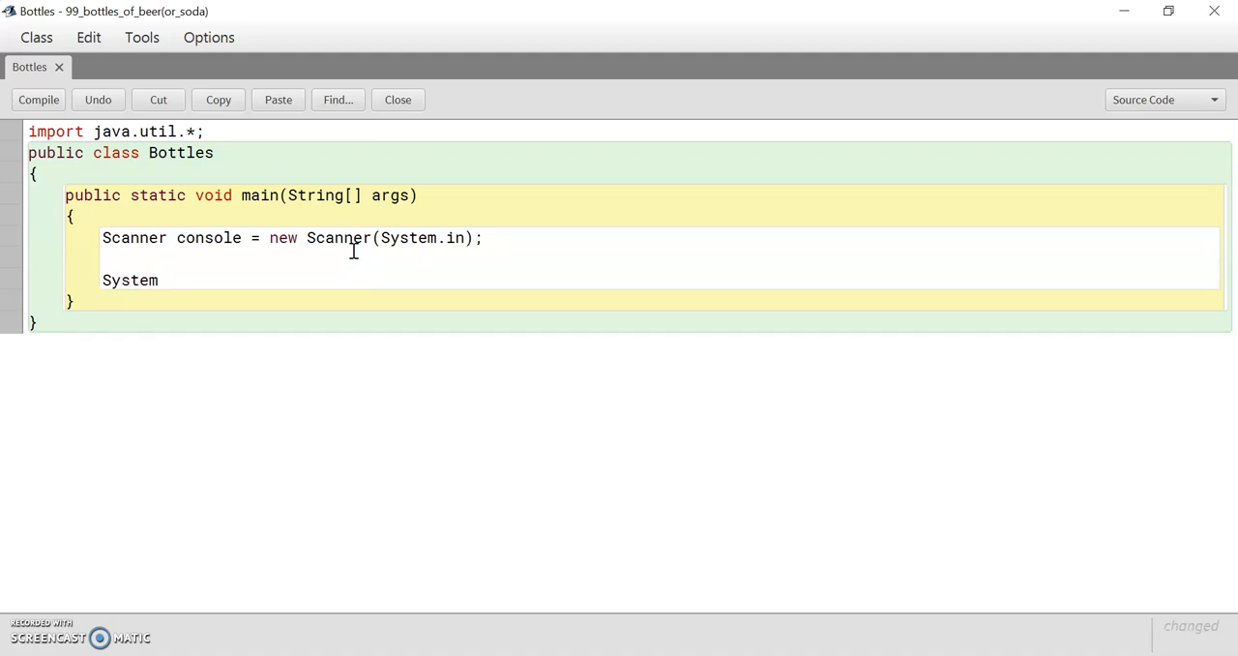
type(".out.pr")
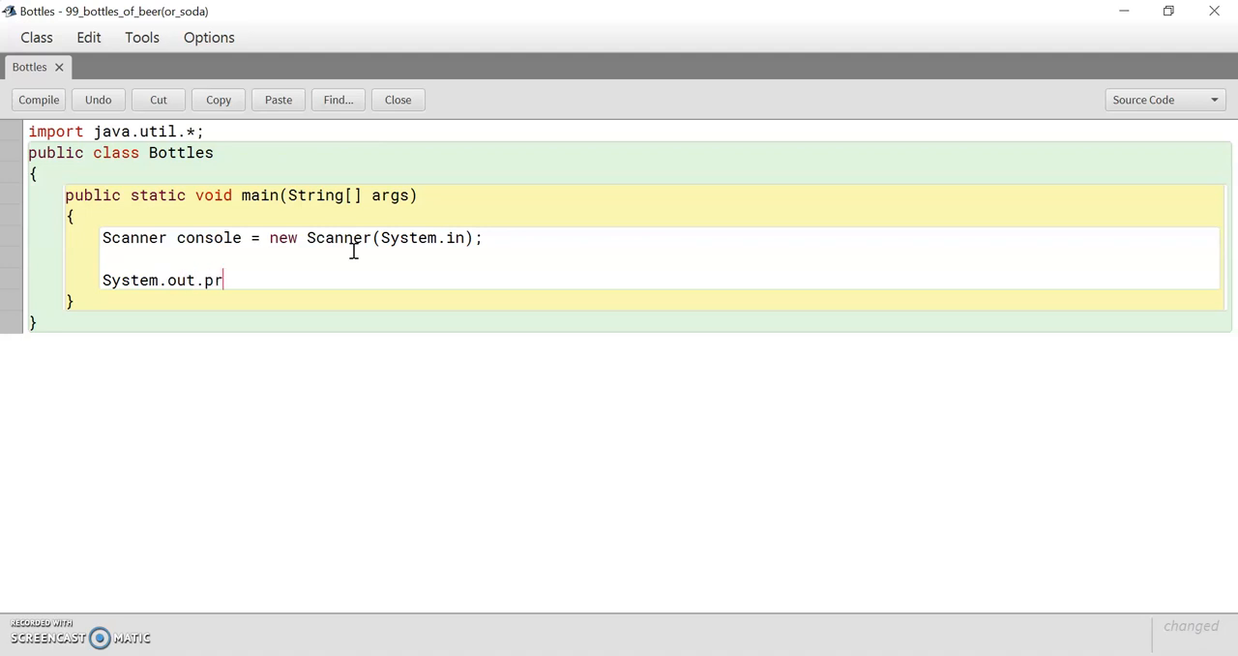
type("int")
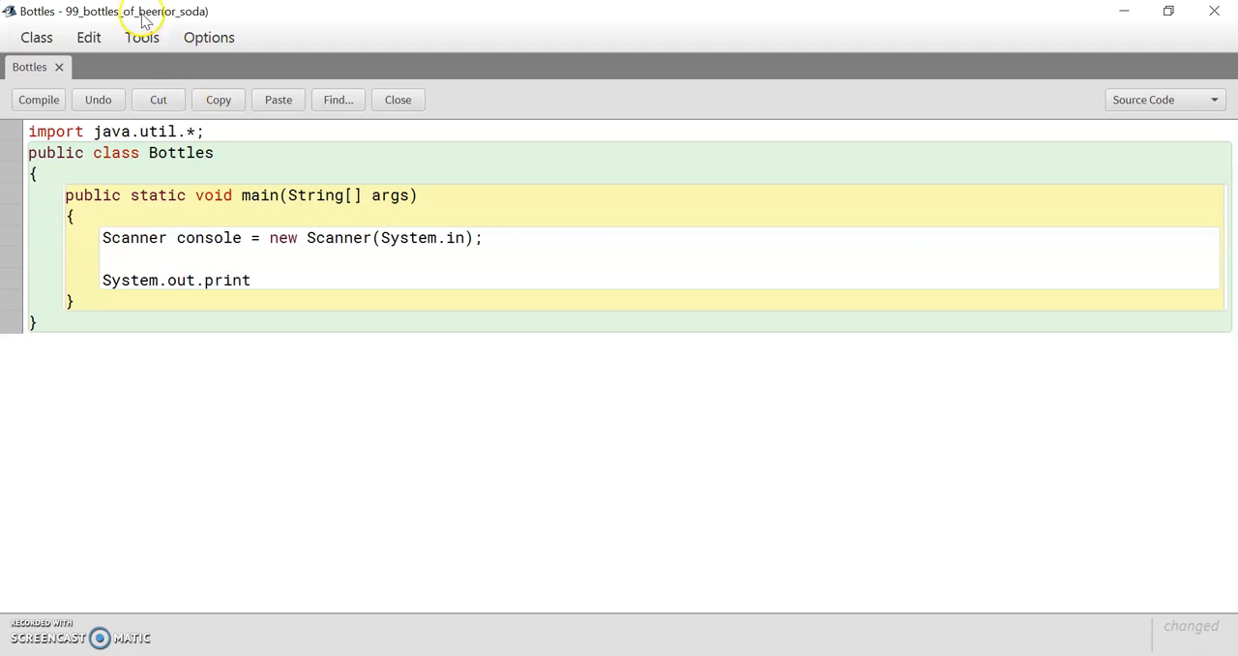
mouse_move(280, 292)
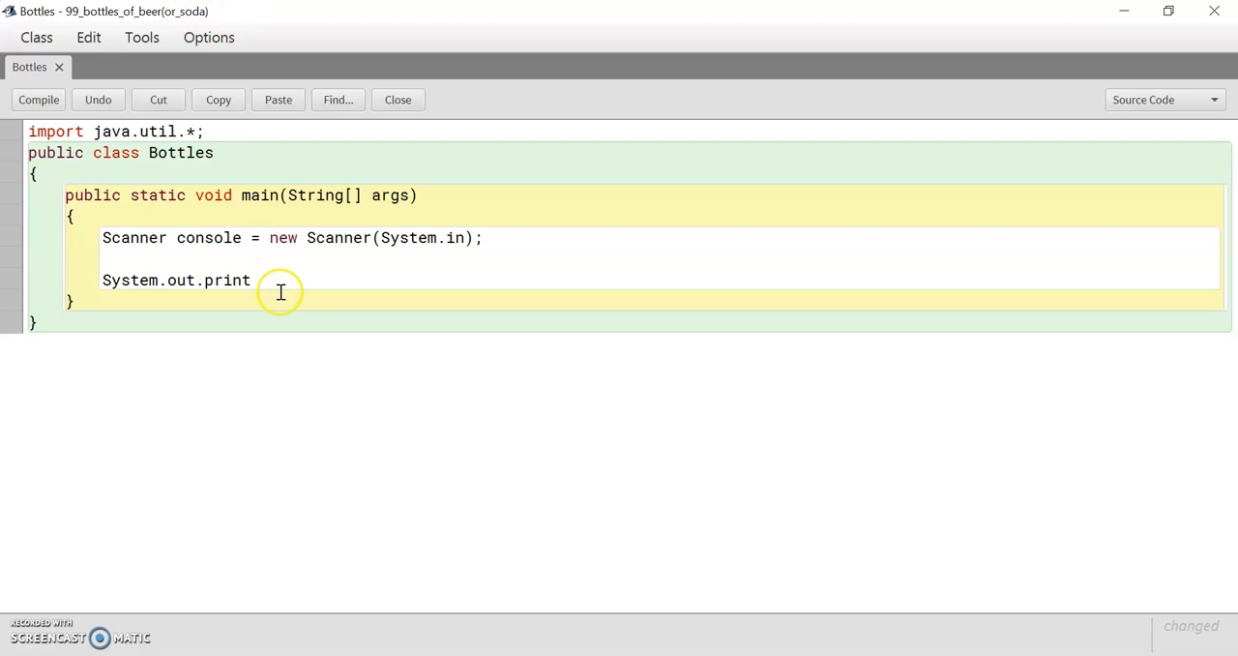
type("ln")
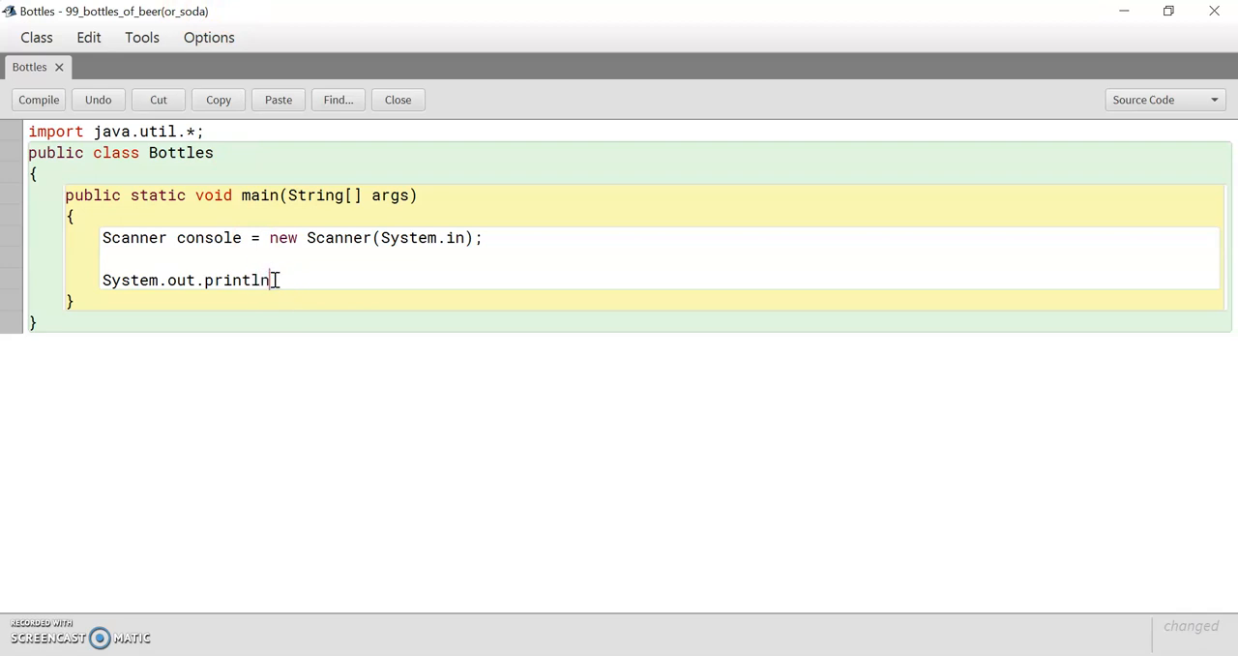
type("(\"")
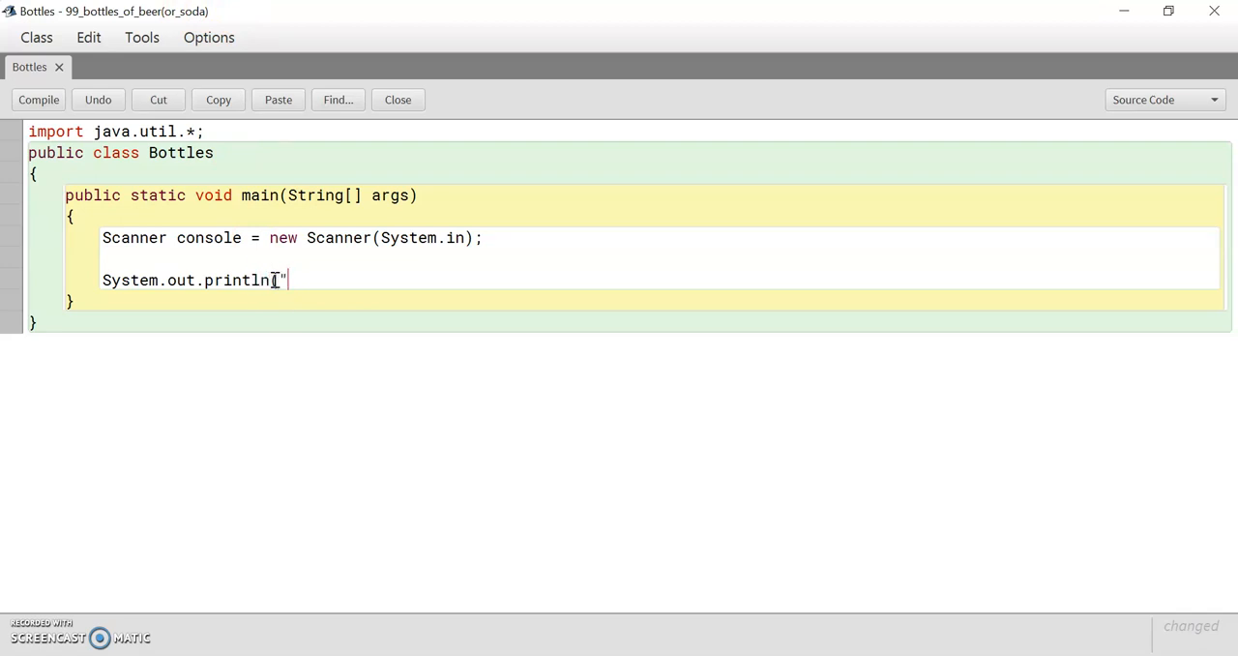
type("How old")
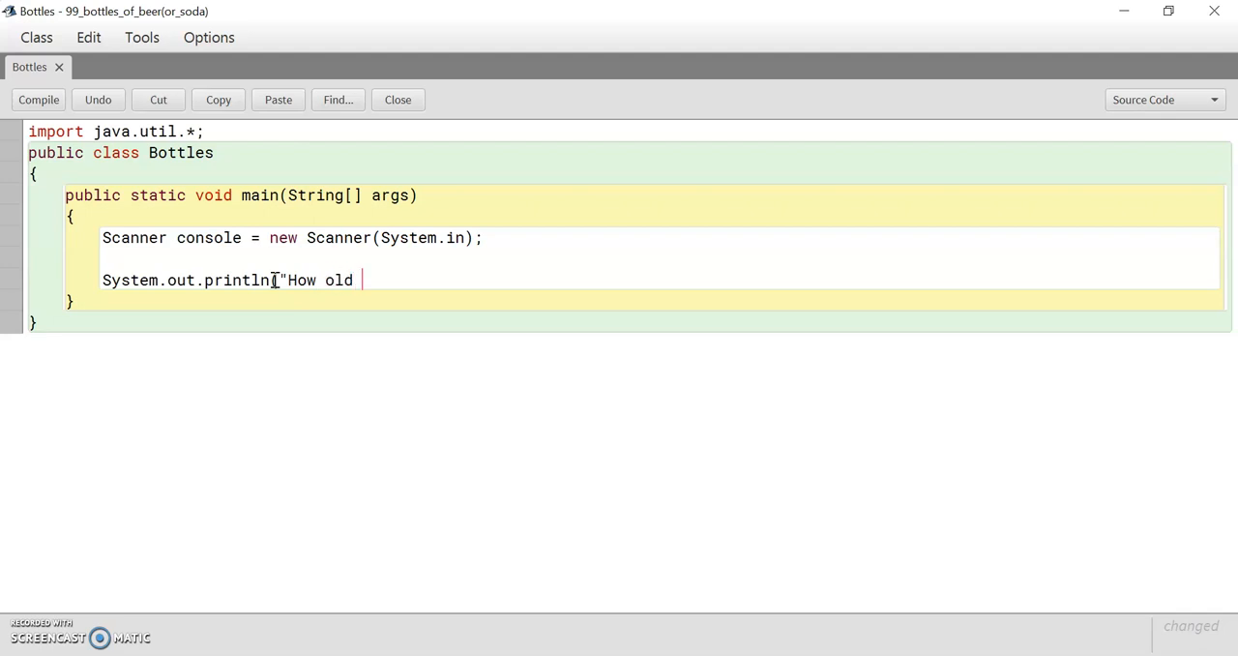
type("are you?\");")
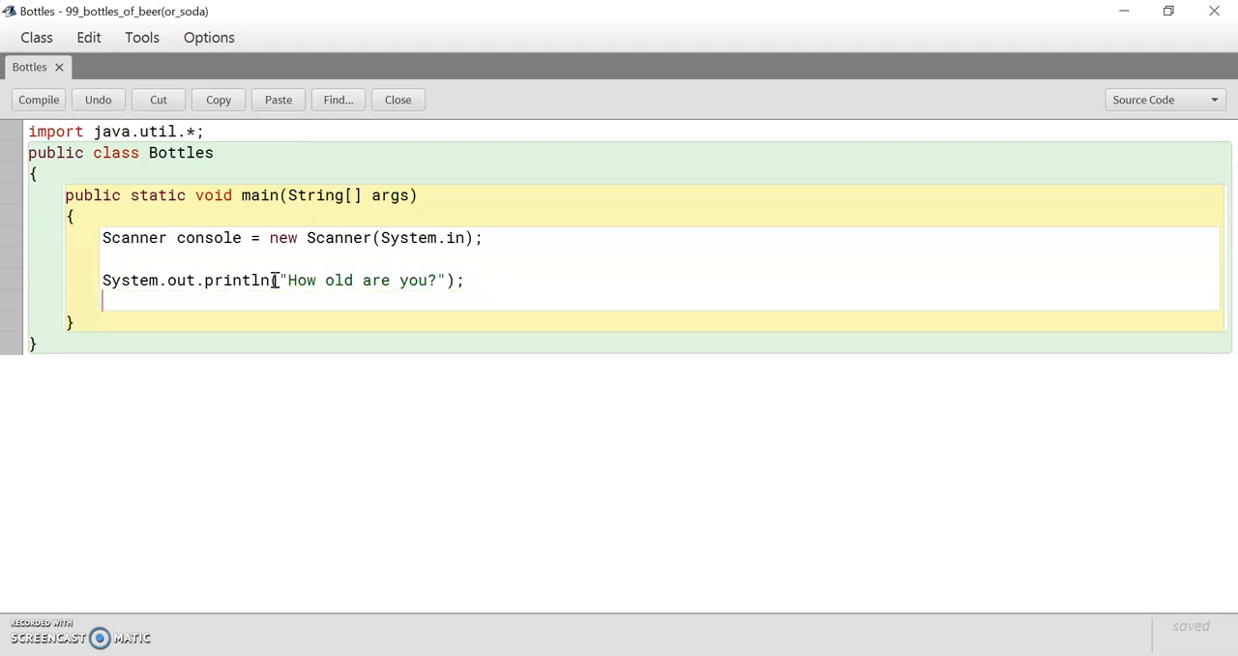
- Read the reply with int age = console.nextInt();
type("int")
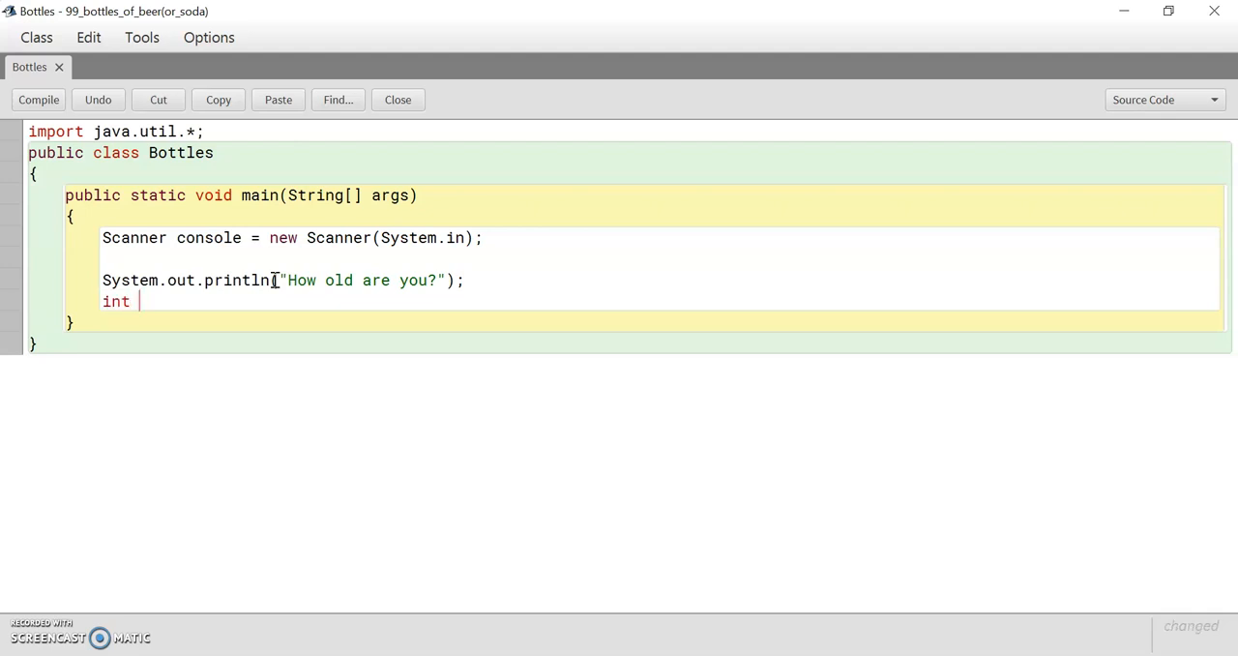
type("age")
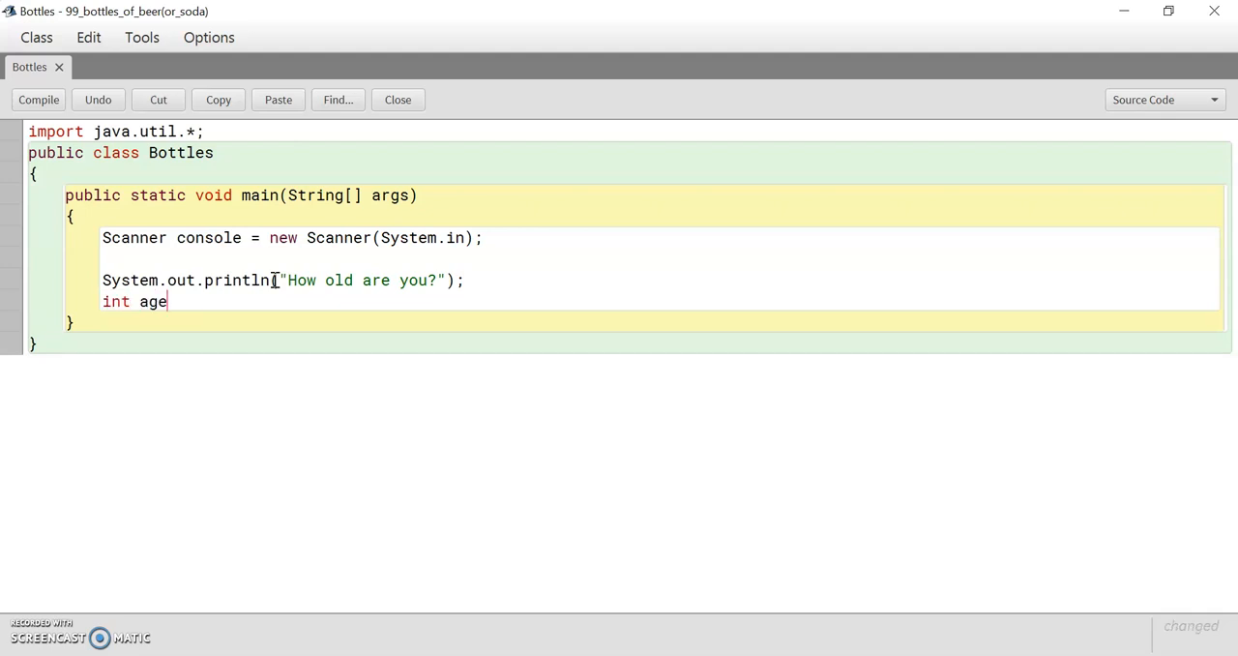
type("= console")
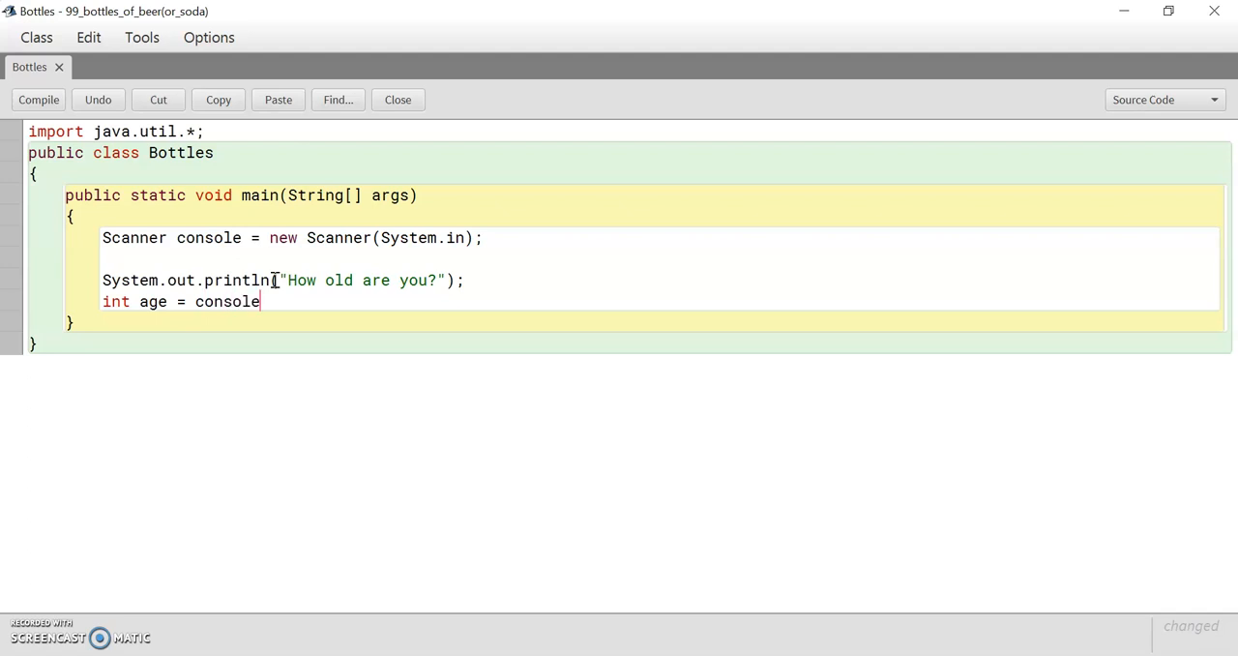
type(".nextInt")
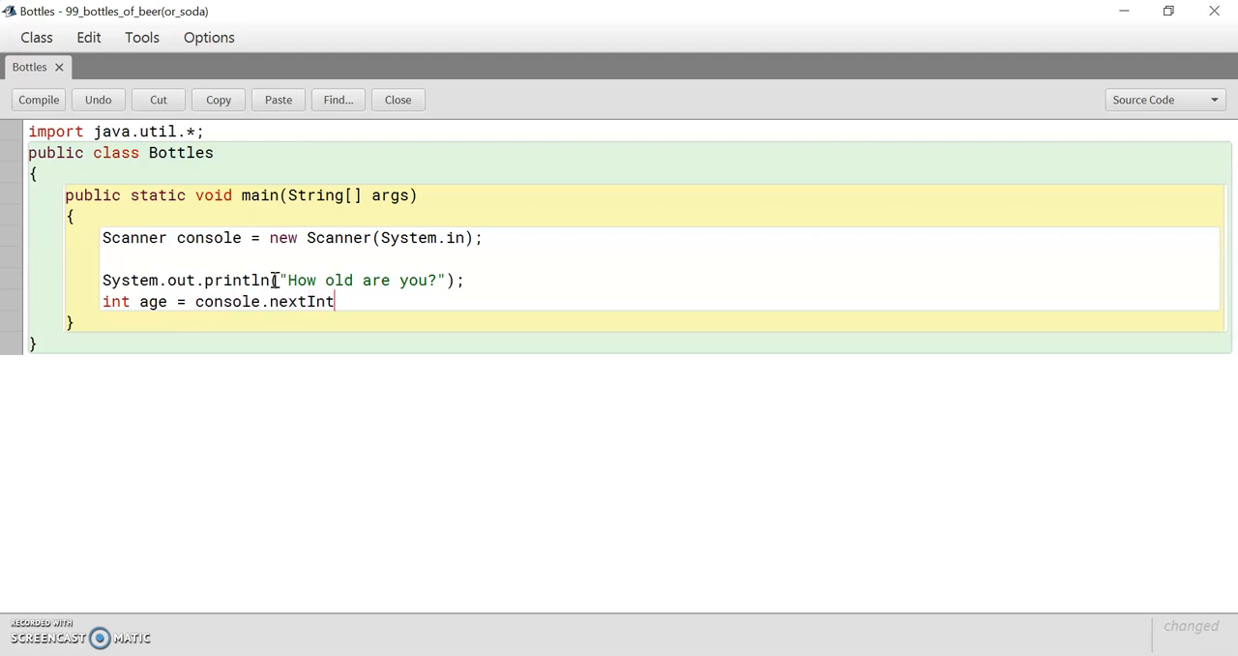
type("();")
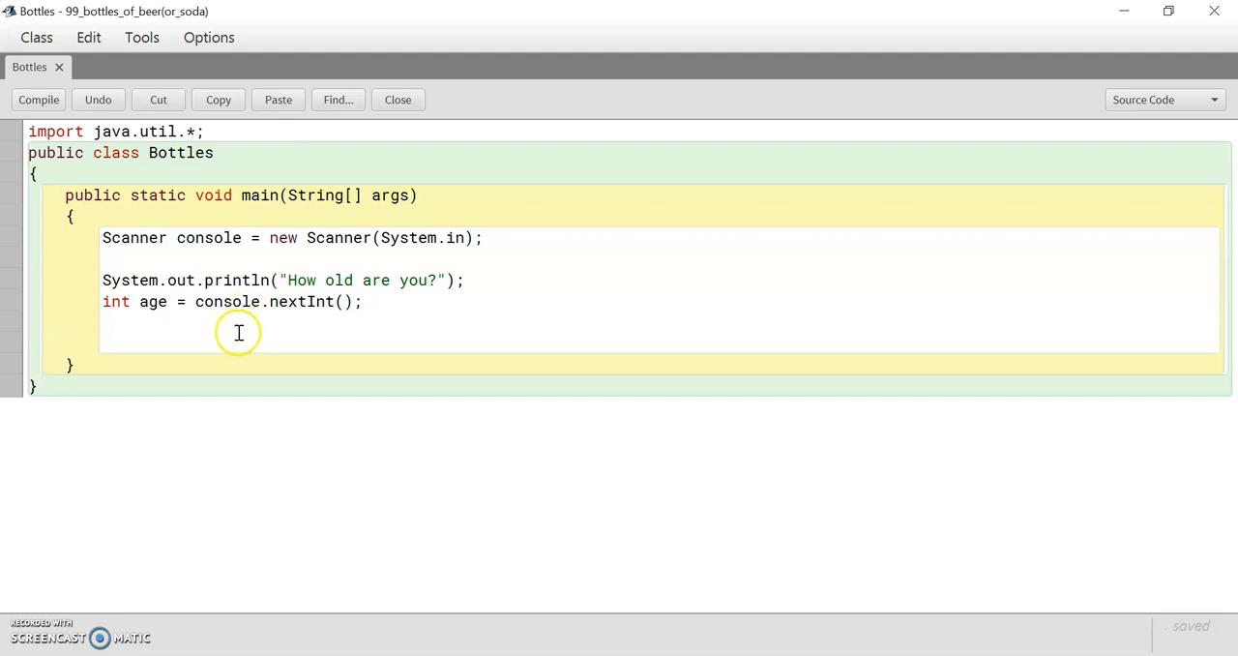
- Declare a String drink initialised to an empty string
type("String")
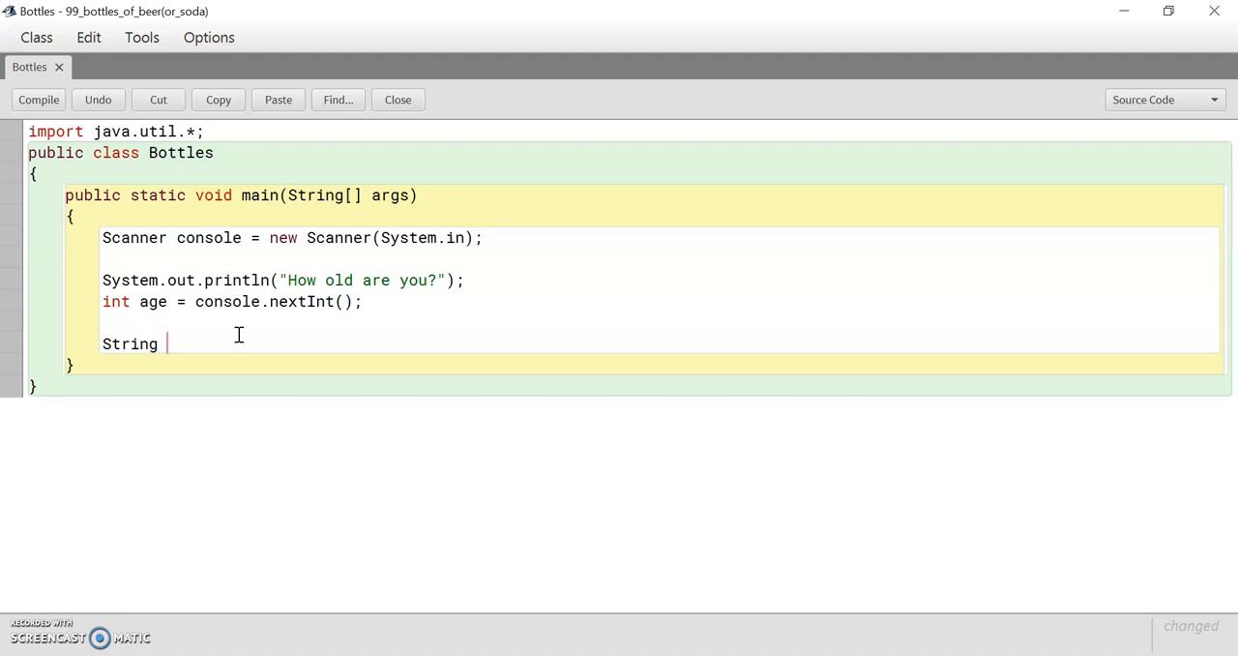
type("dr")
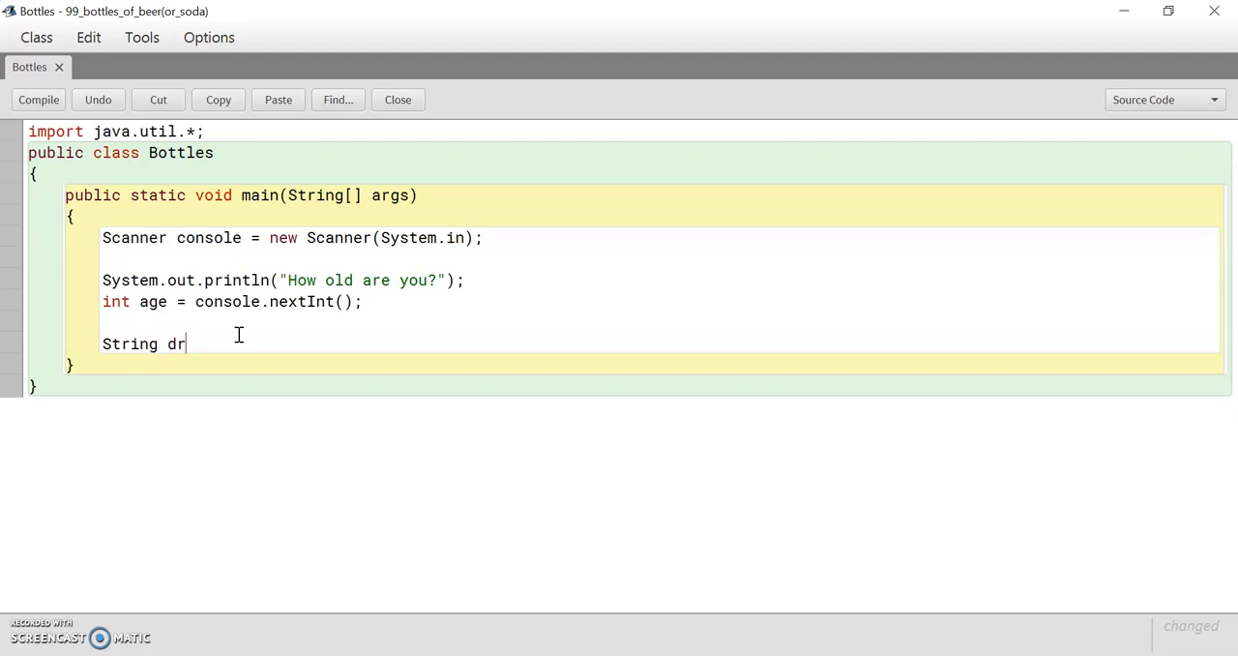
type("ink")
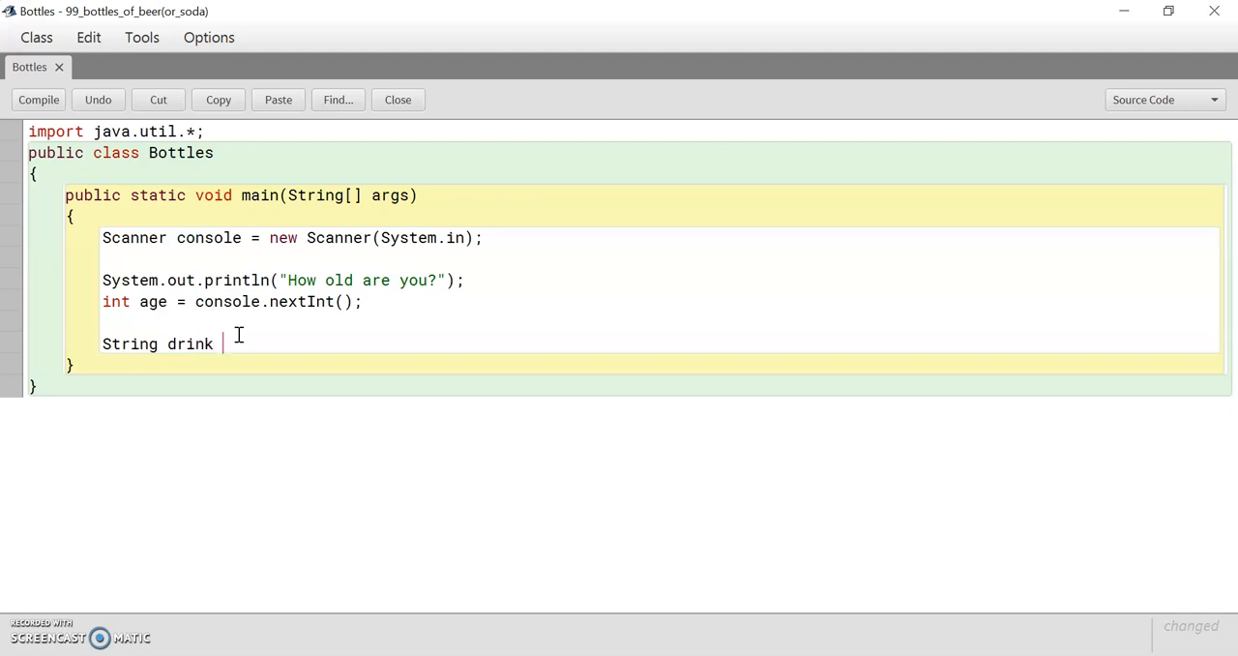
type("= \"\"")
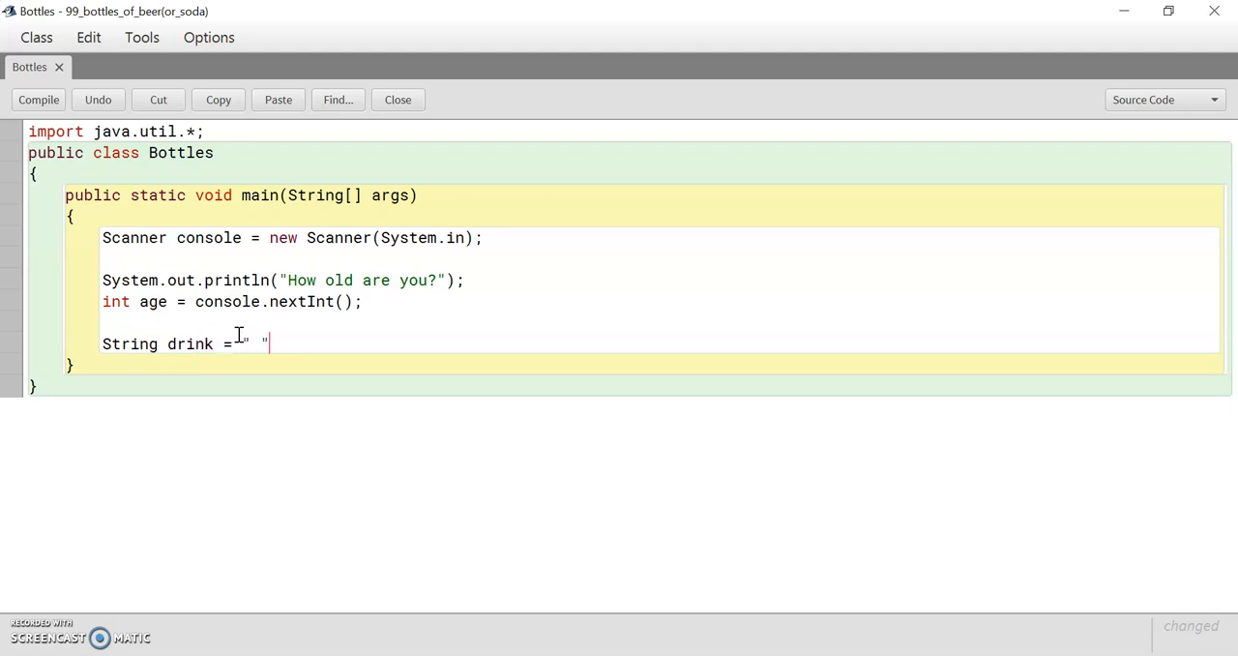
type(";")
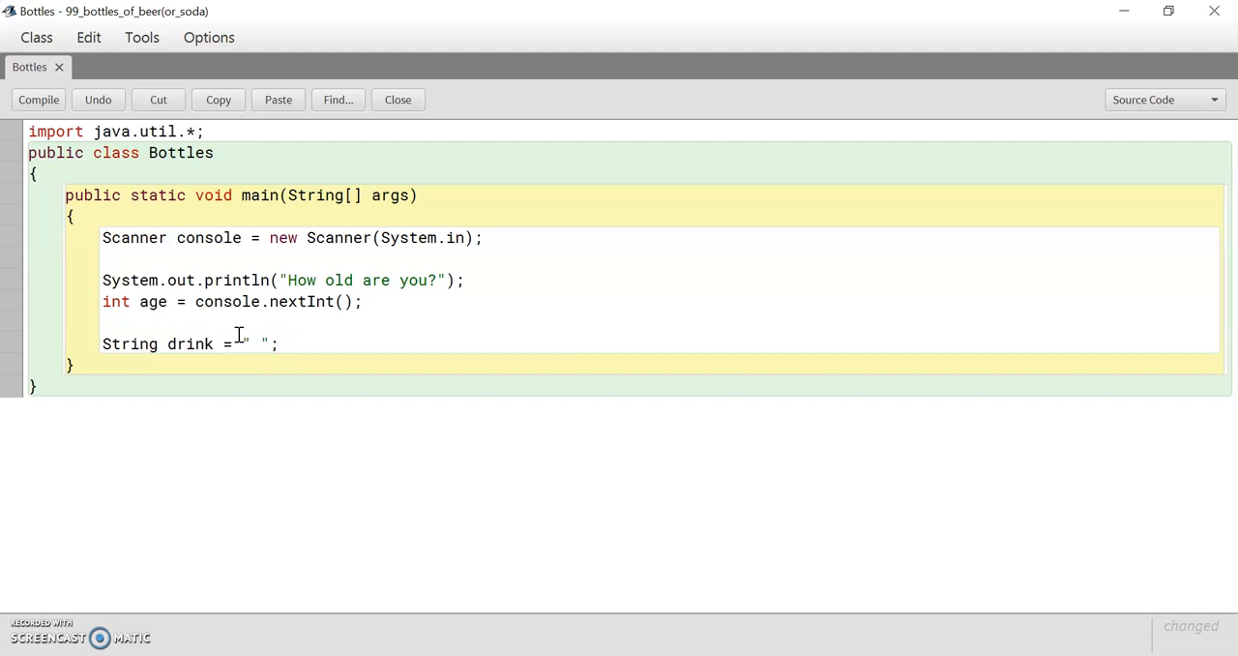
- Add if (age >= 18) setting drink to "beer"
type("i")
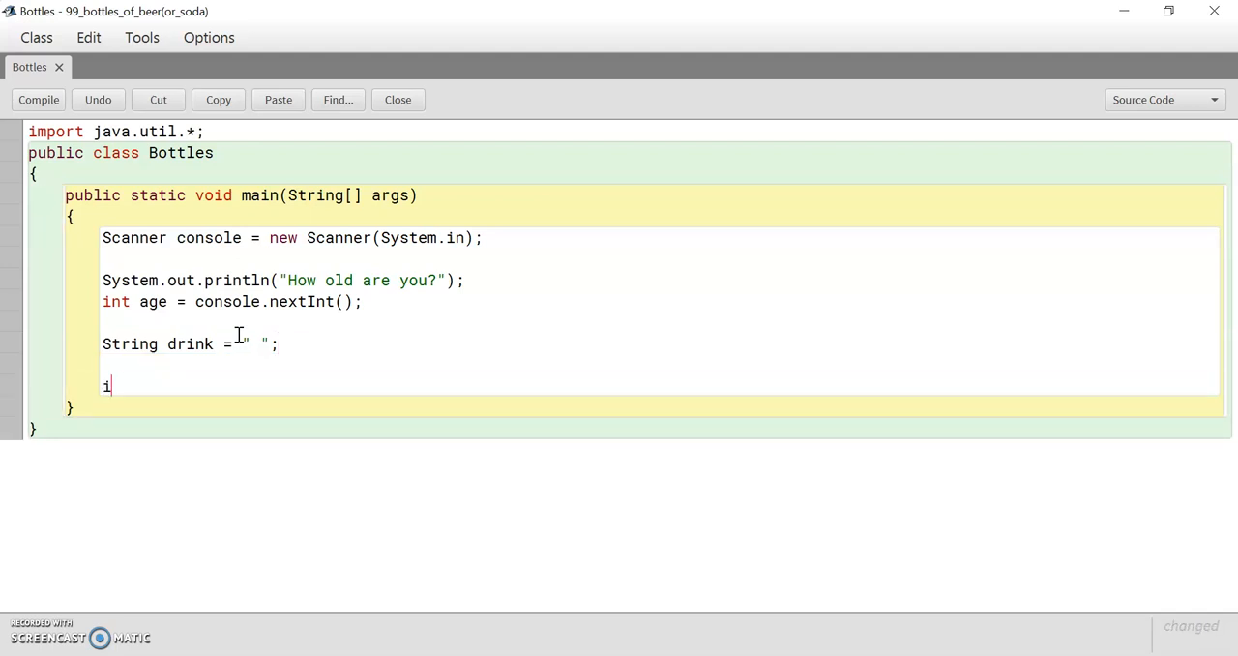
type("f (")
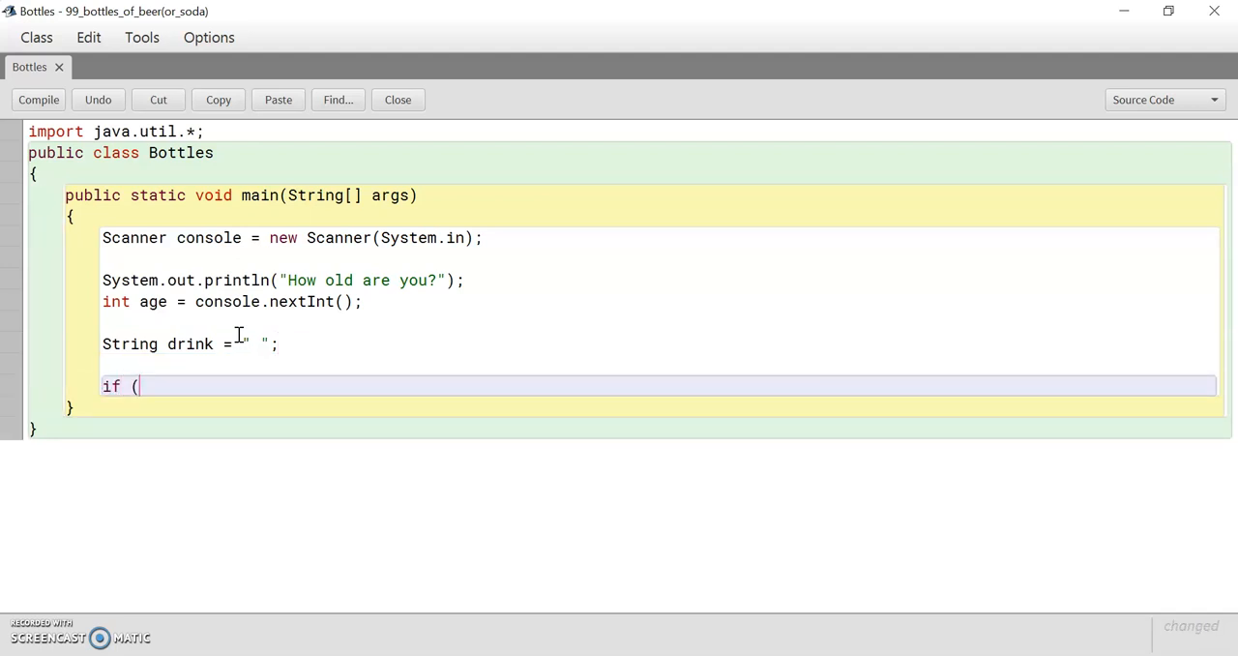
type("age")
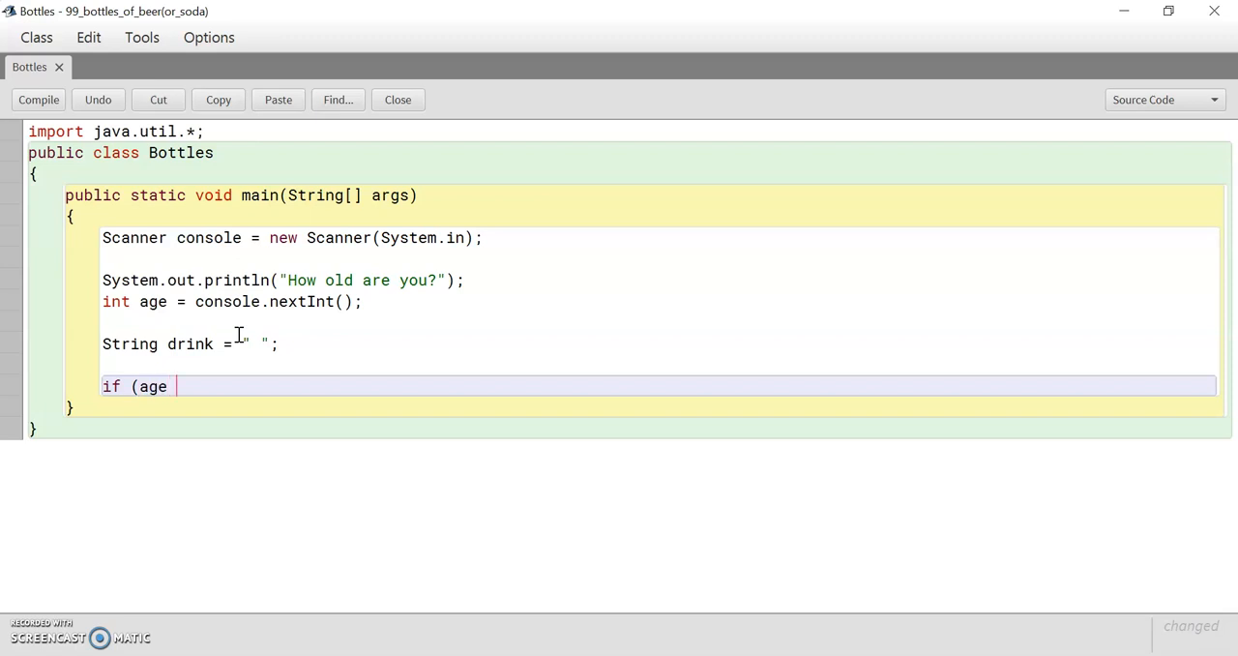
type(">= 18")
type("{")
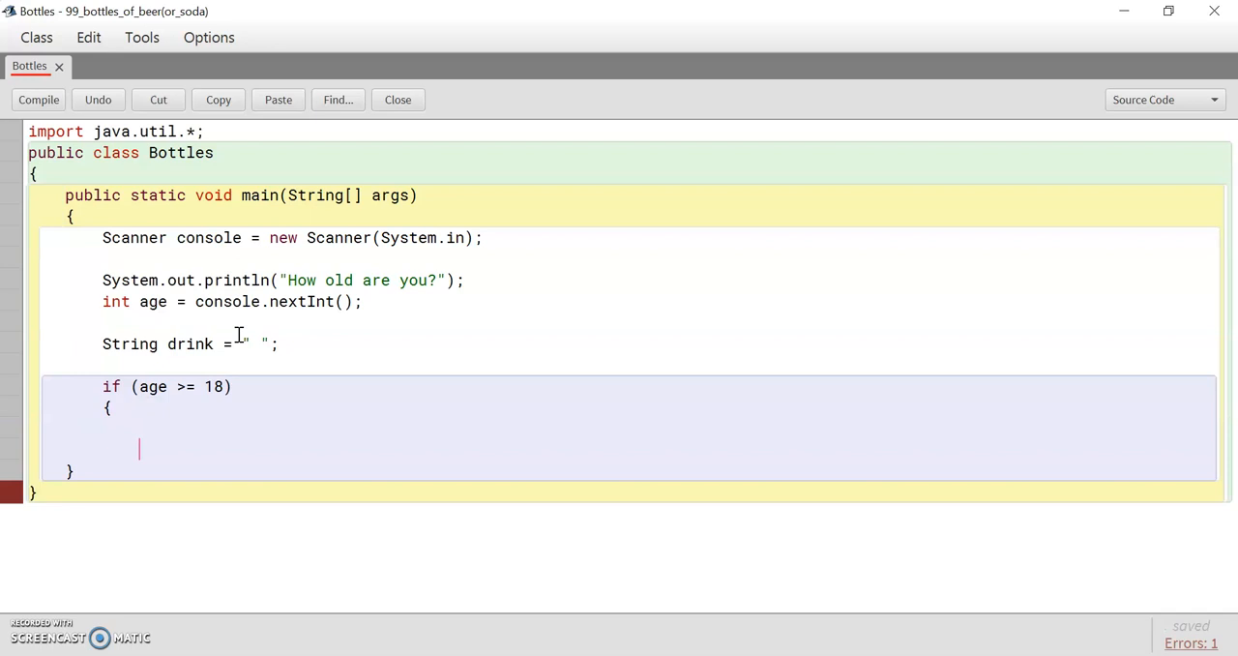
type("S")
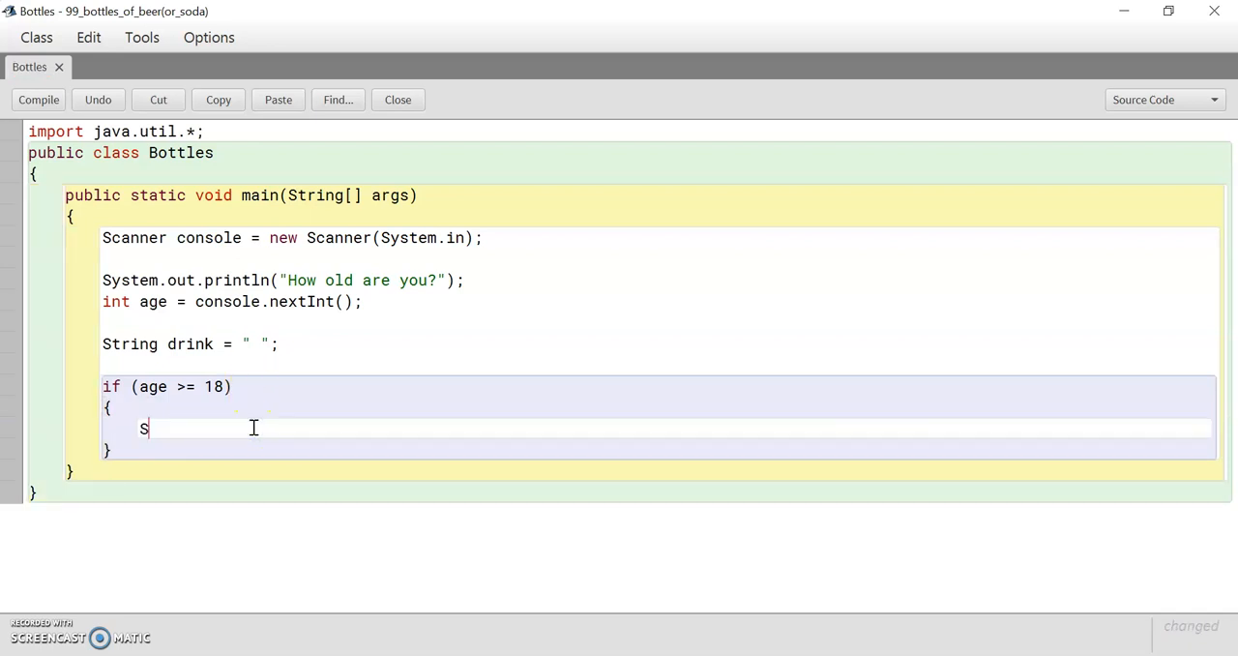
type("drink")
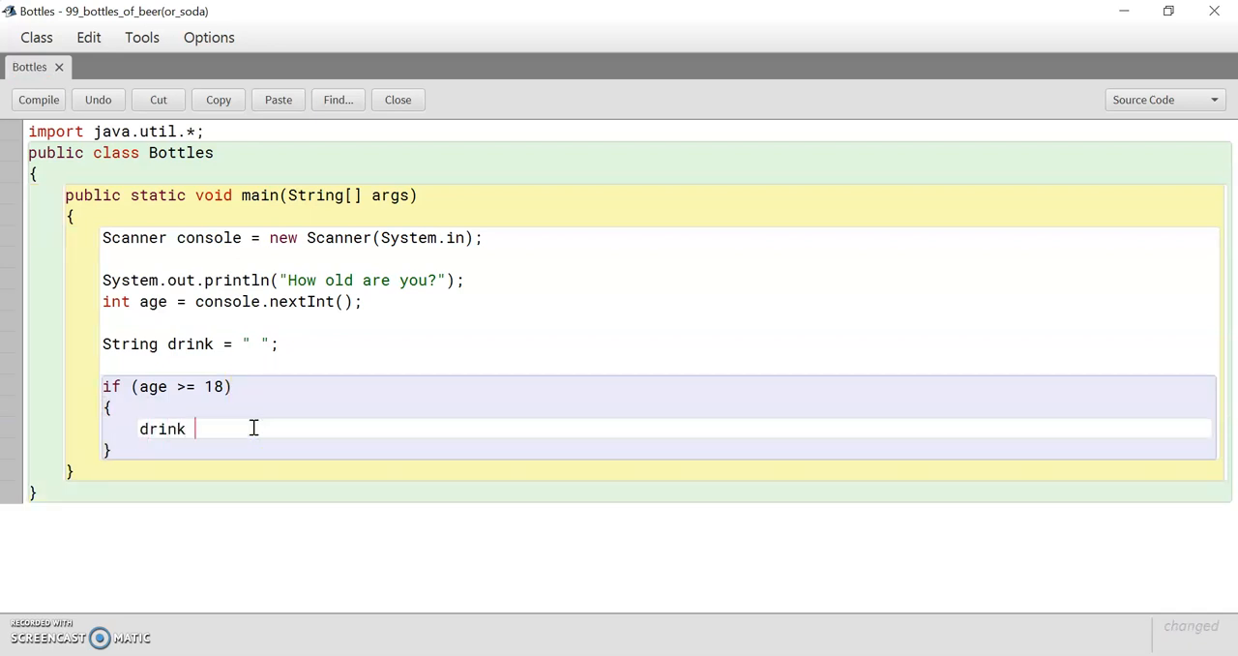
type("= \"beer\";")
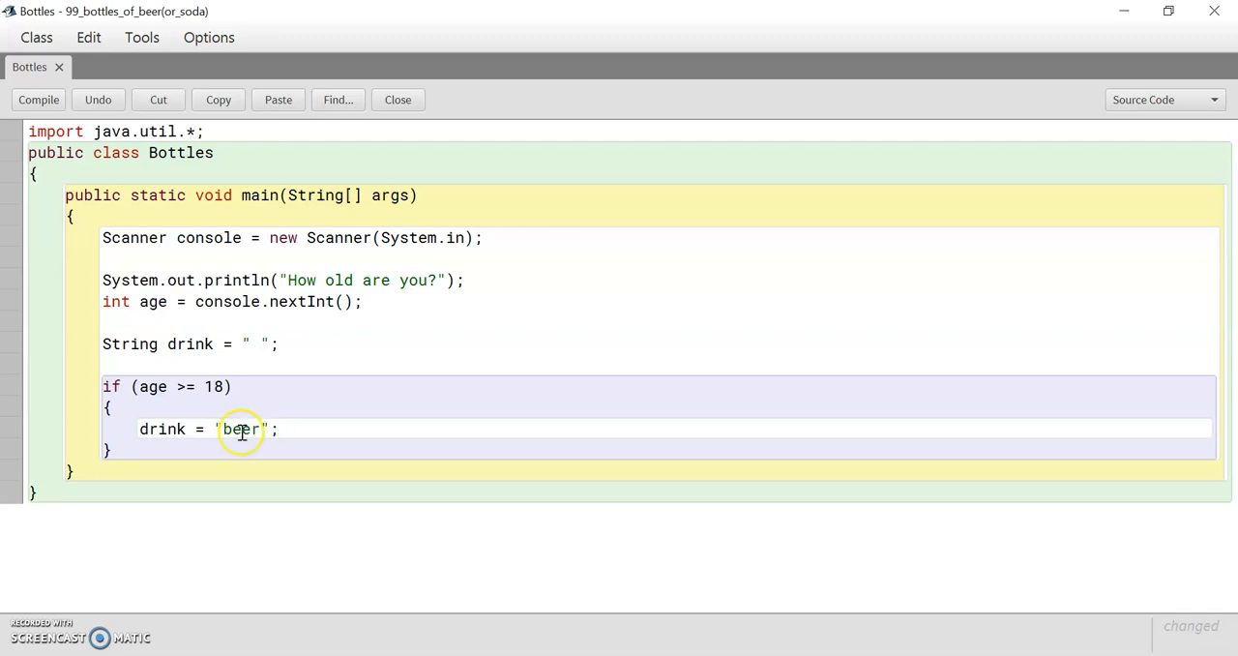
- Add an else branch setting drink = "soda";
type("else")
type("{")
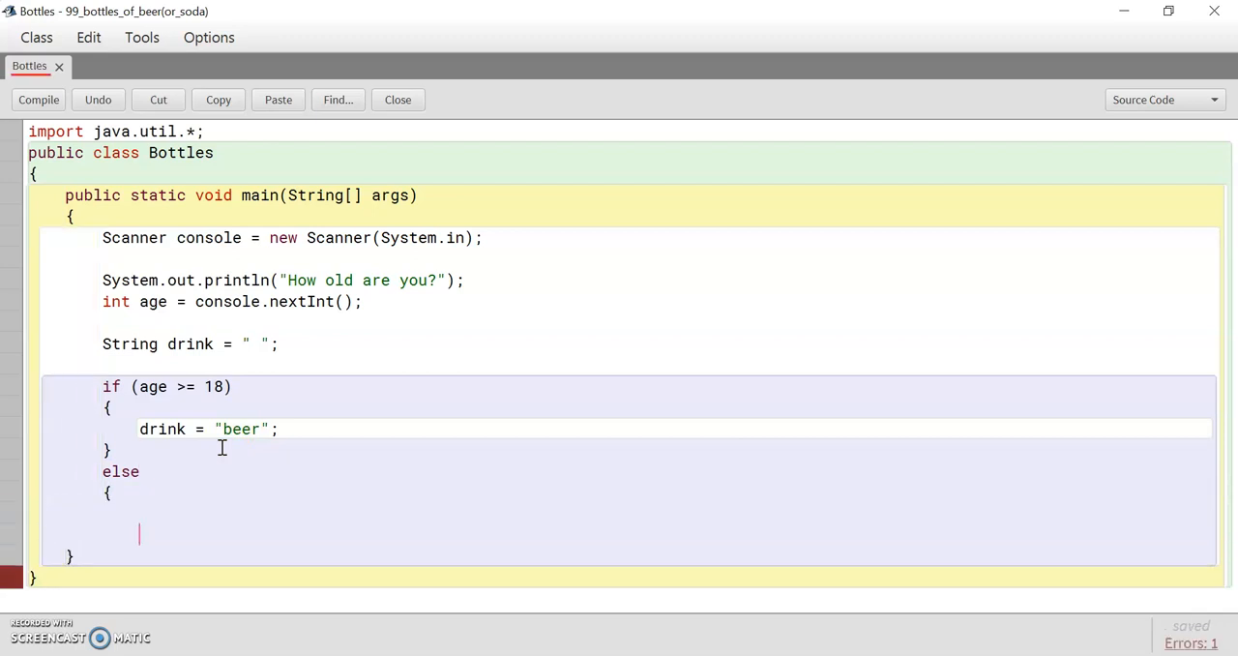
type("dri")
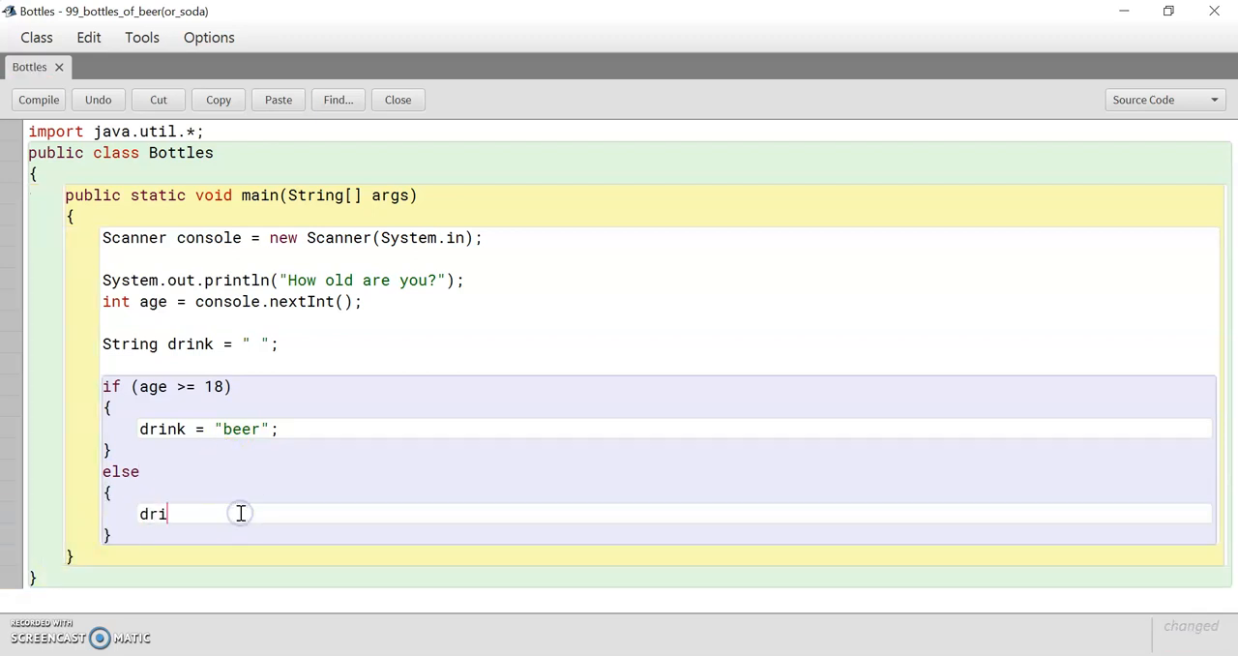
type("nk = \"")
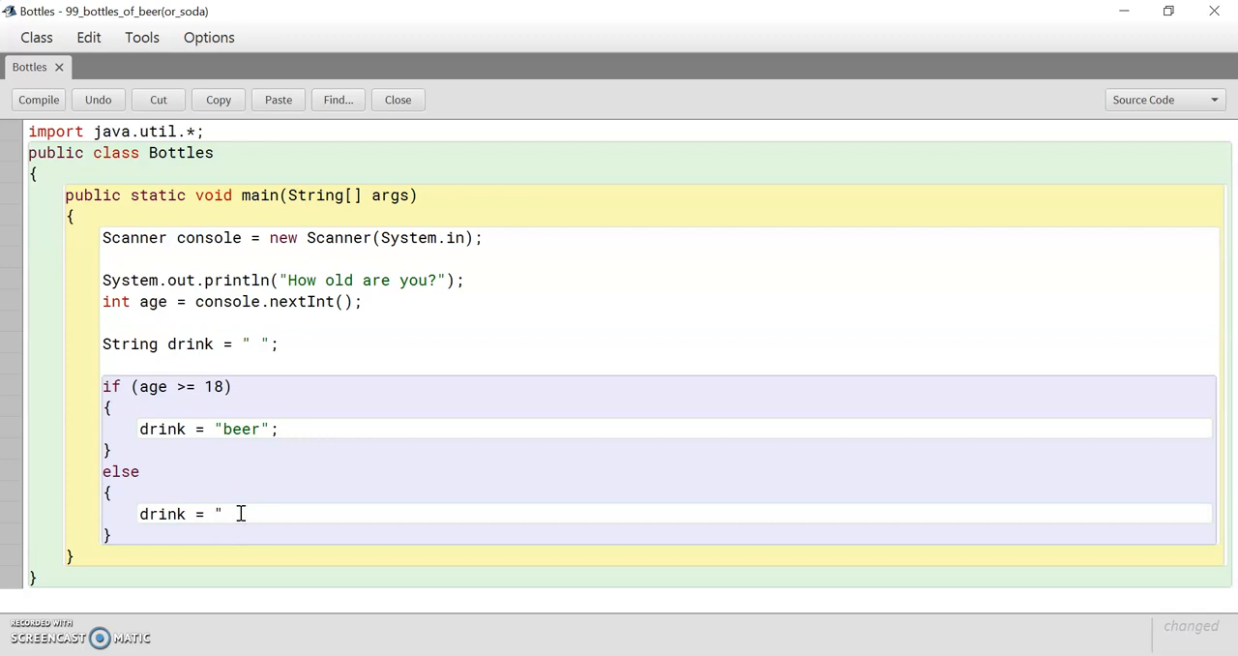
type("soda")
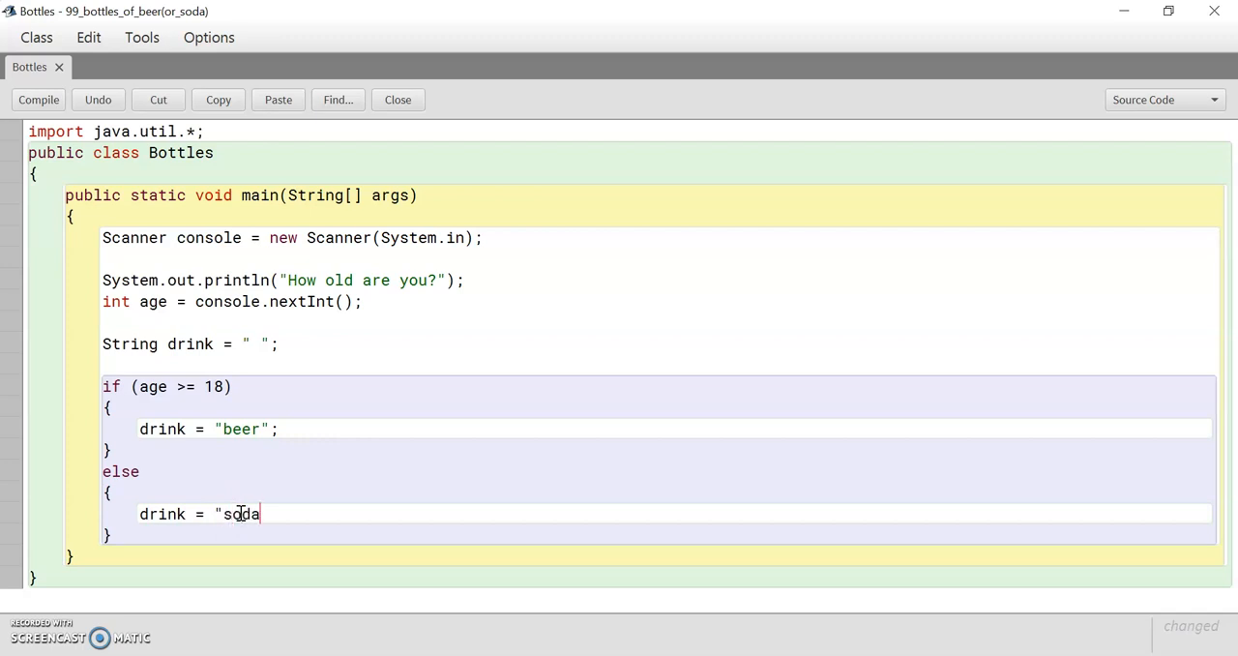
type("\";")
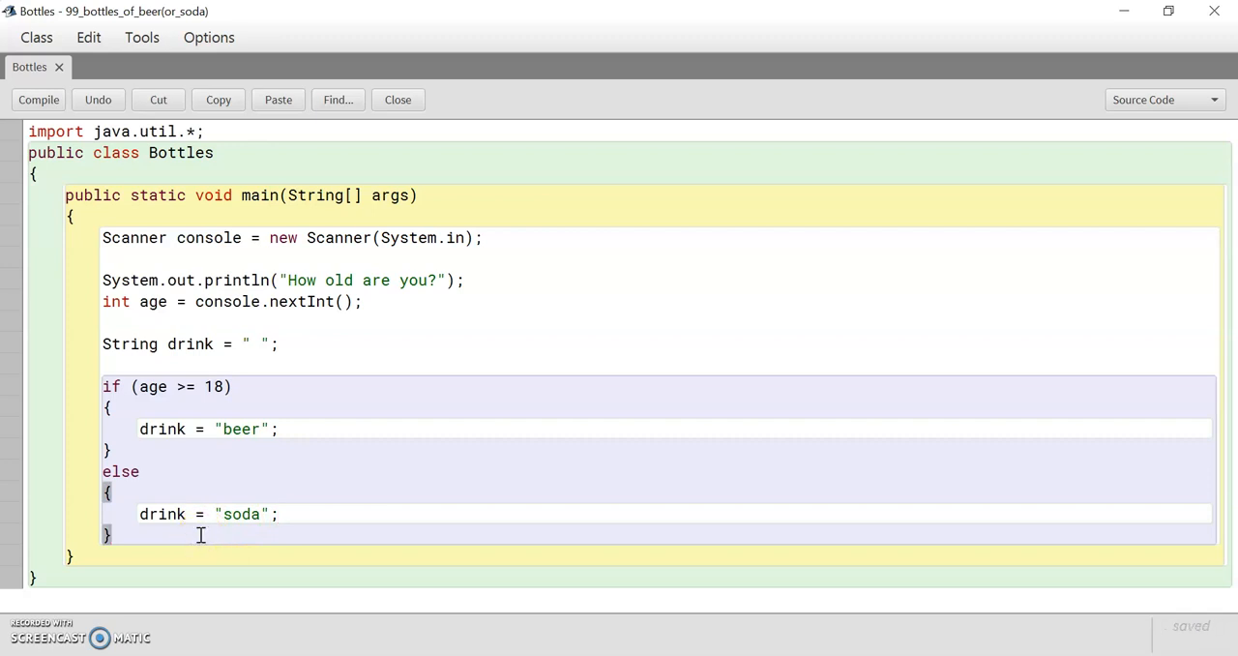
- Write the loop header for (int i = 99; i >= 0; i--) below the if/else
scroll("down", 3)
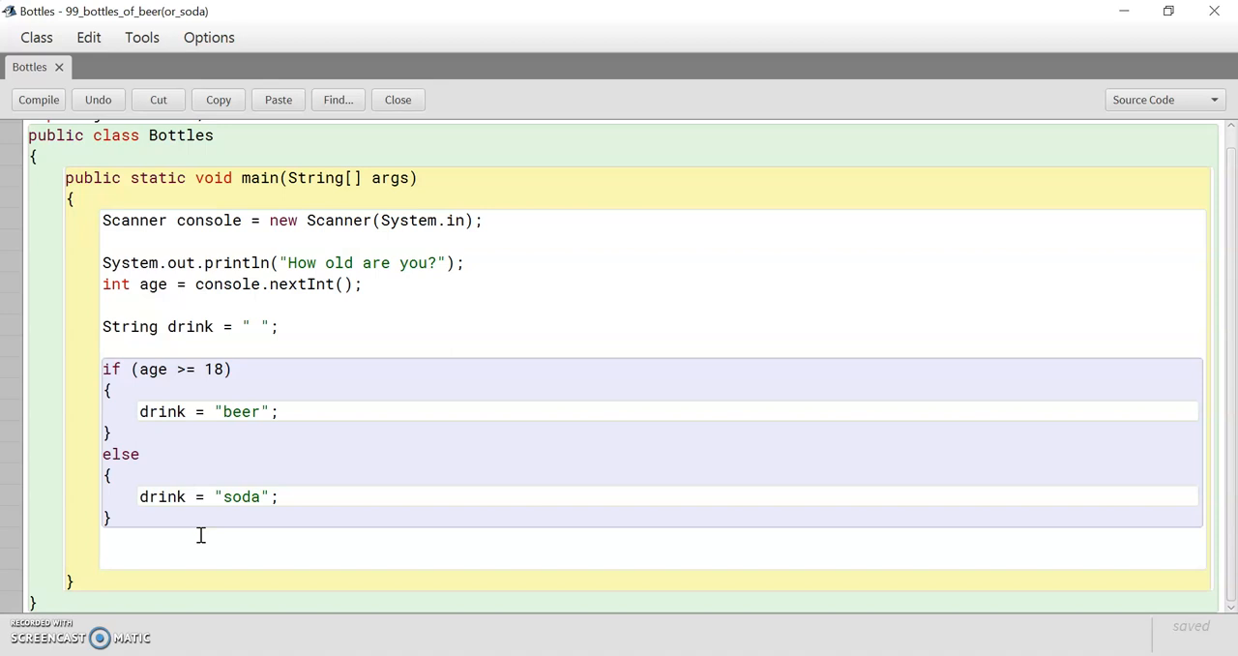
type("for")
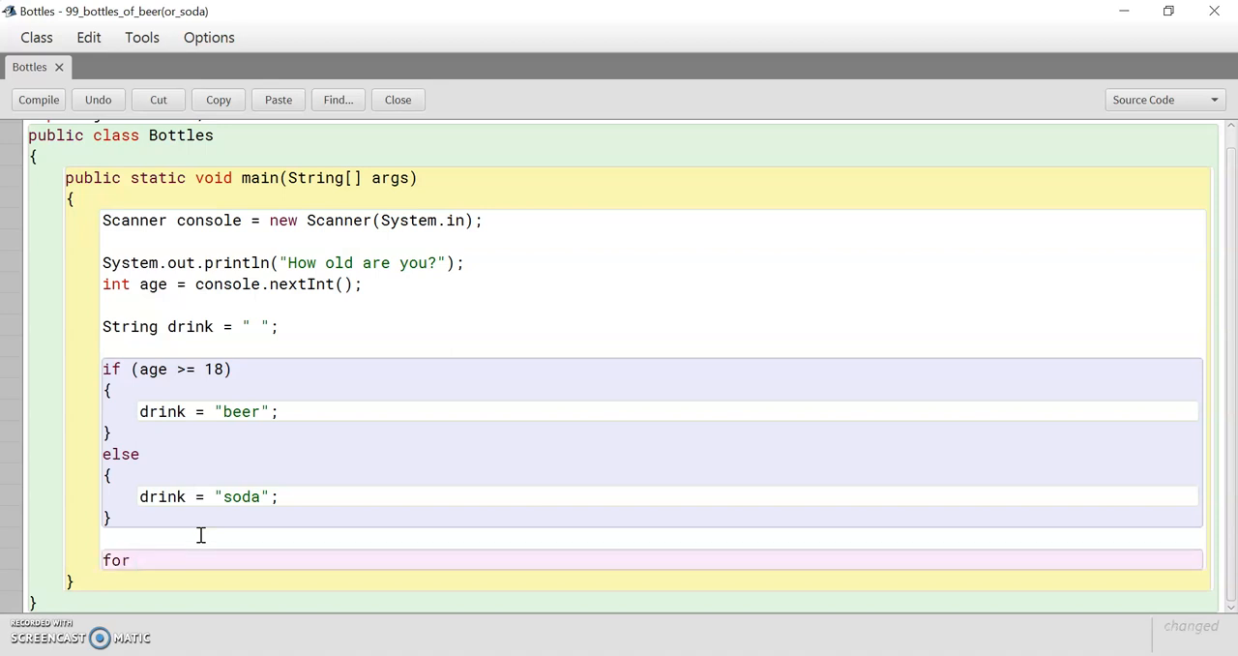
type("(int i")
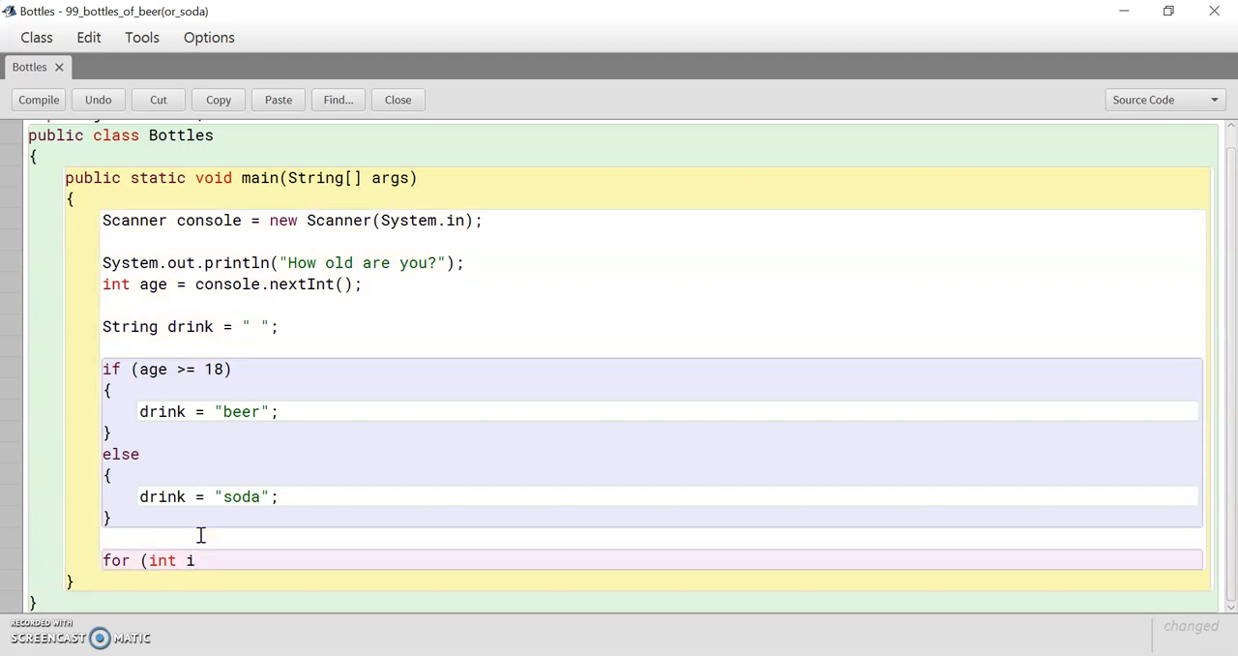
type("= 0;")
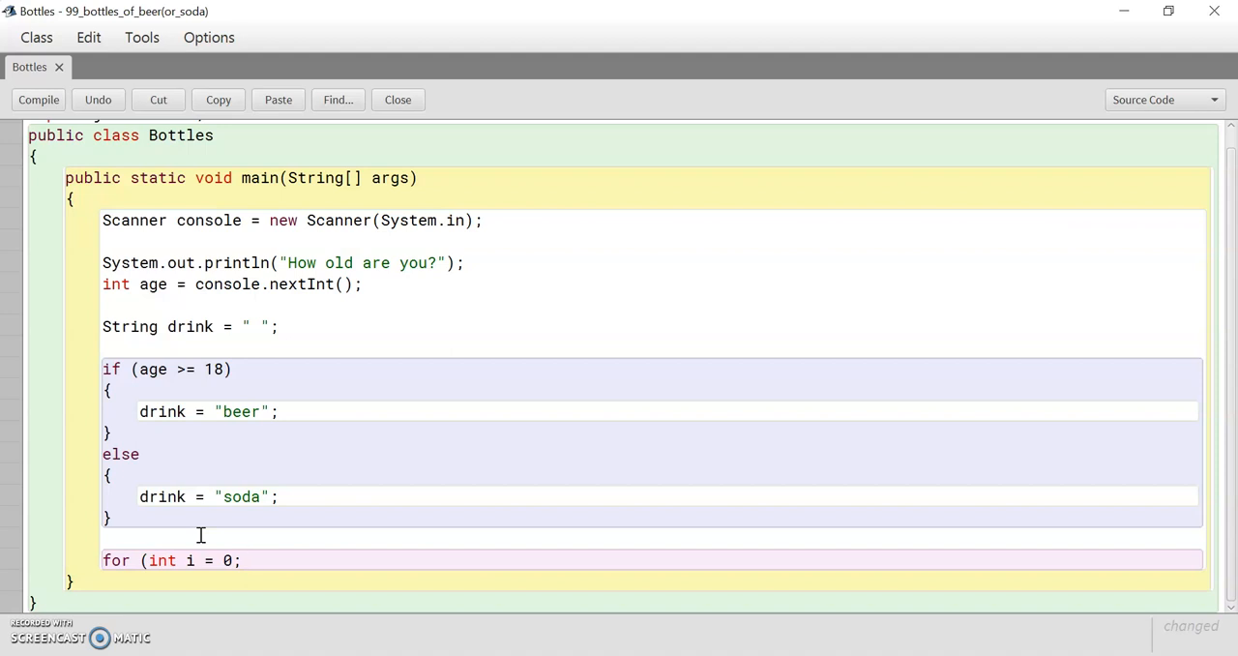
type("i")
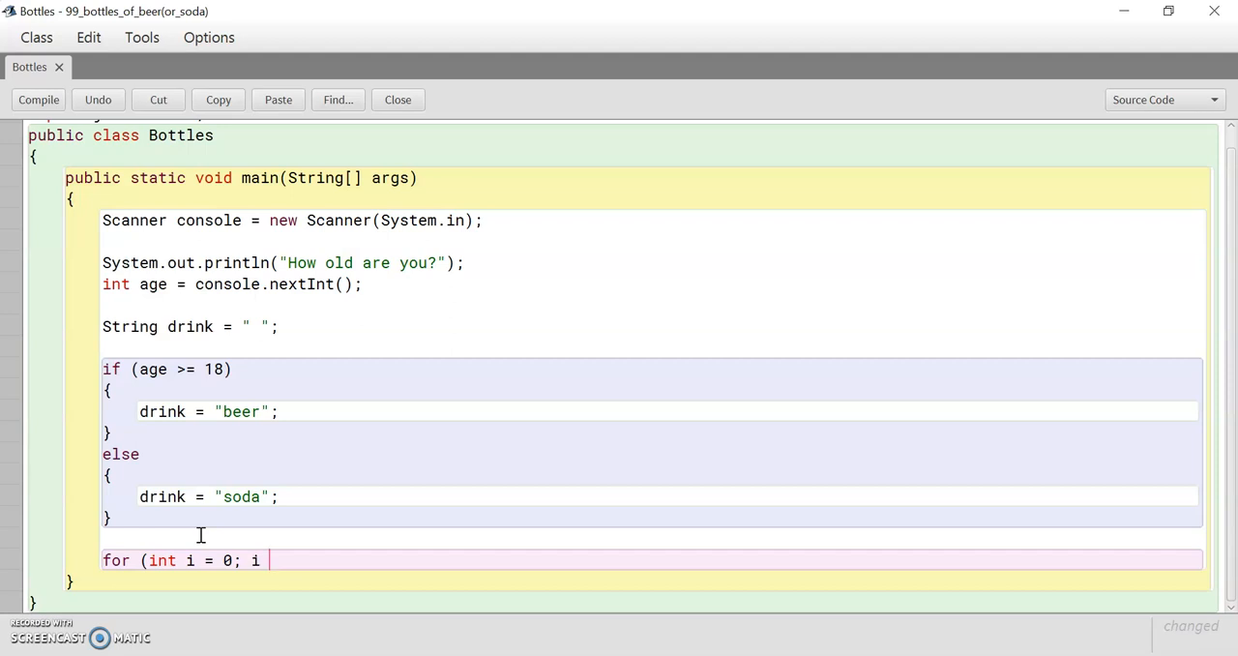
type(">")
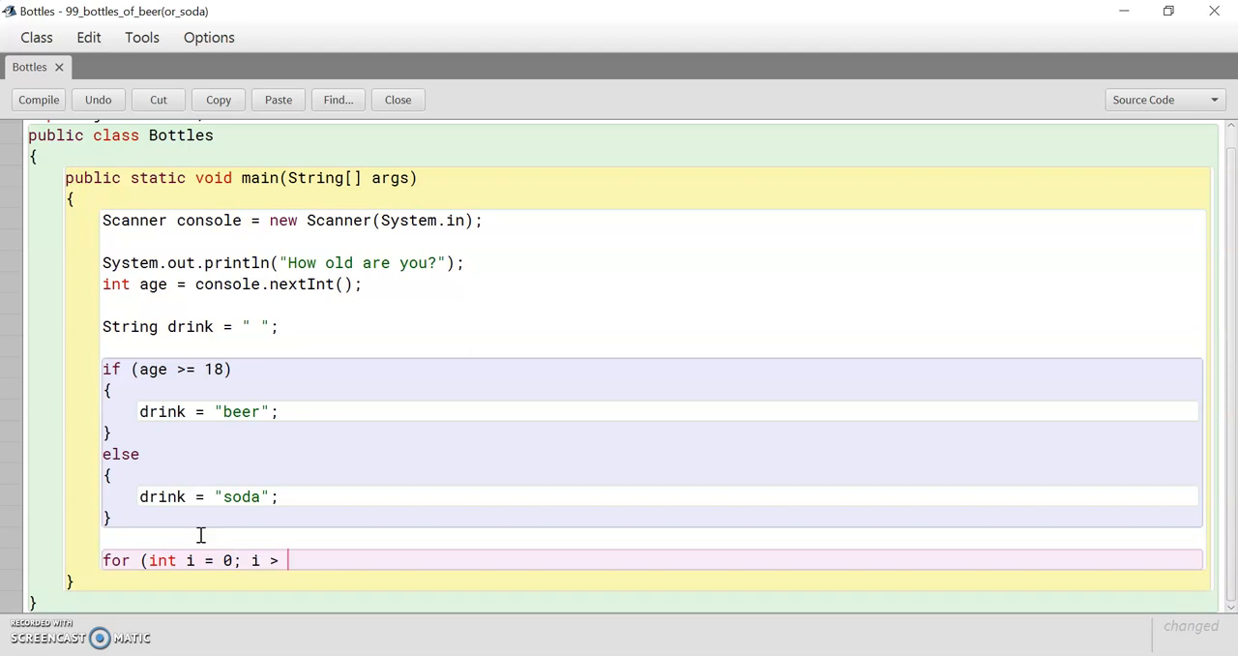
type("0")
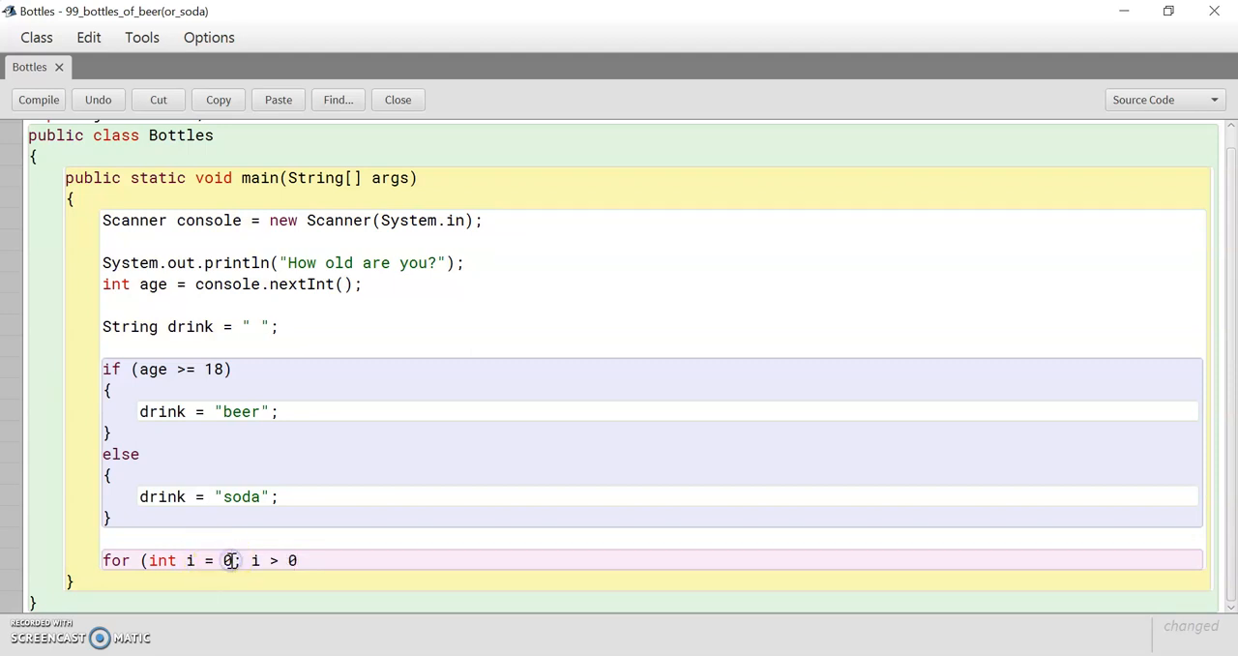
type("100")
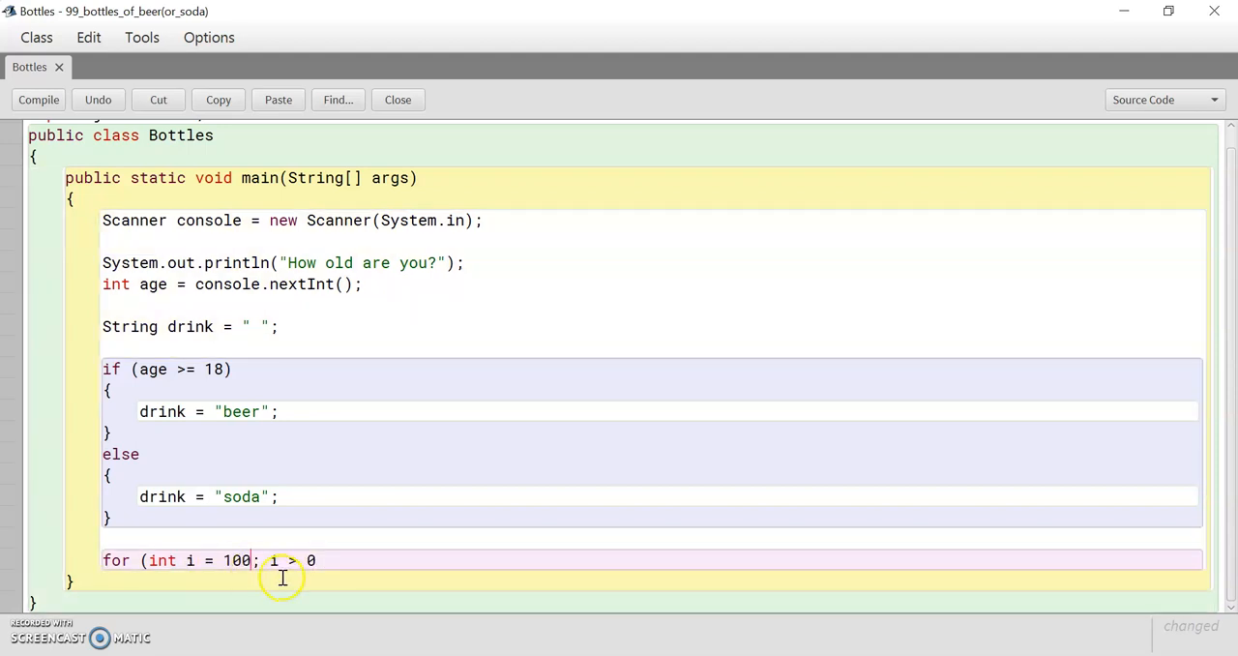
type("1")
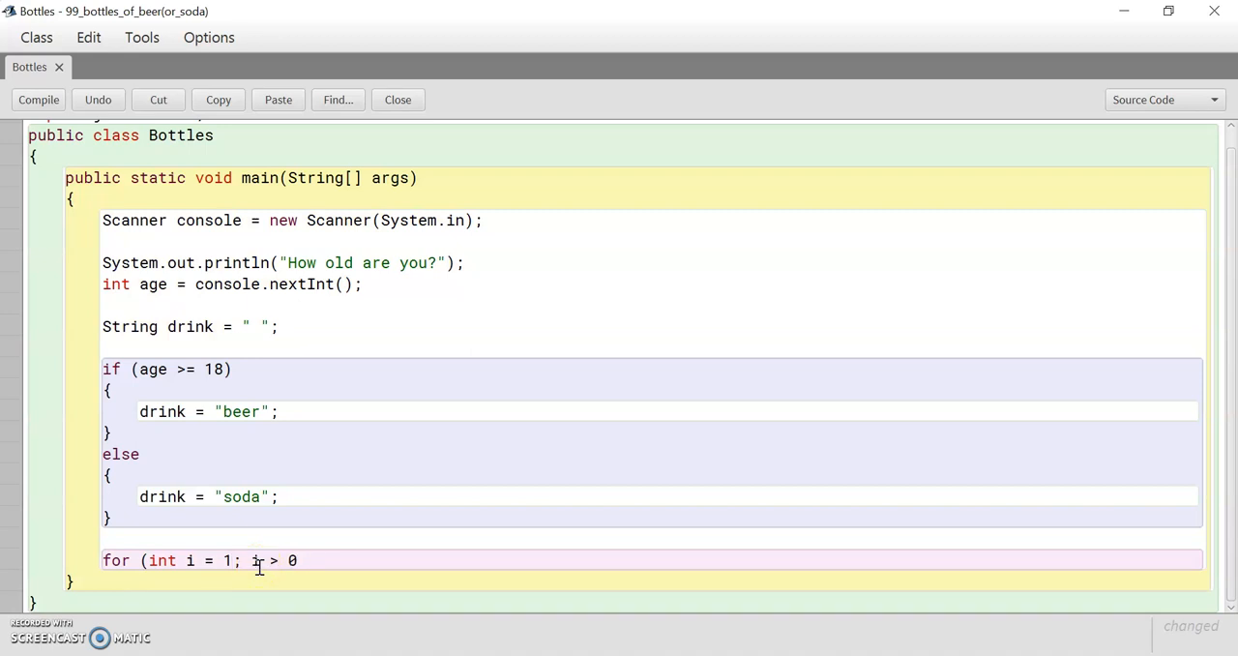
type("99")
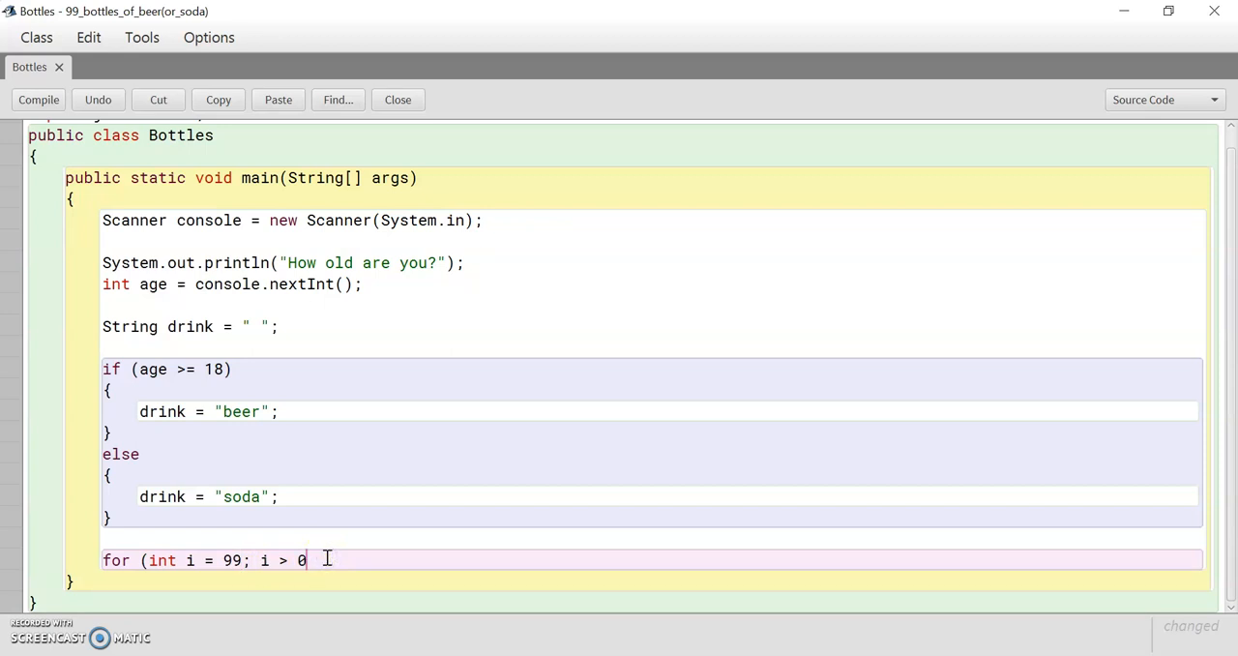
key("Backspace")
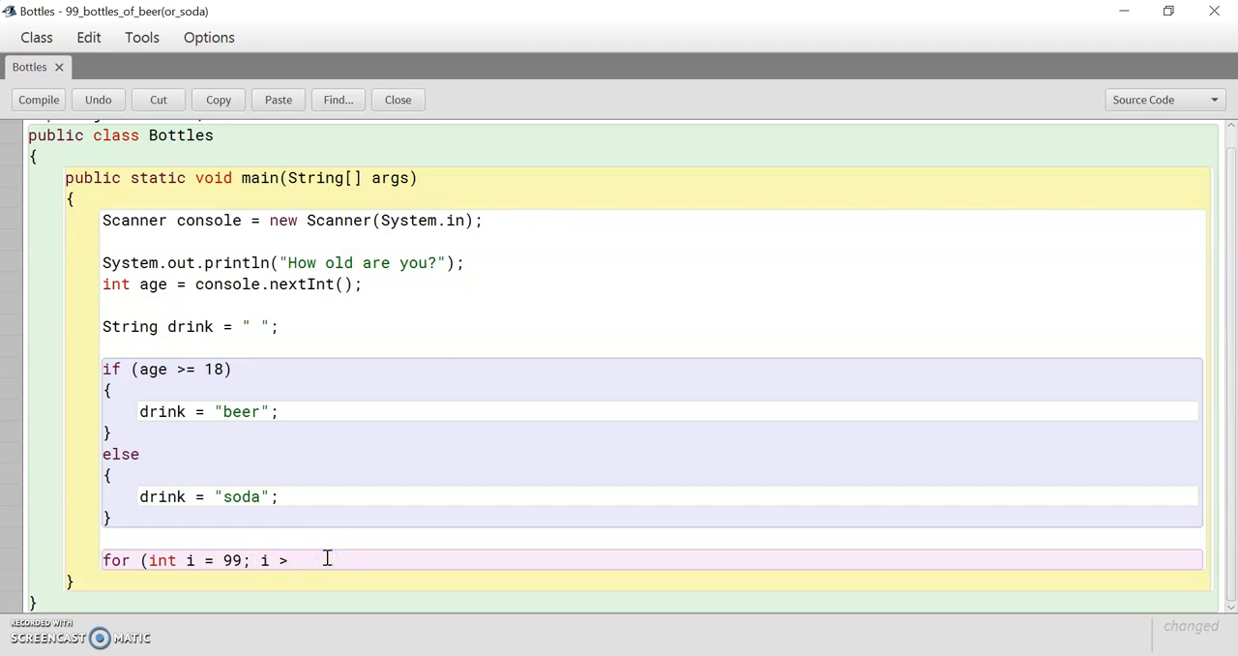
type("= 0")
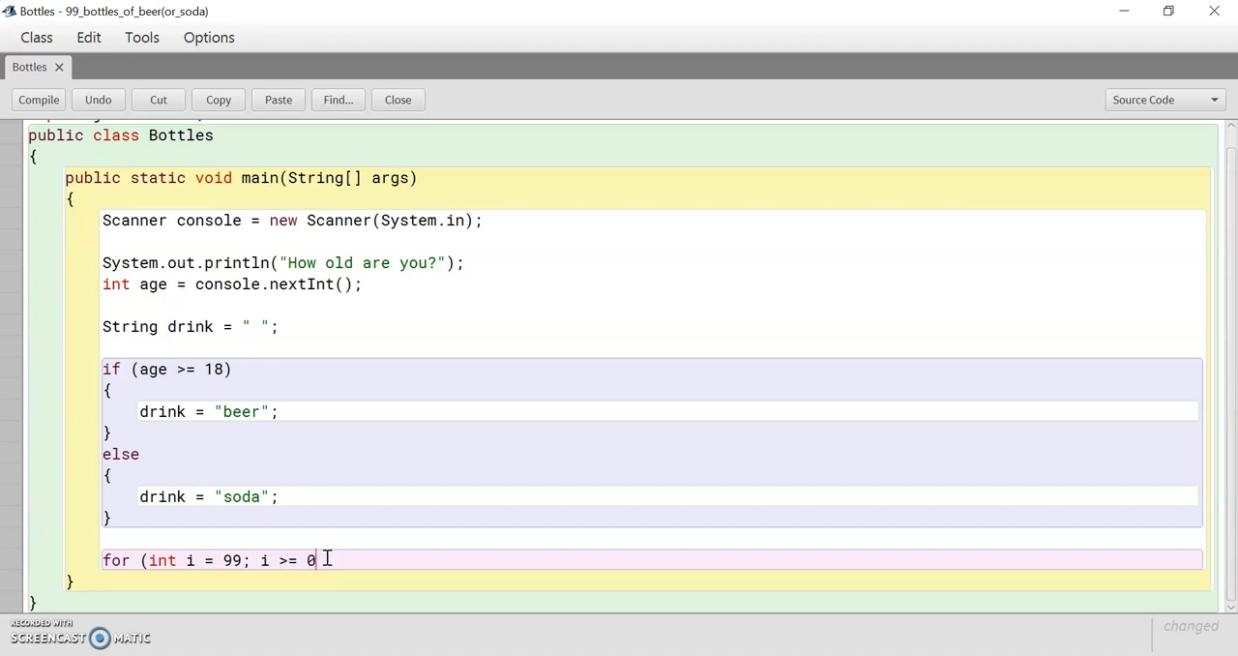
type(";")
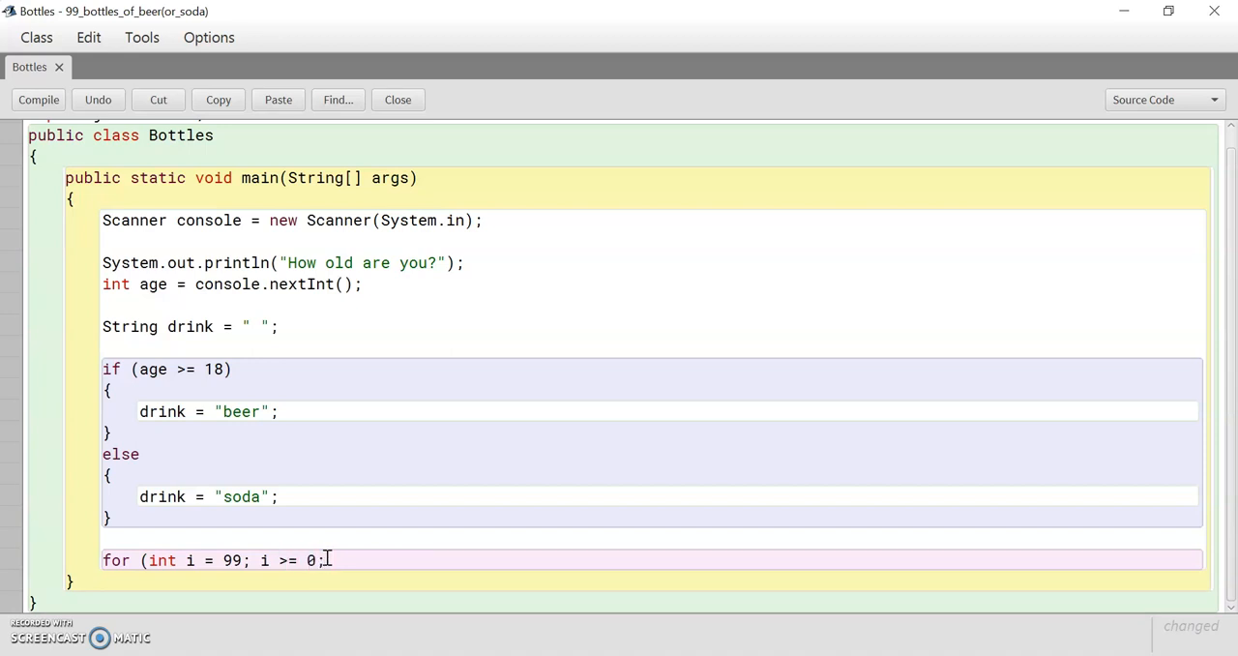
type("i--")
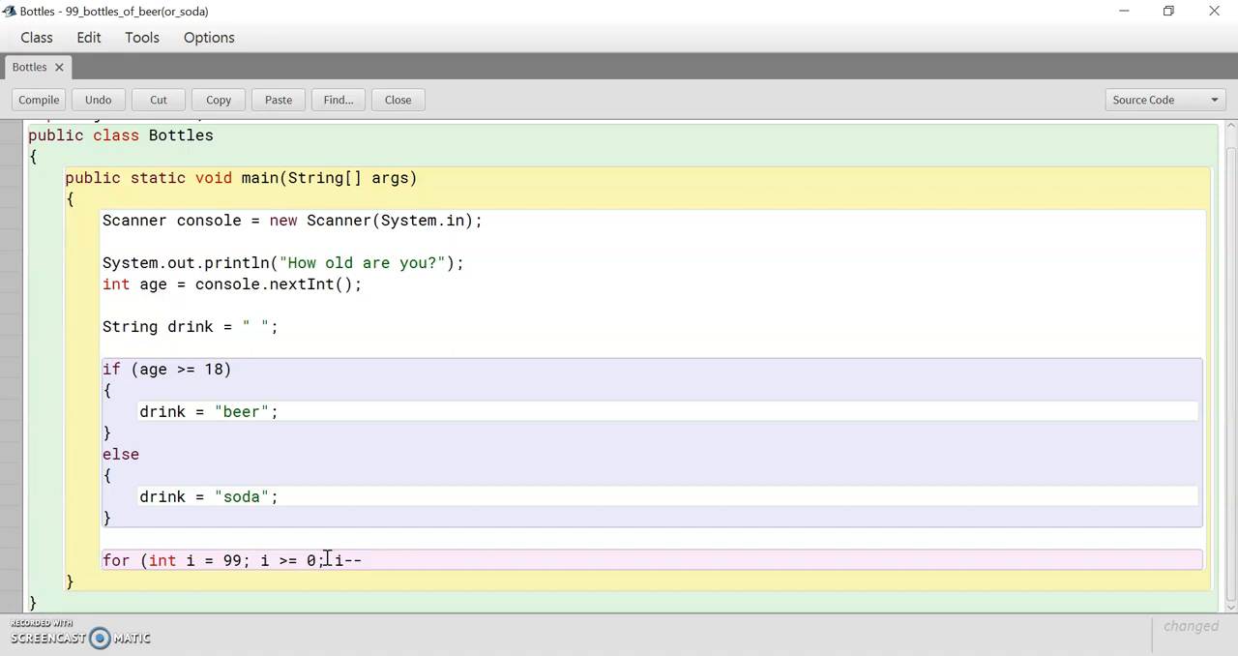
type(")")
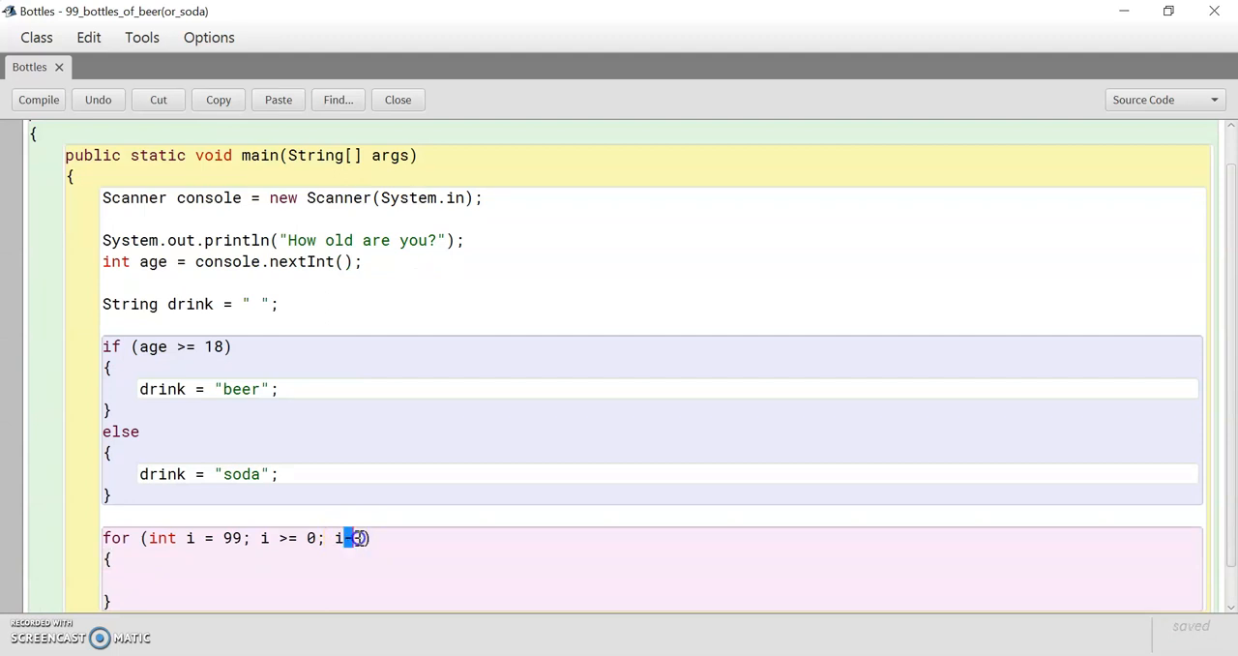
- Add println(i + " bottles of " + drink + " on the wall.") inside the loop
right_click(356, 538)
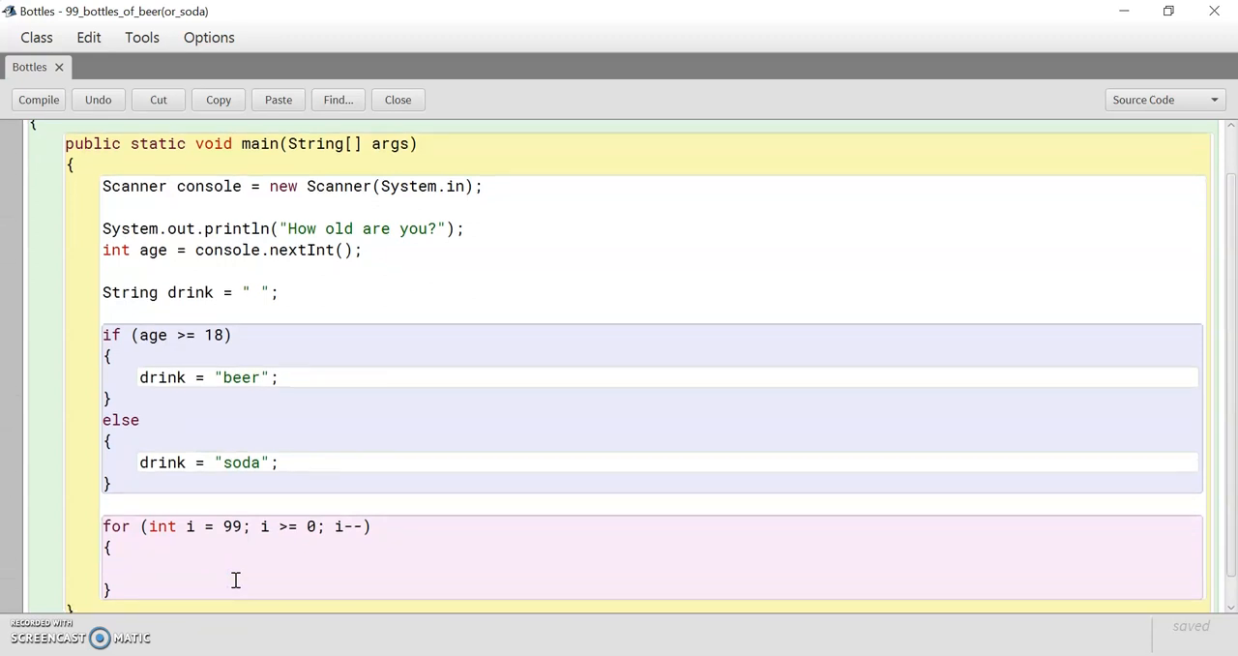
type("System")
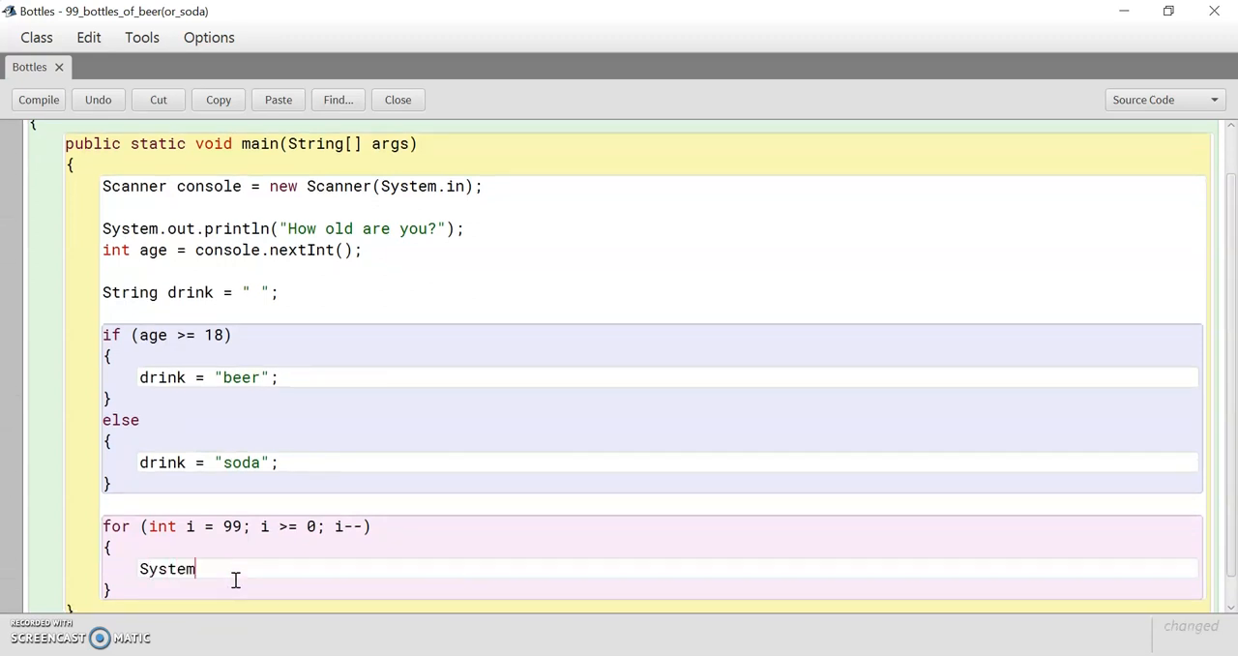
type(".out")
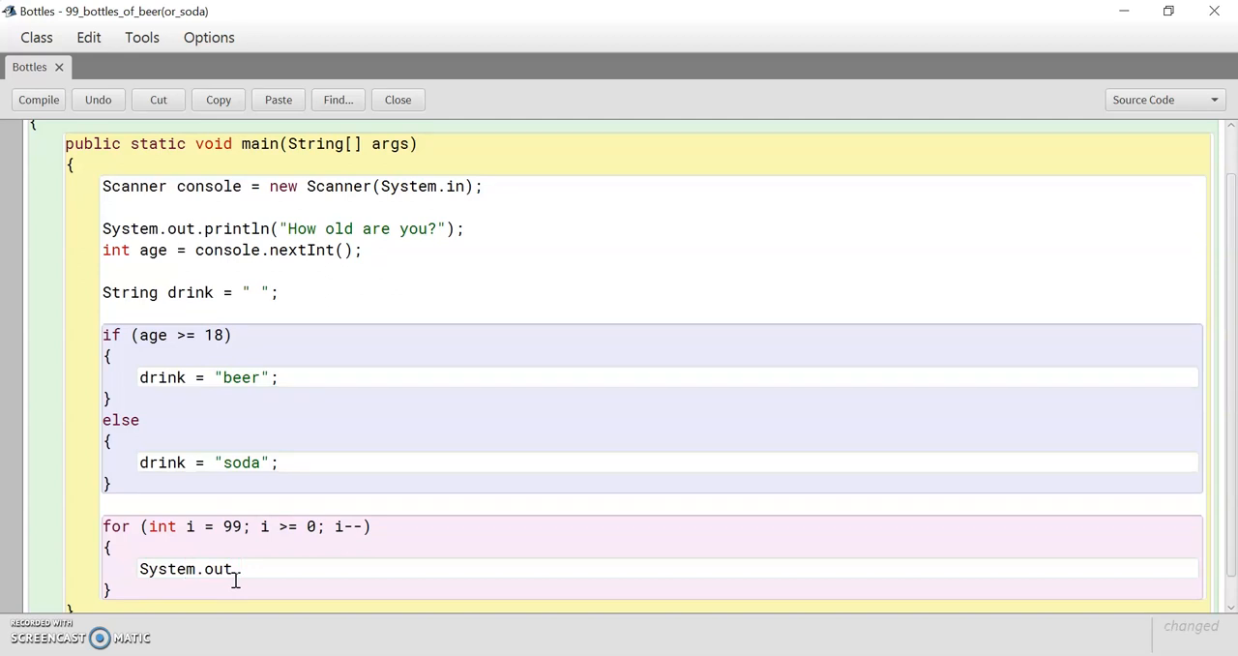
type("printl")
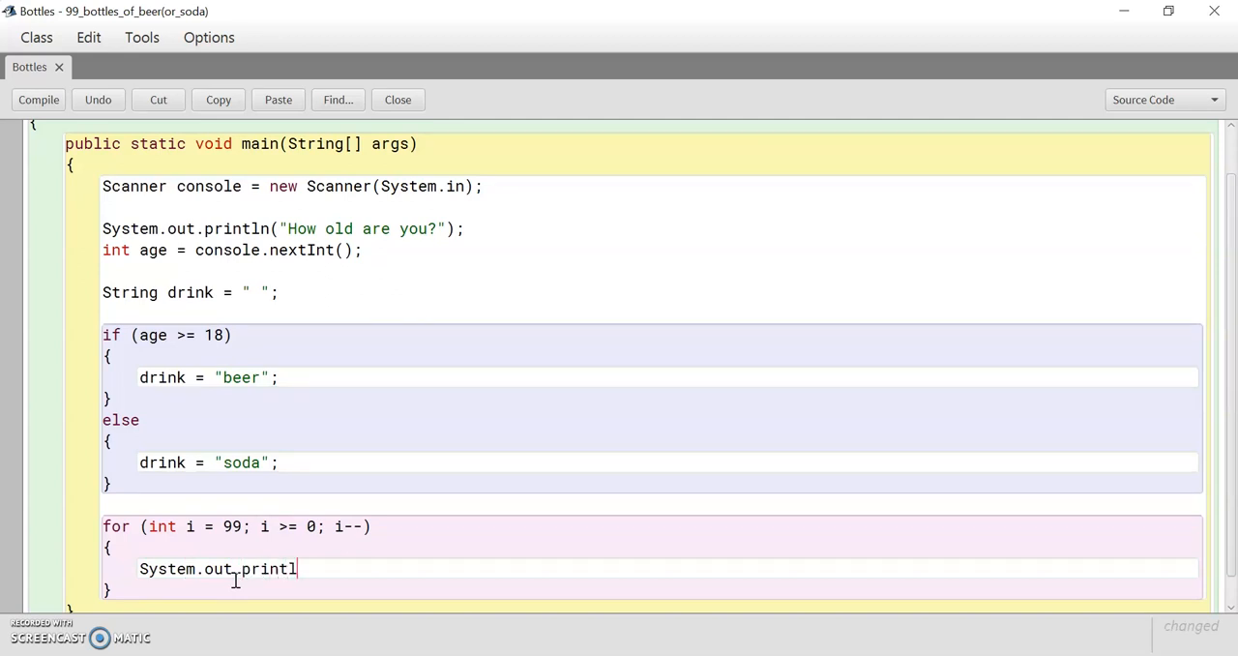
type("(i")
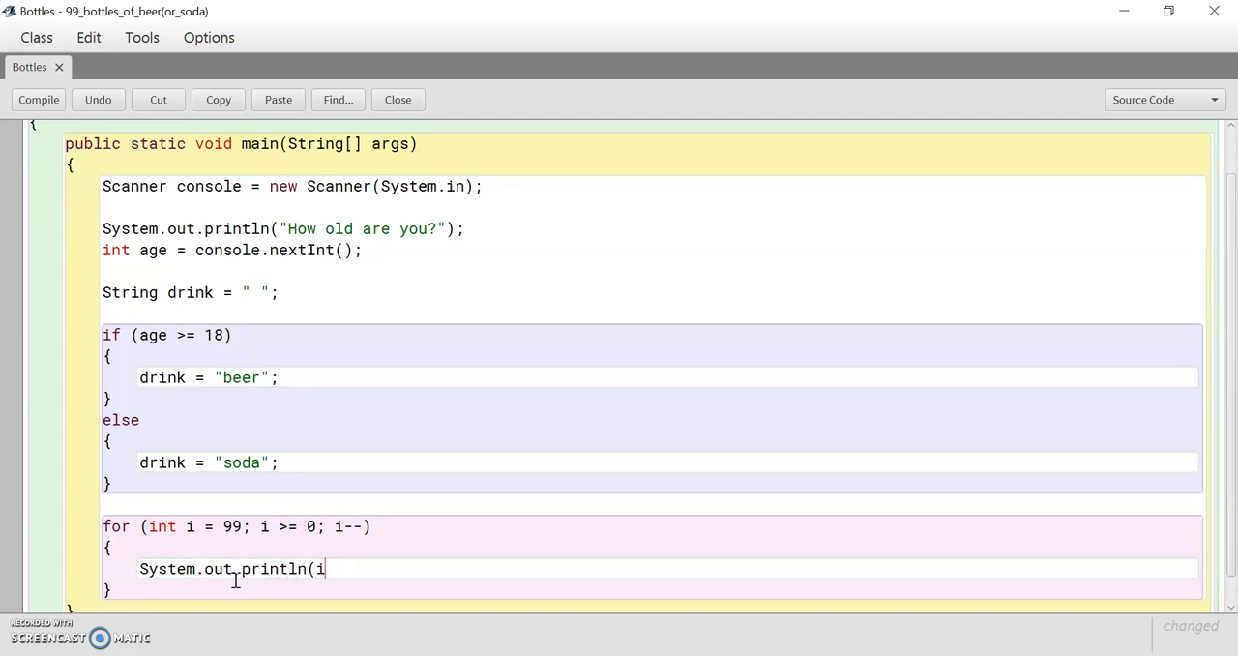
type("+")
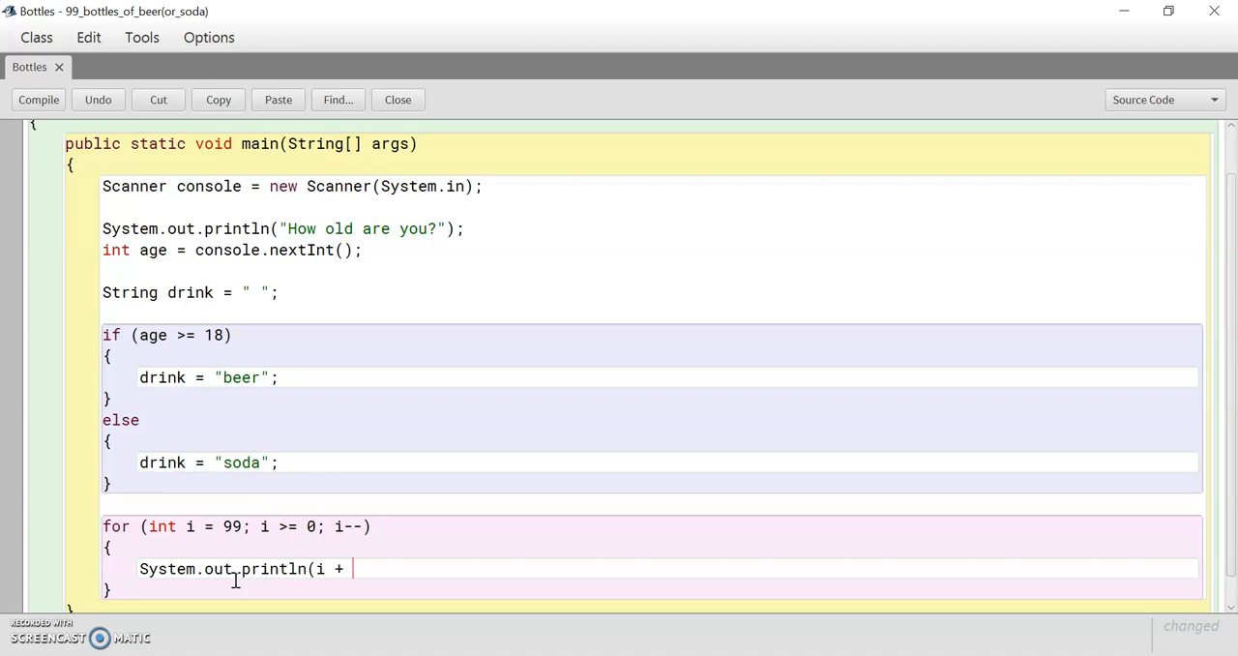
type("\"")
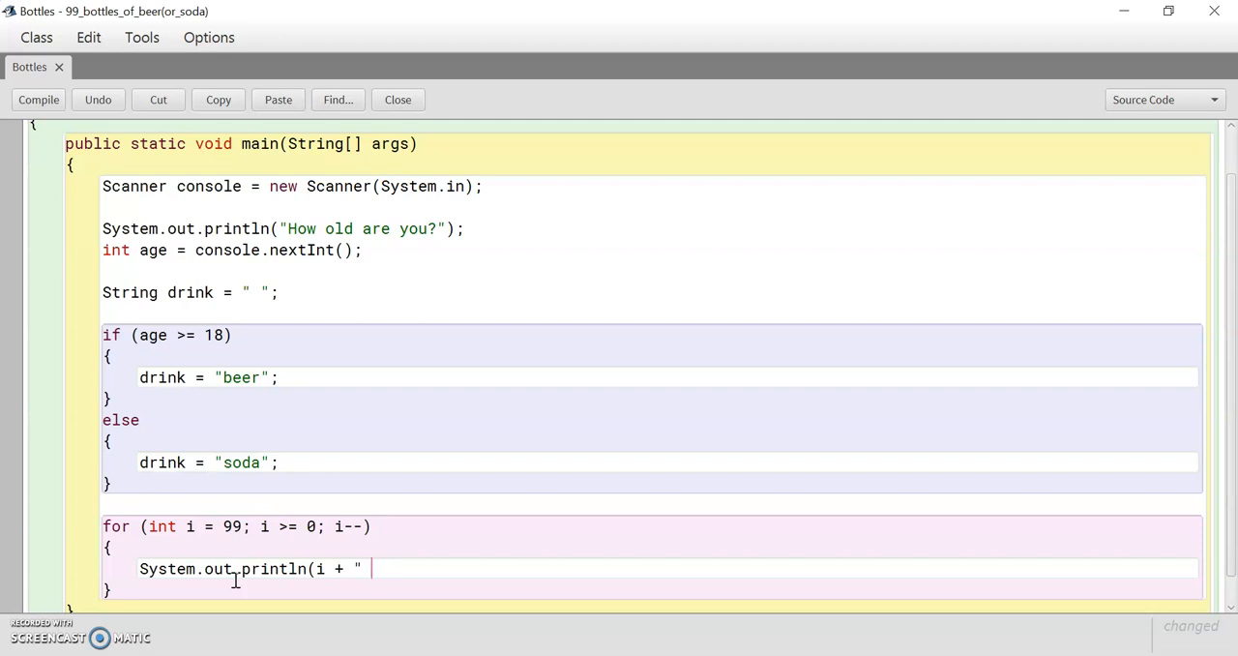
type("bot")
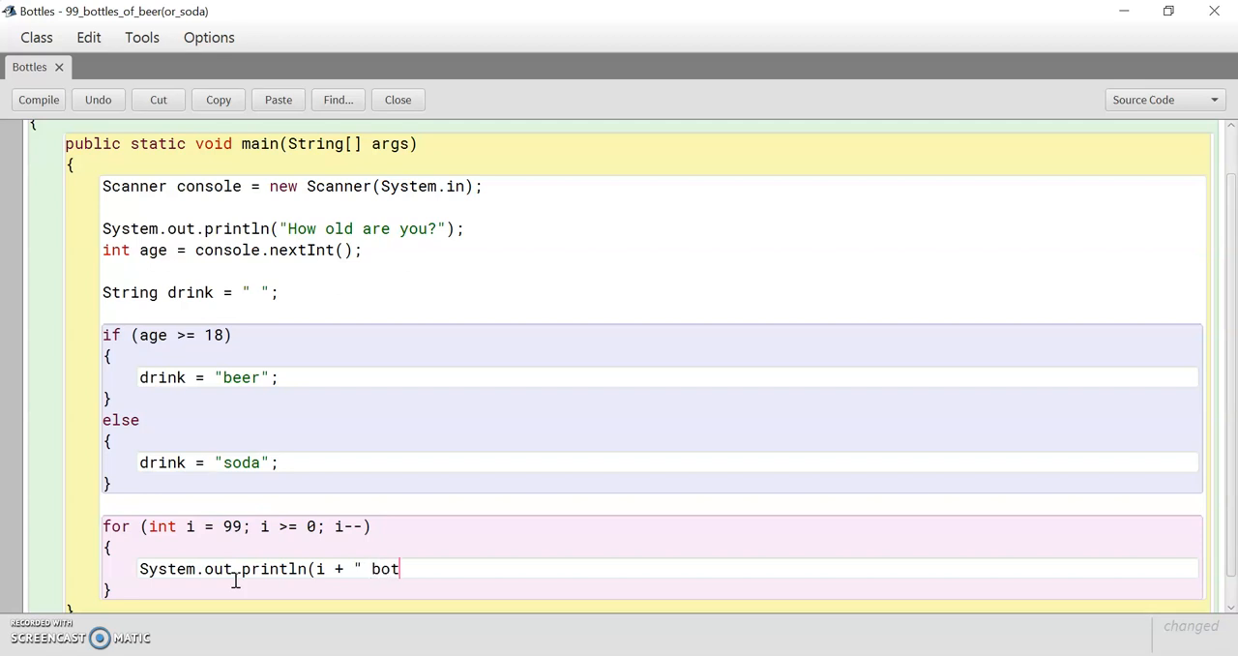
type("tles of \"")
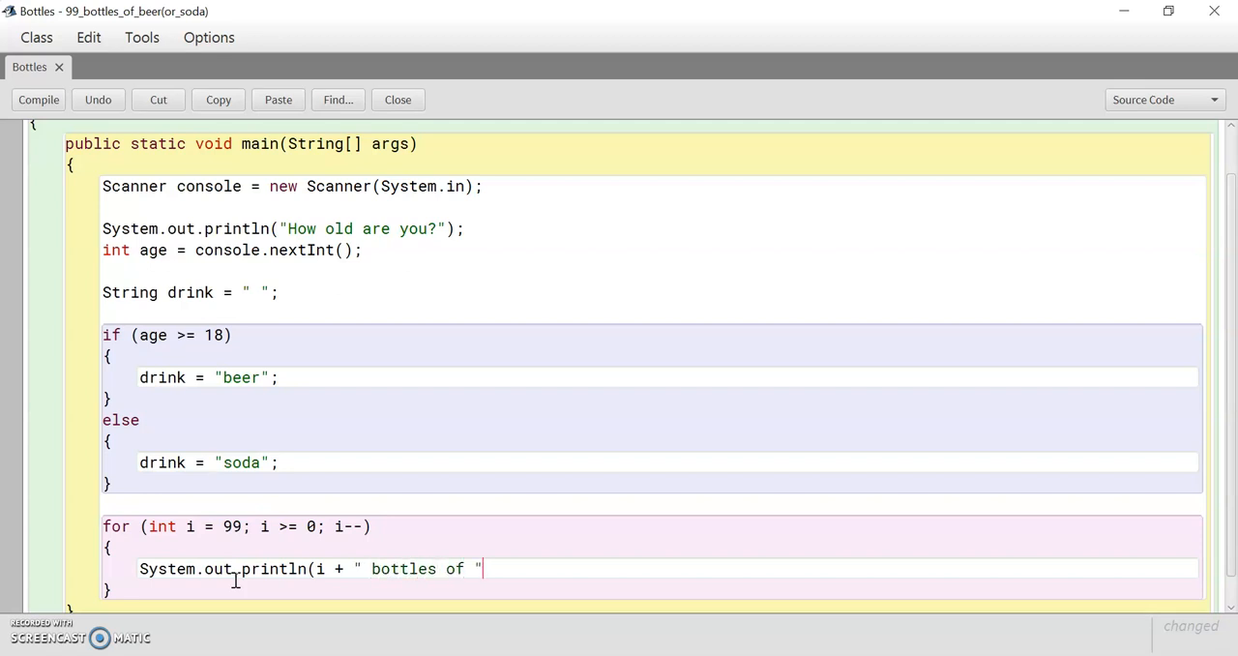
type("+ d")
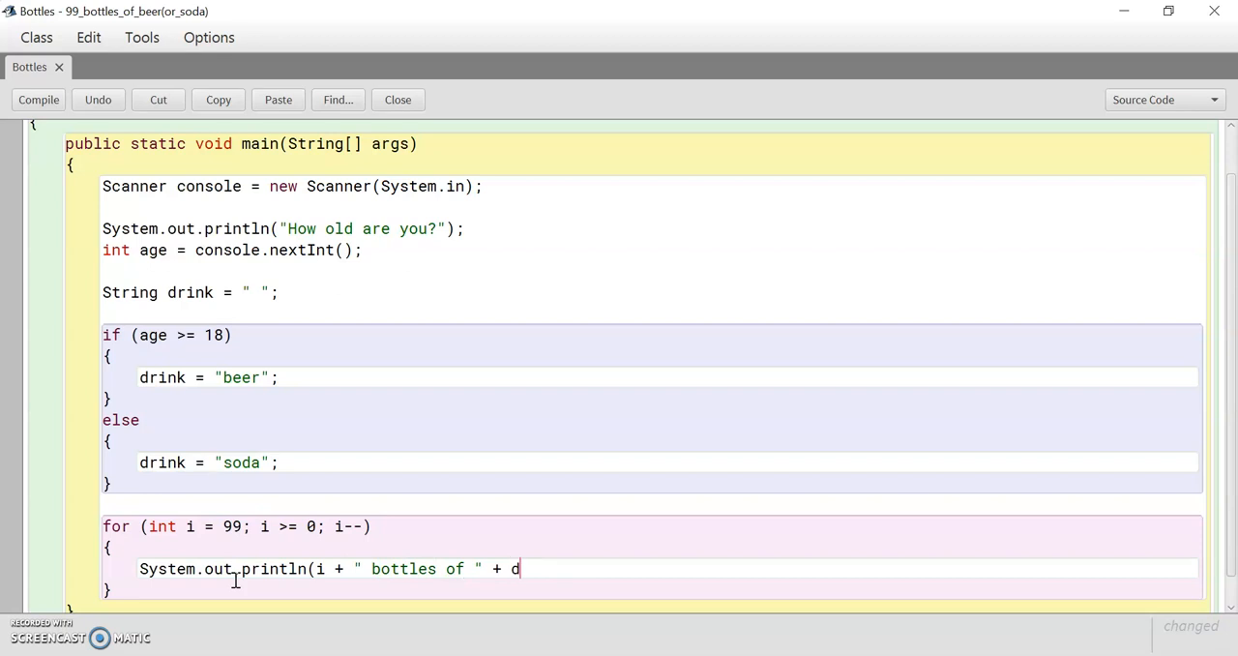
type("rink + \" on the")
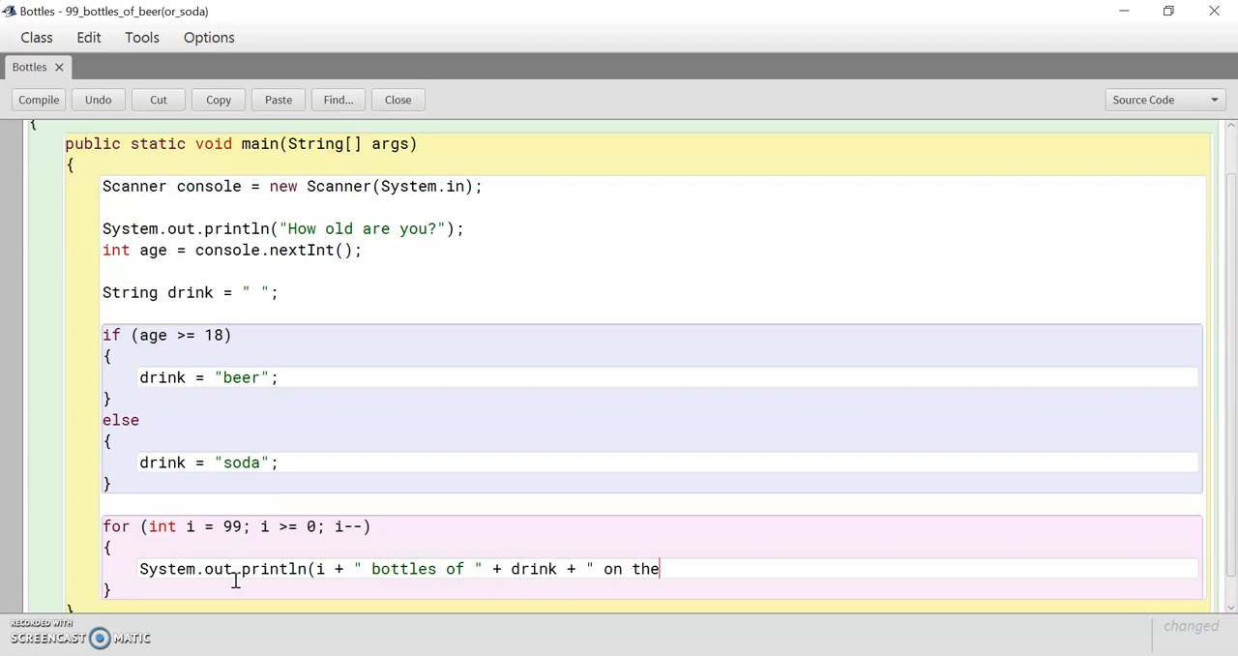
type("wall\"")
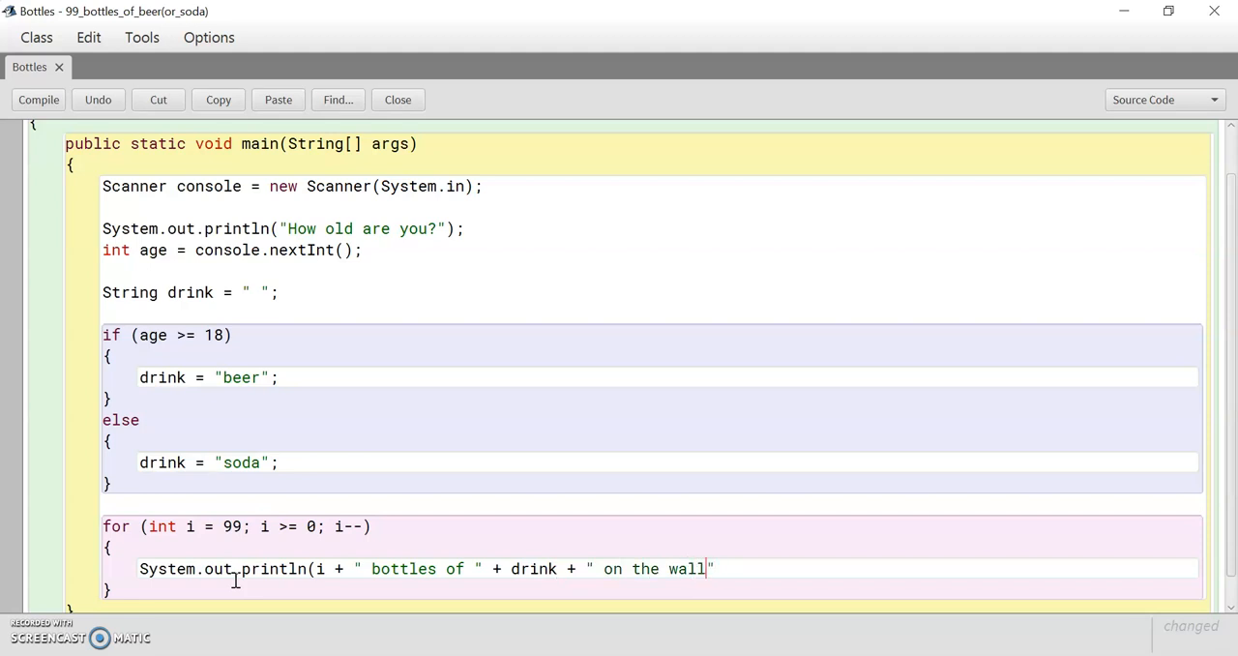
type(".")
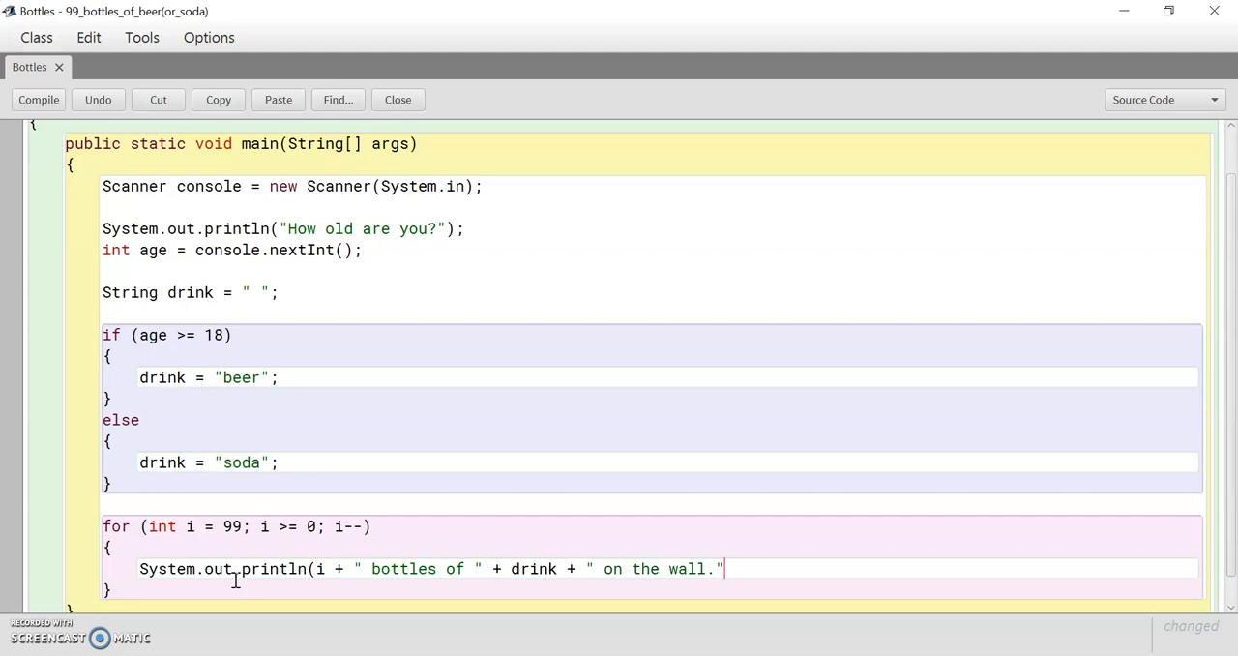
type(");")
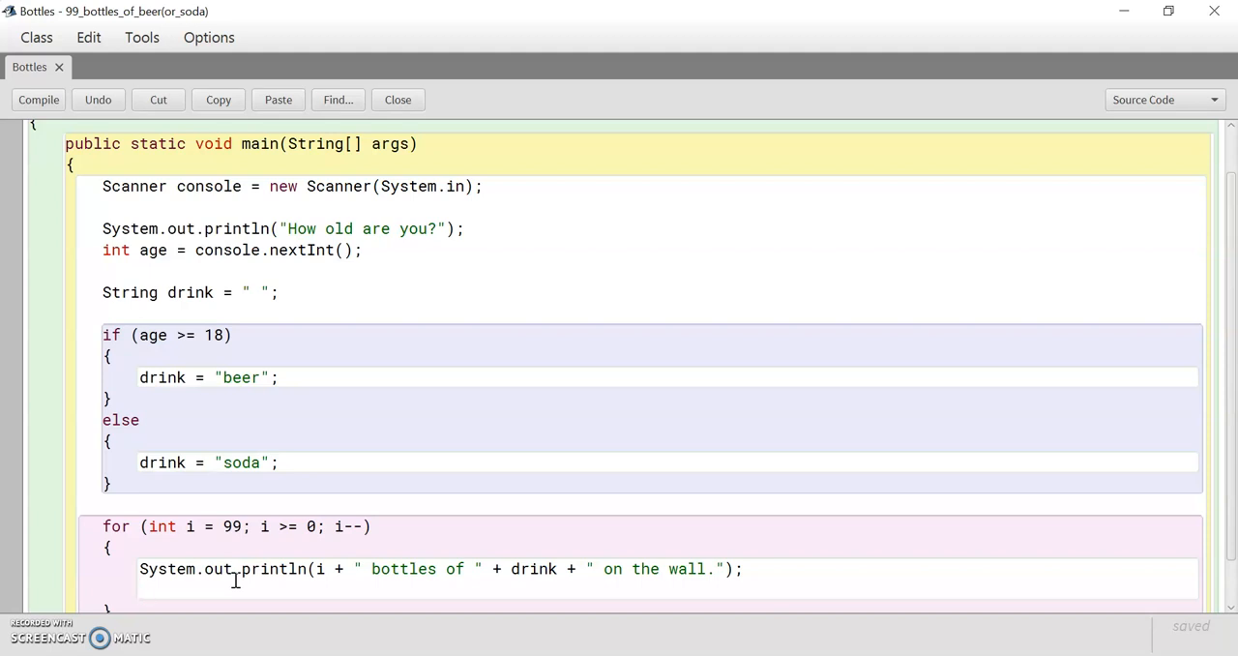
- Add System.out.println(i + " bottles of " + drink); as the loop's second line
type("System.ouot")
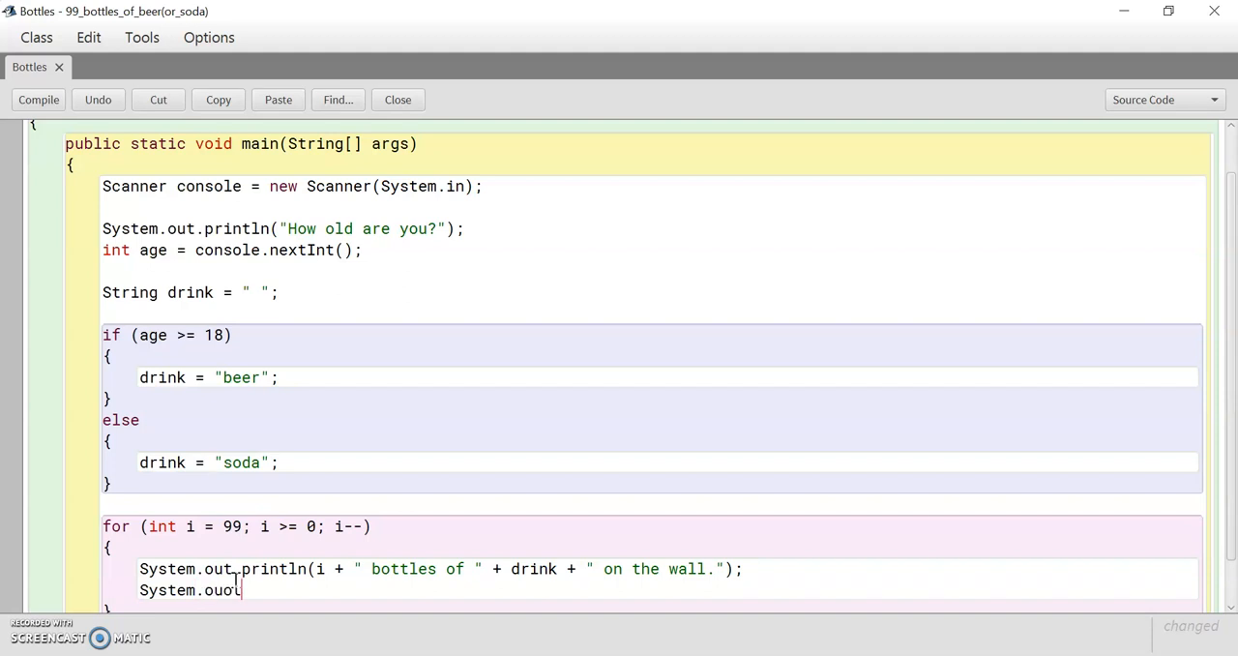
type(".")
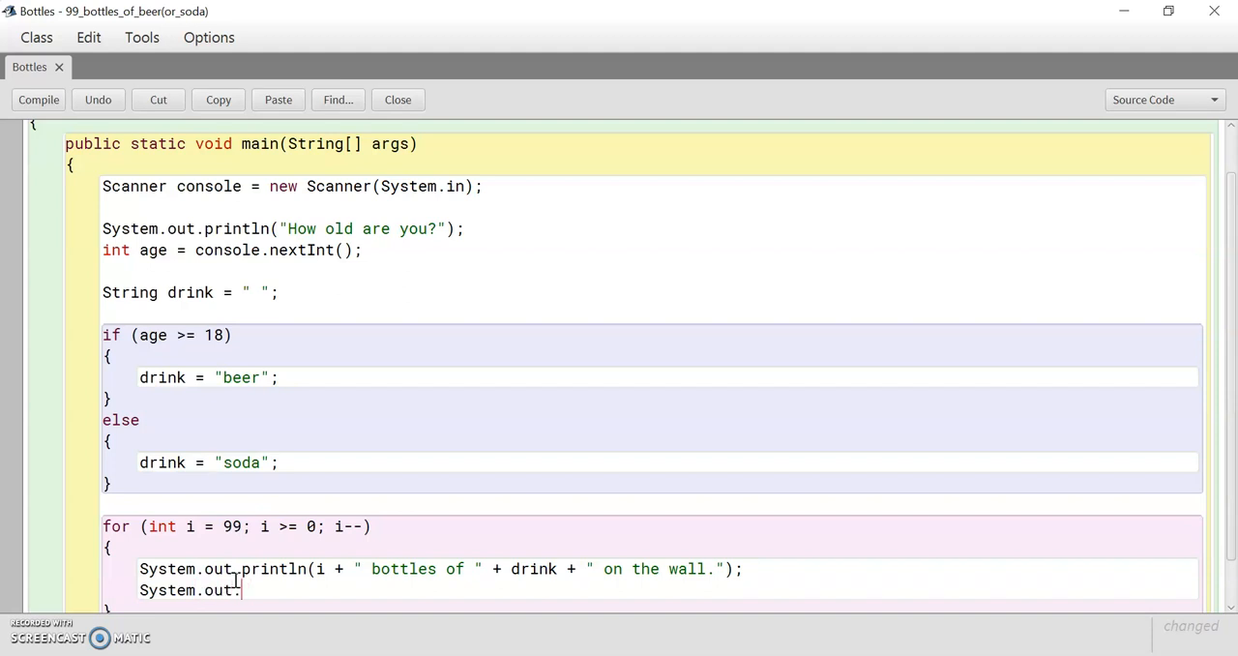
type("println(")
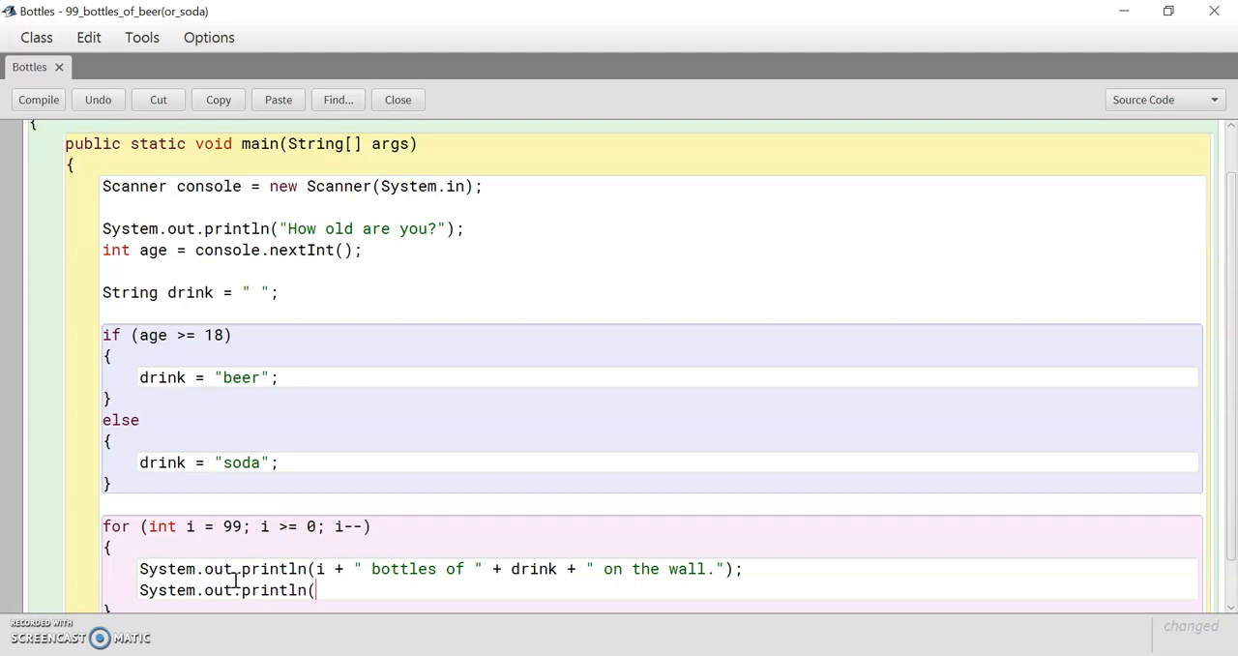
type("i + b")
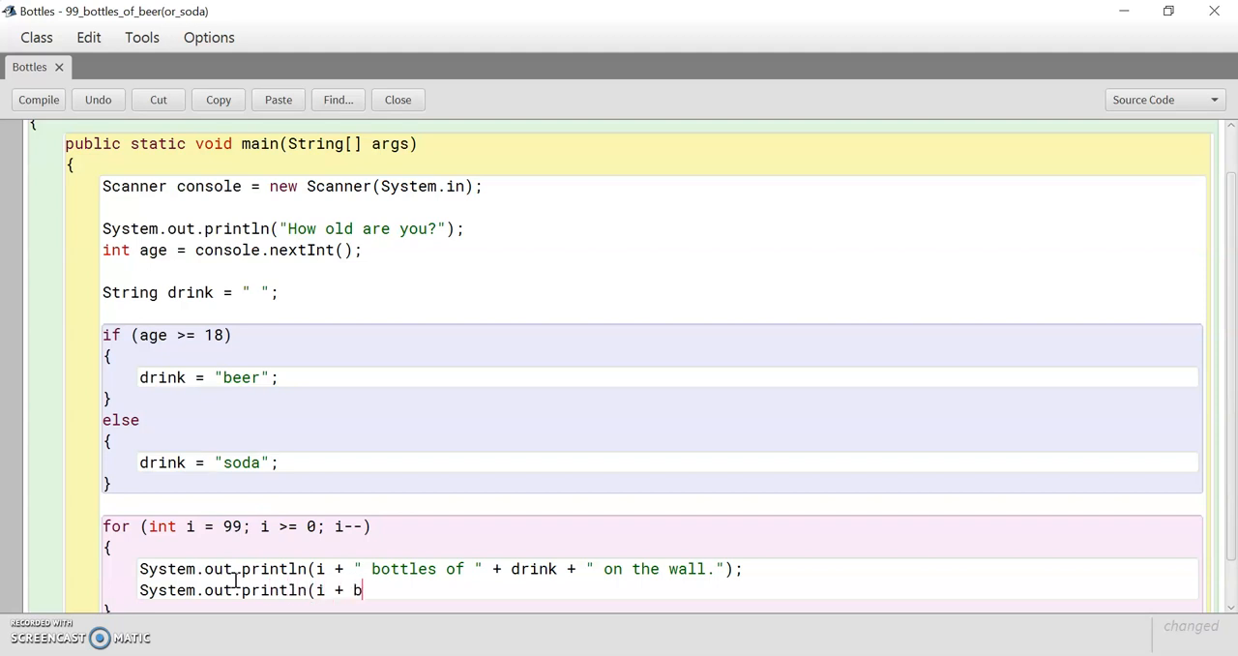
type("\"")
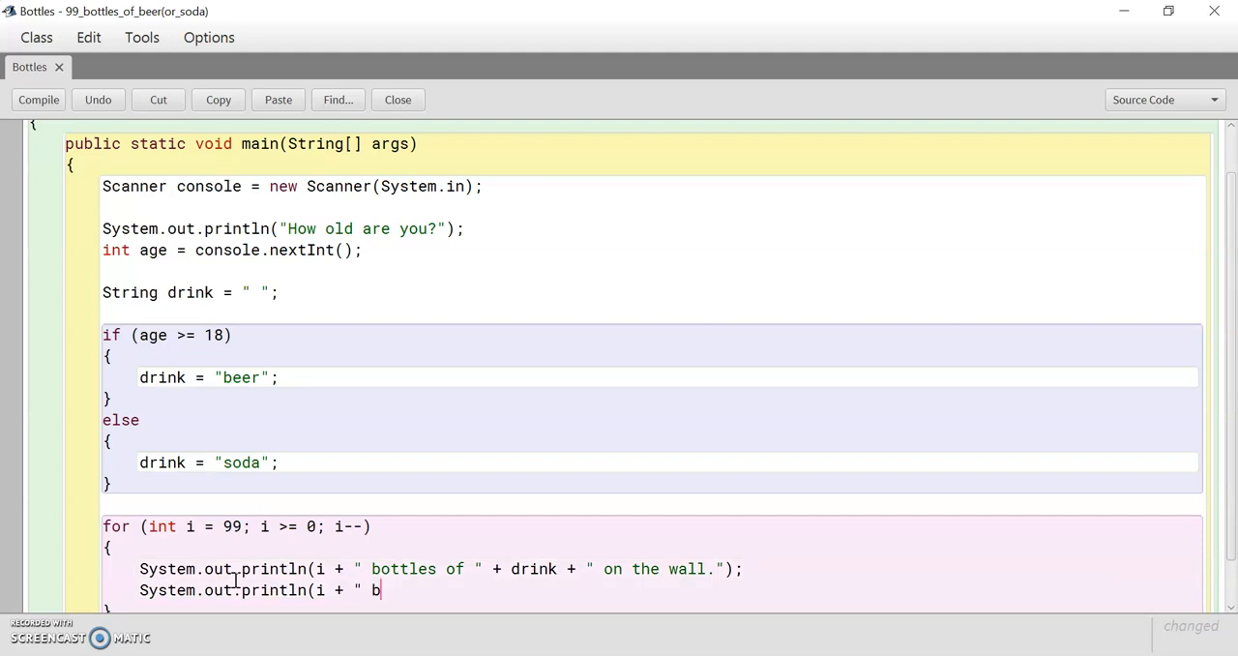
type("ottles of \"")
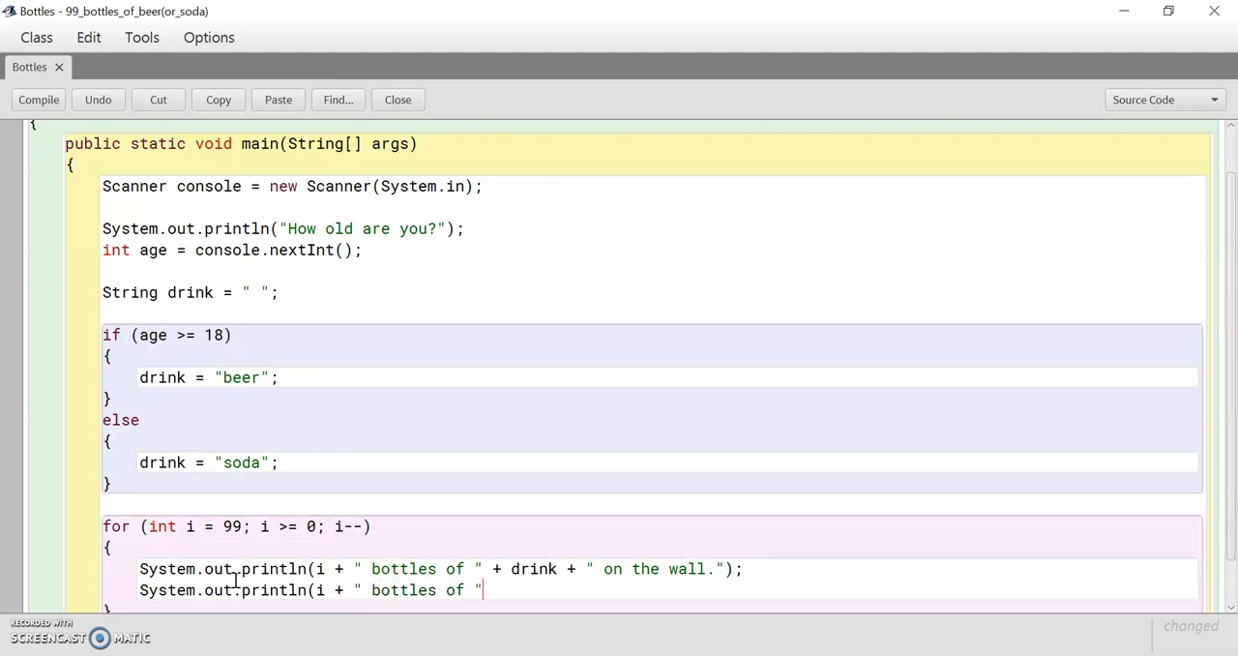
type("+")
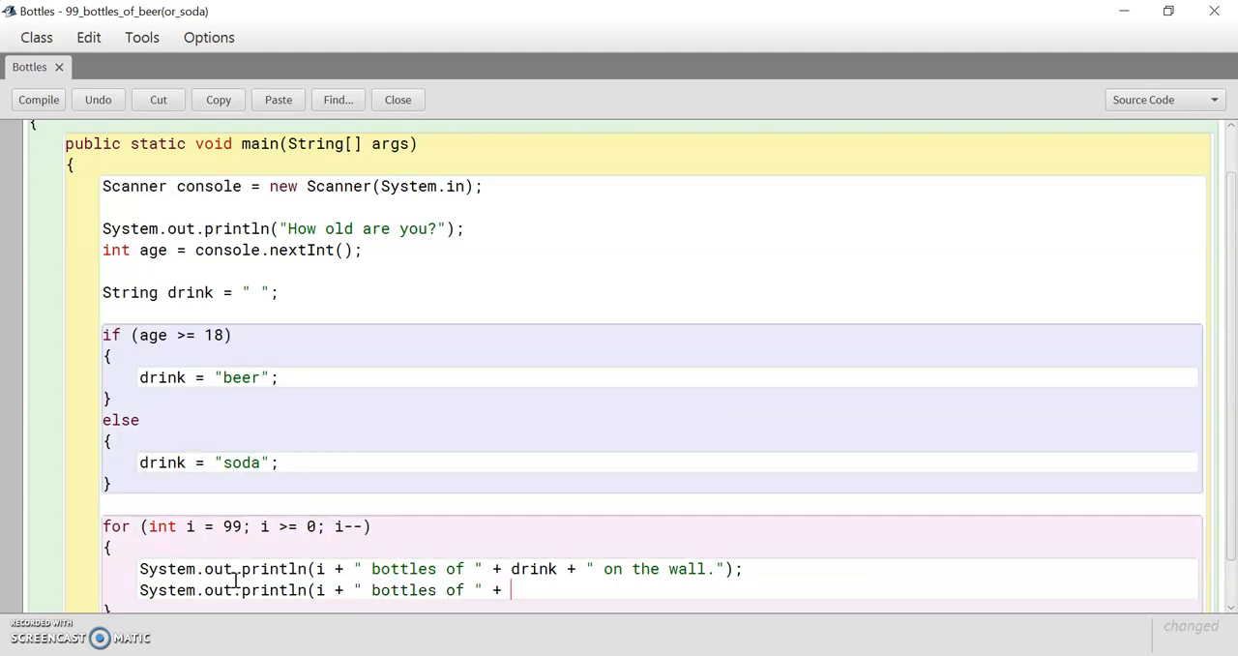
type("drink")
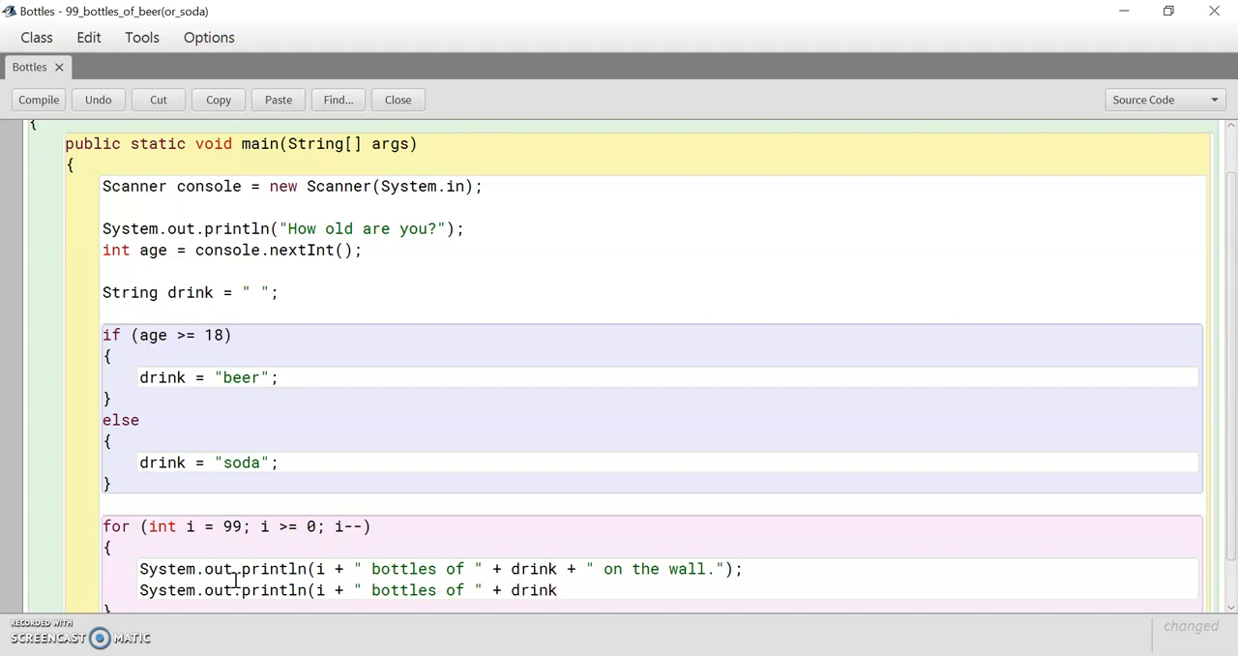
type(");")
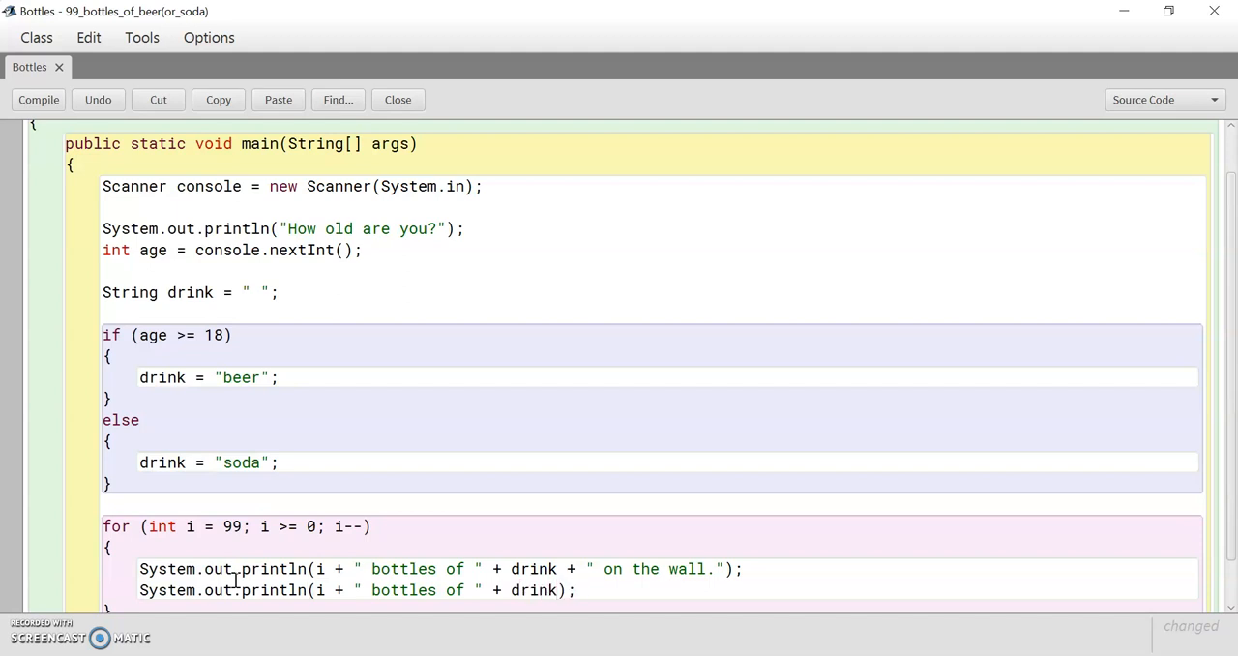
type("S")
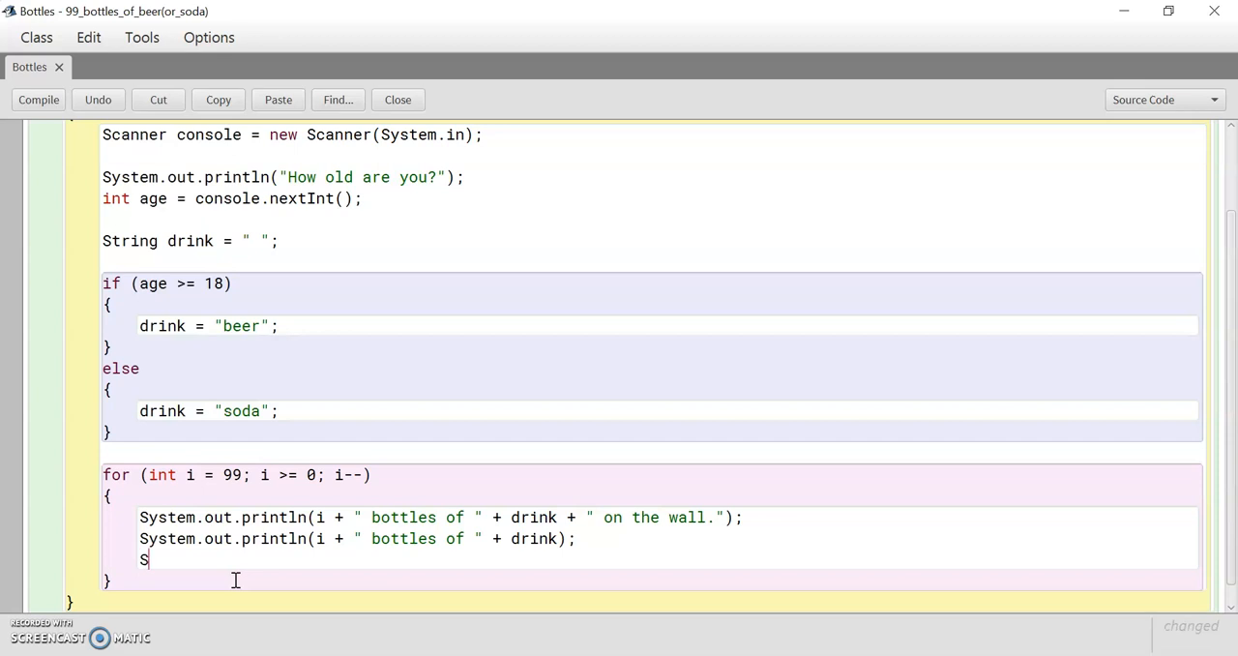
- Add a println printing "Take one down, pass it around, "
type("ystem.")
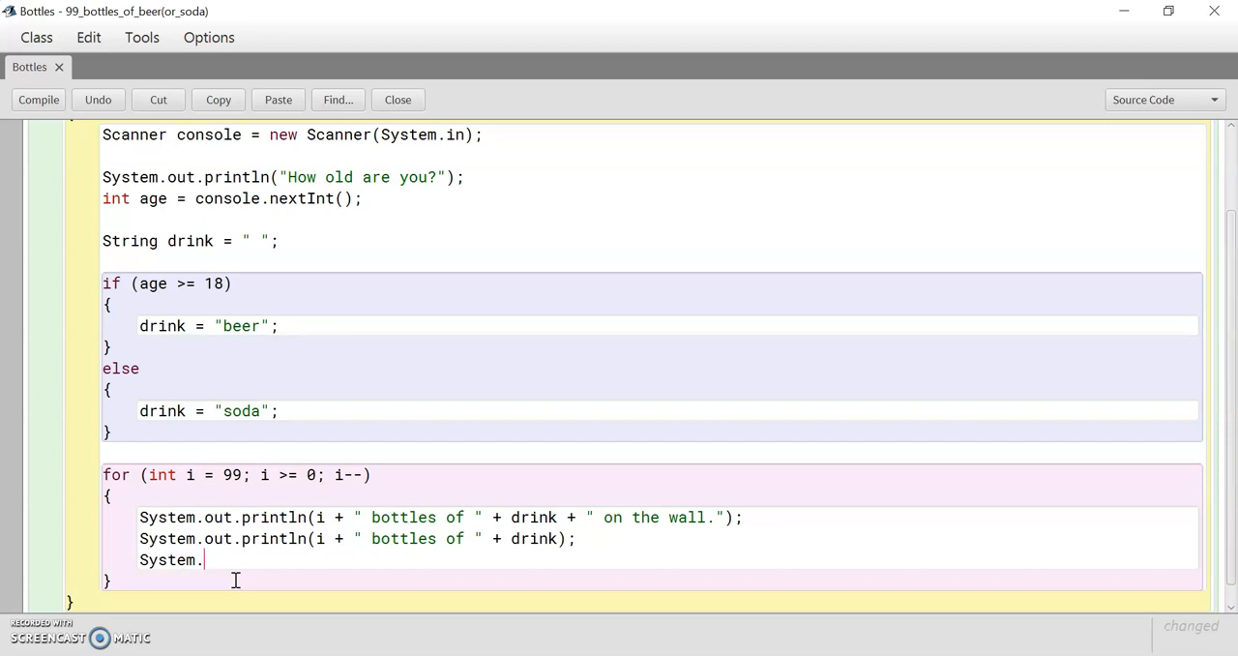
type("out.println")
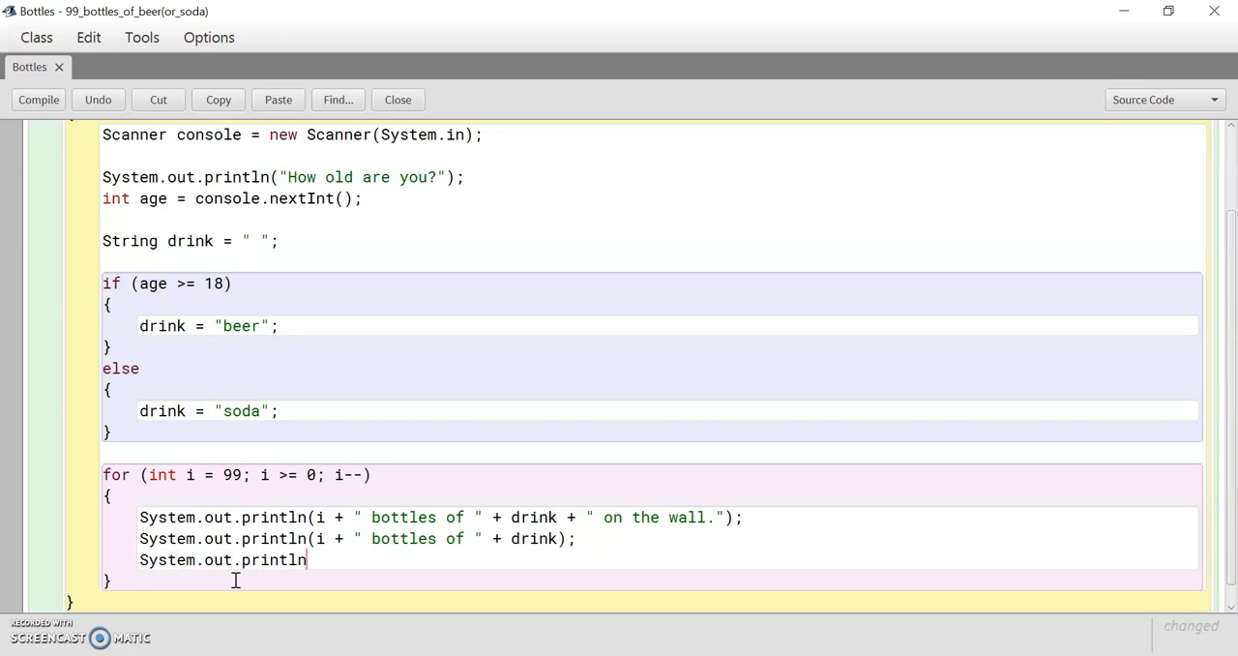
type("(")
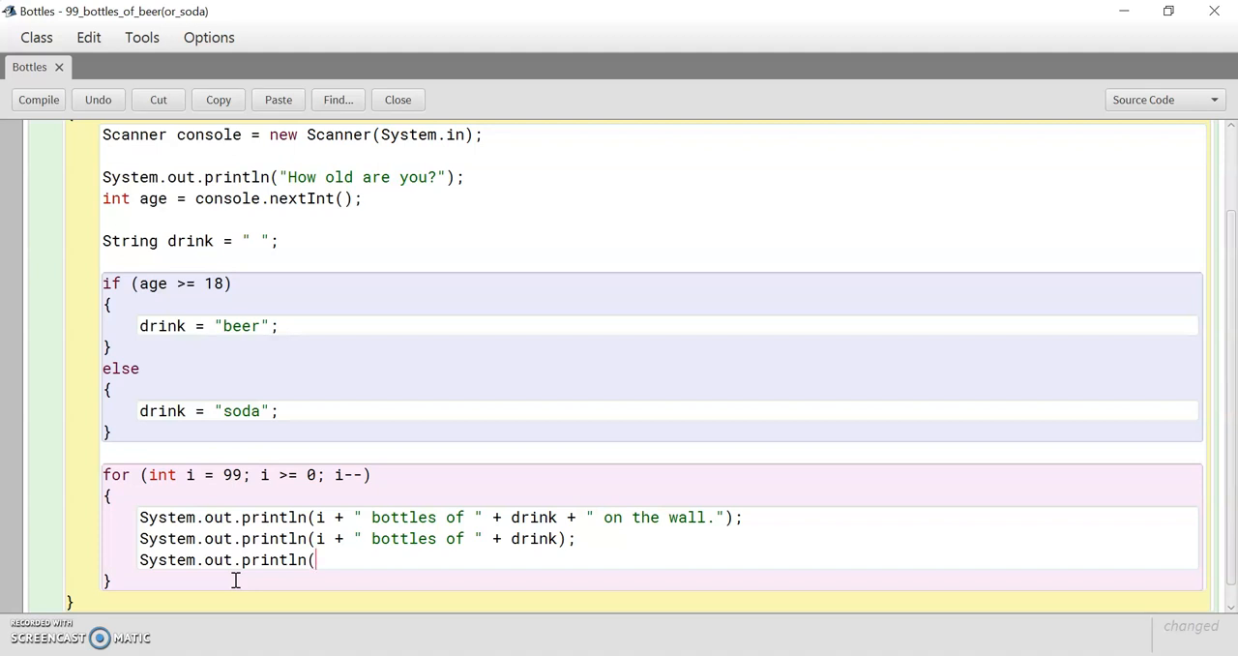
type("\"Take one")
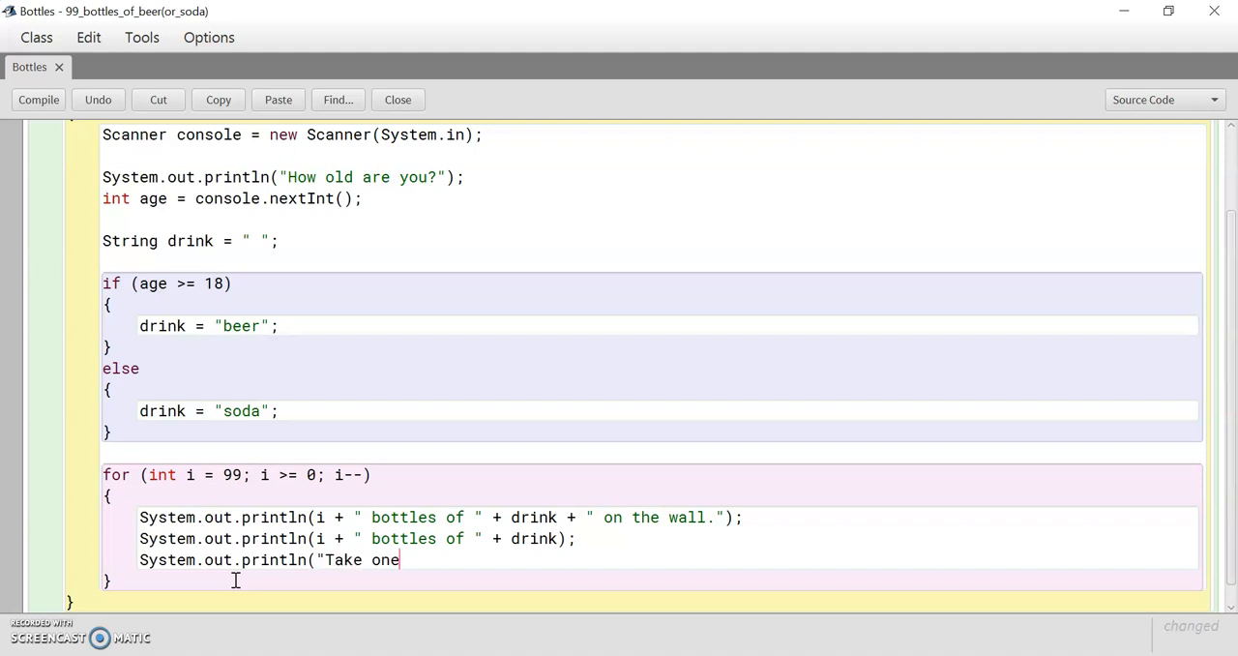
type("down, pass")
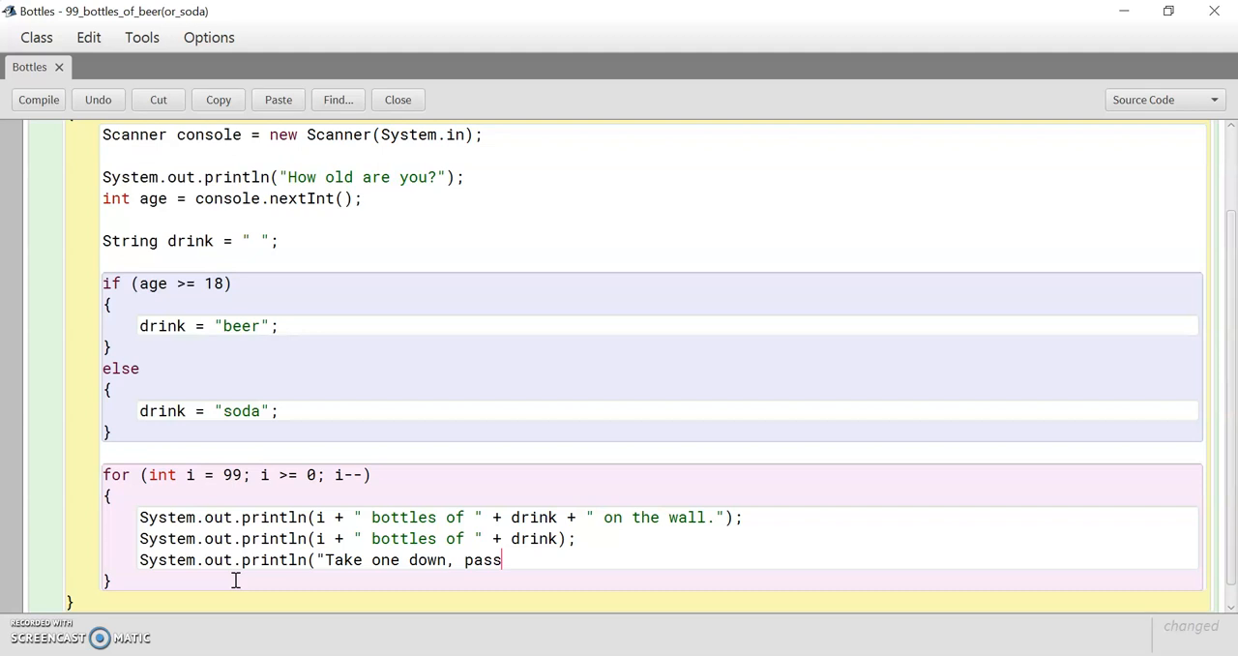
type("it ar")
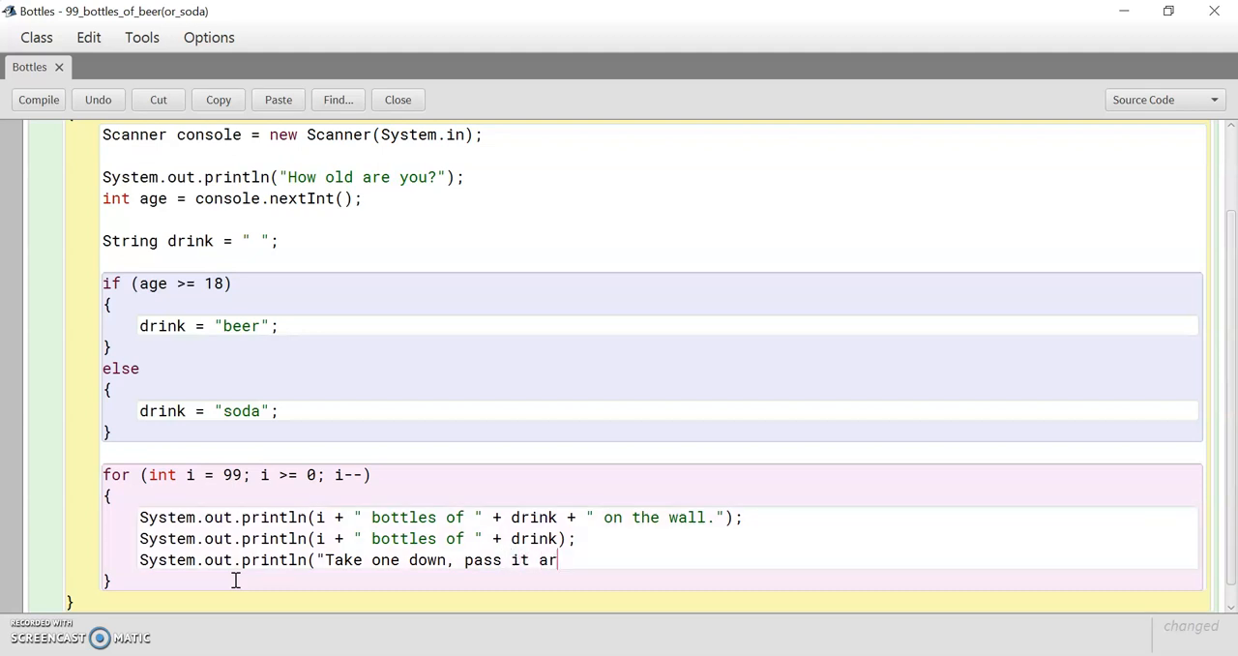
type("ound")
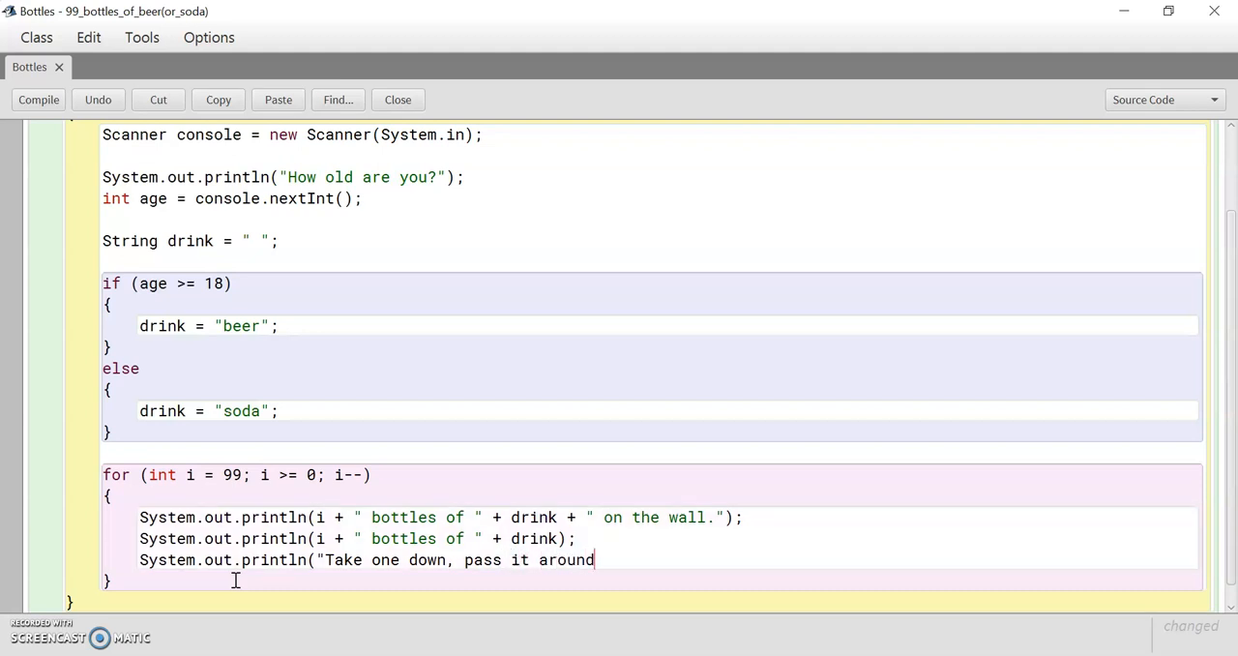
type(", \"")
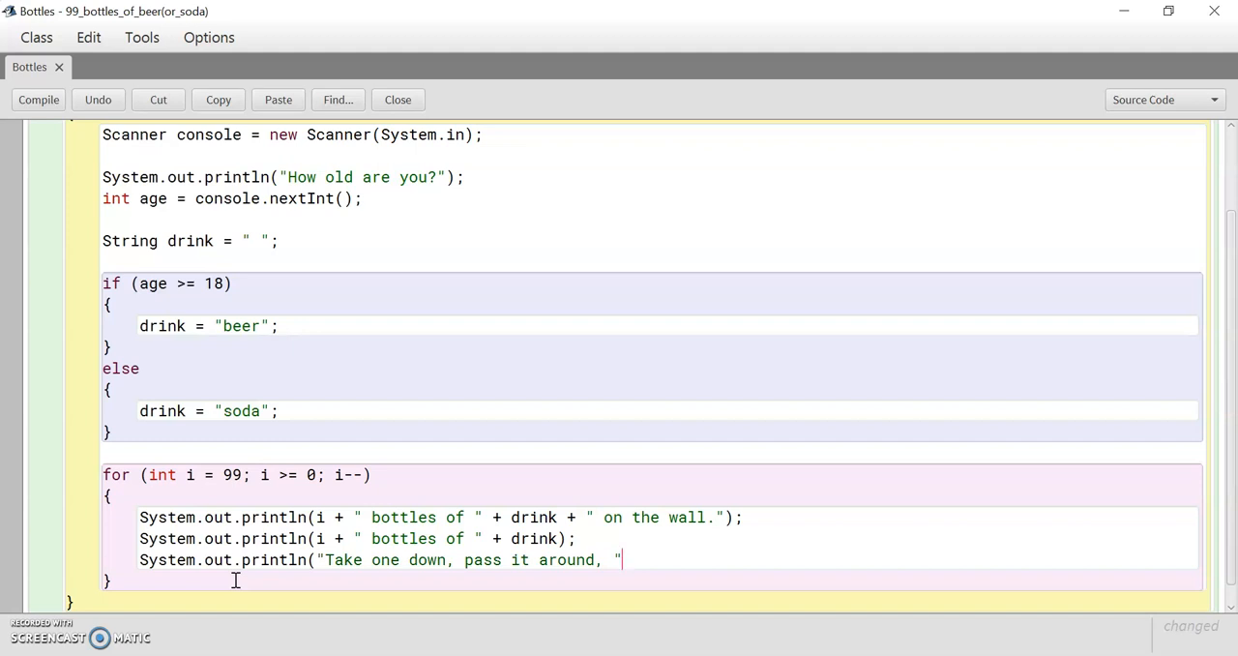
type("\");")
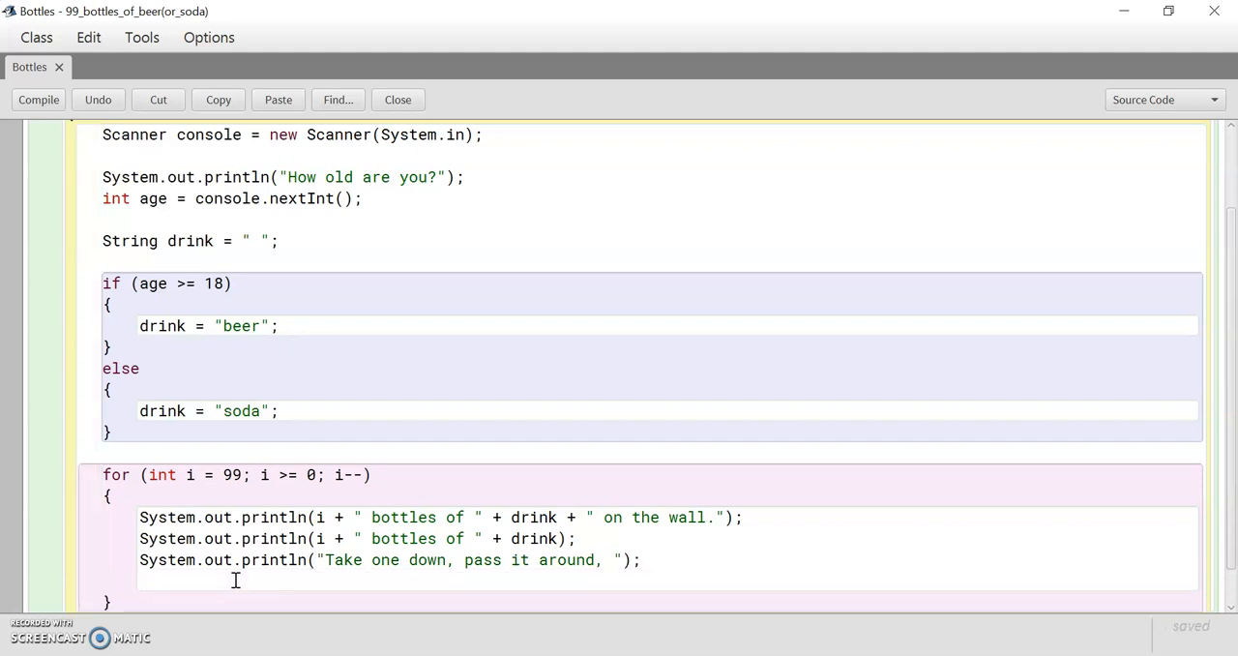
- Add println(i - 1 + "bottles of " + drink + "on the wall.")
type("System.out")
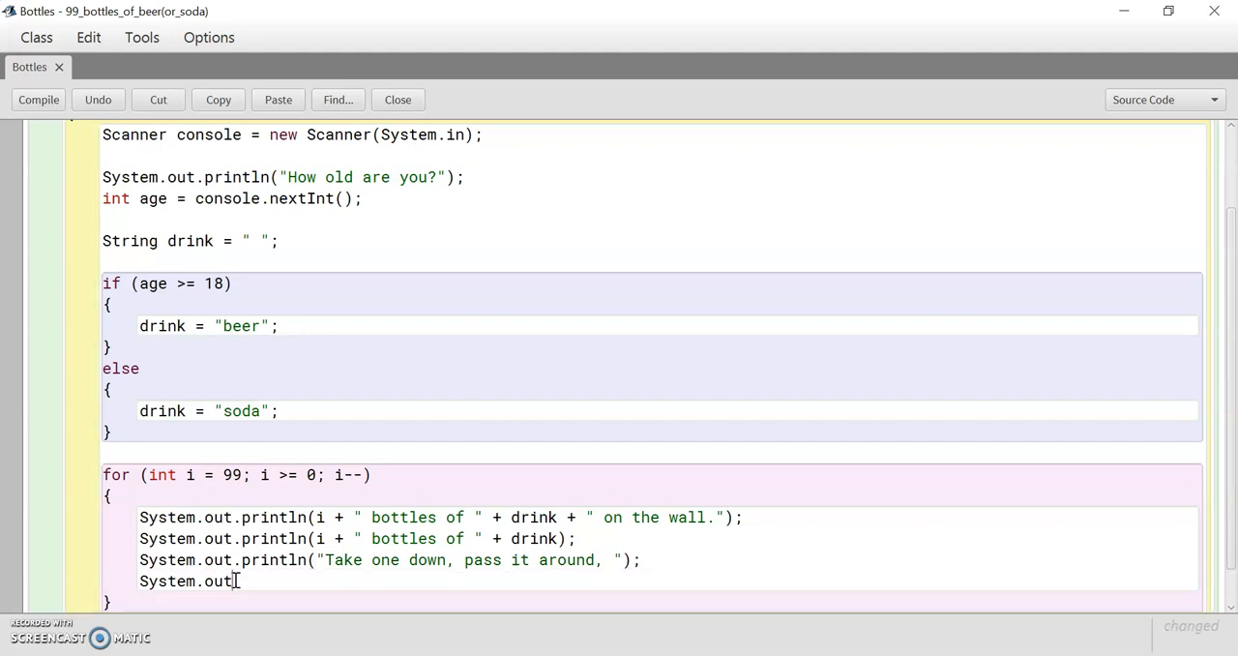
type("println")
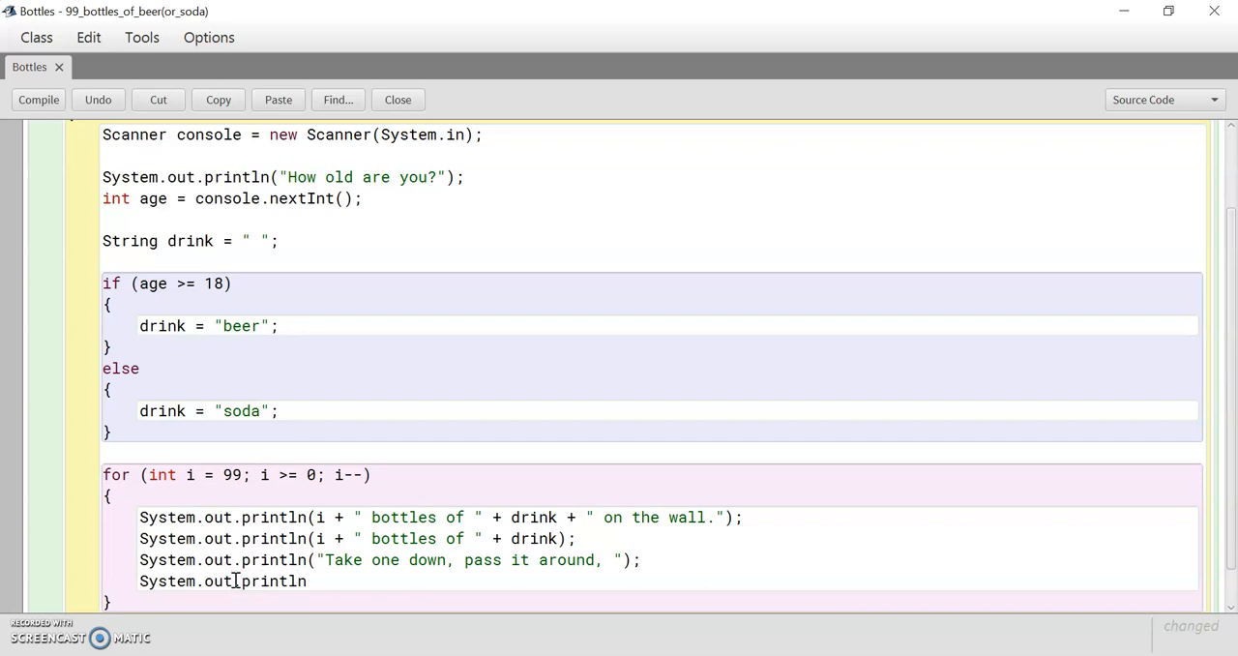
type("(")
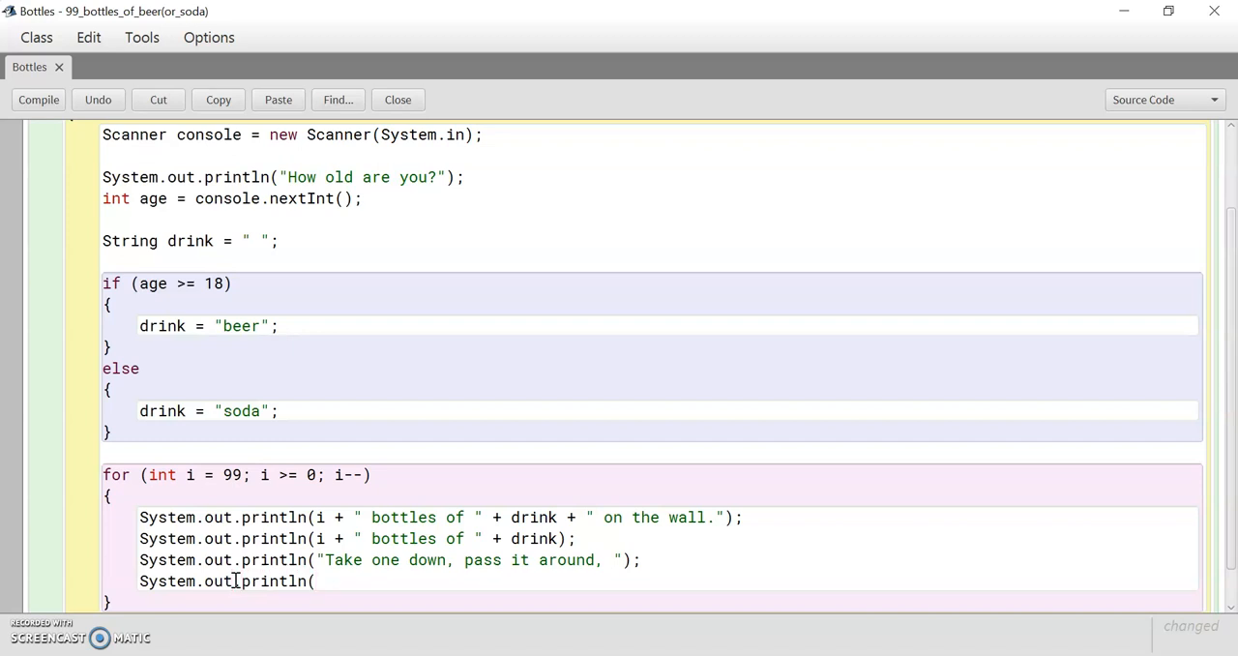
type("i - 1")
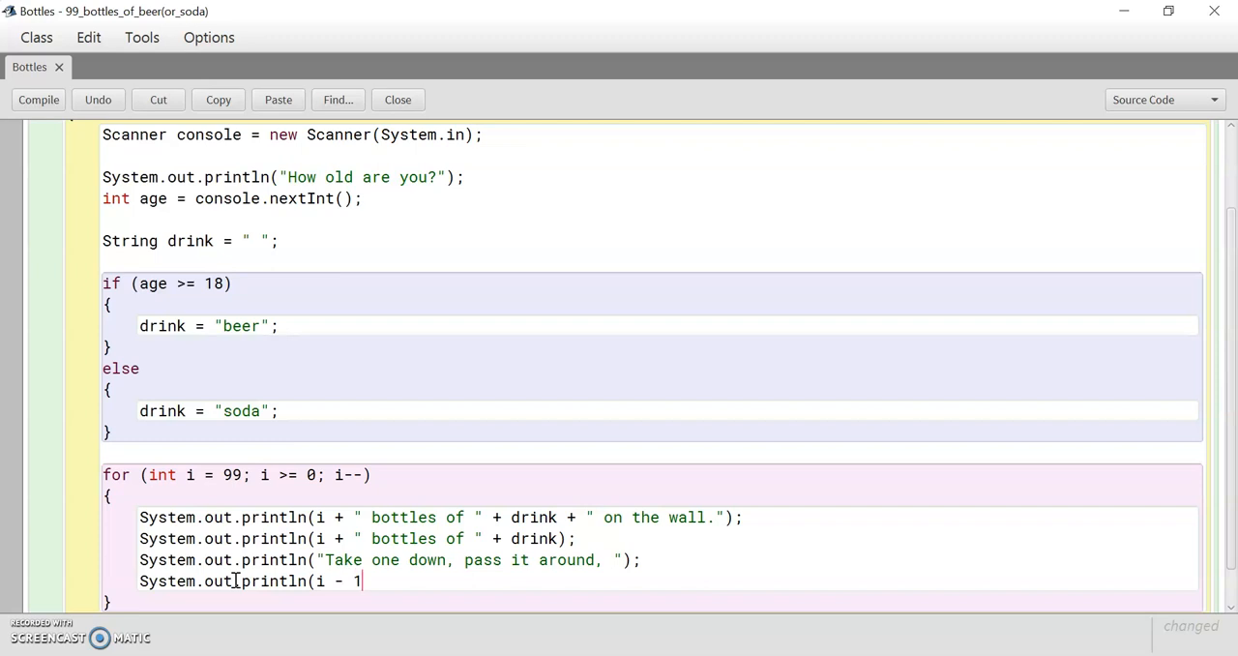
type("+")
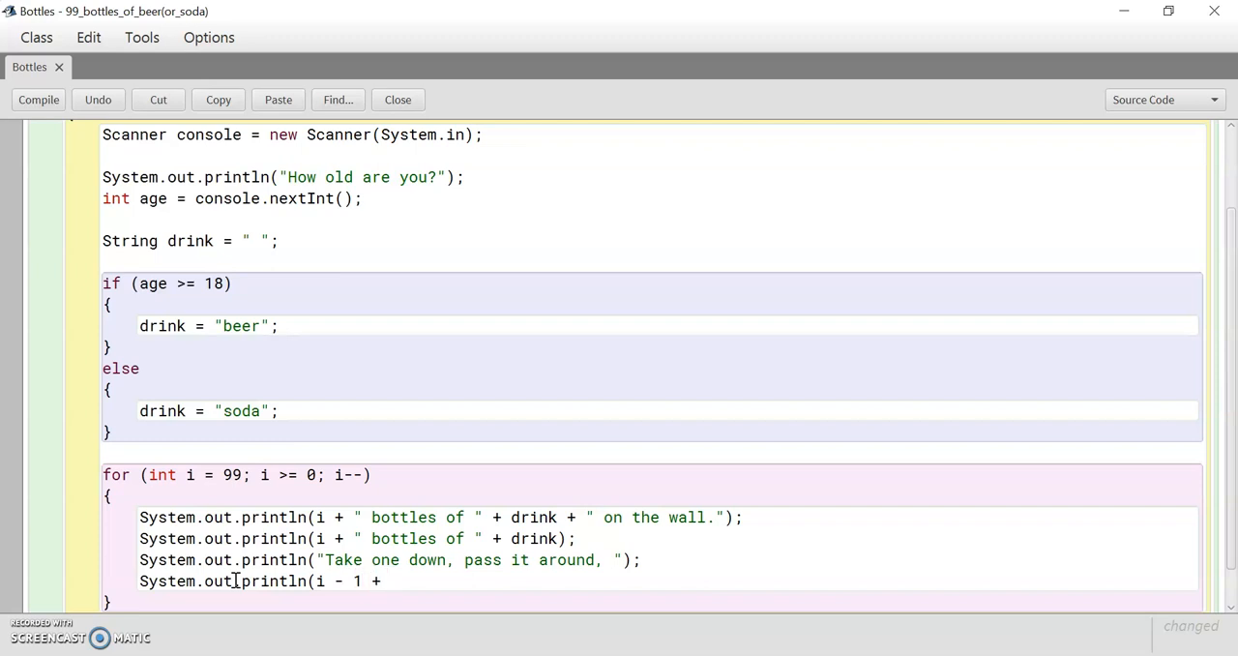
type("bottles o")
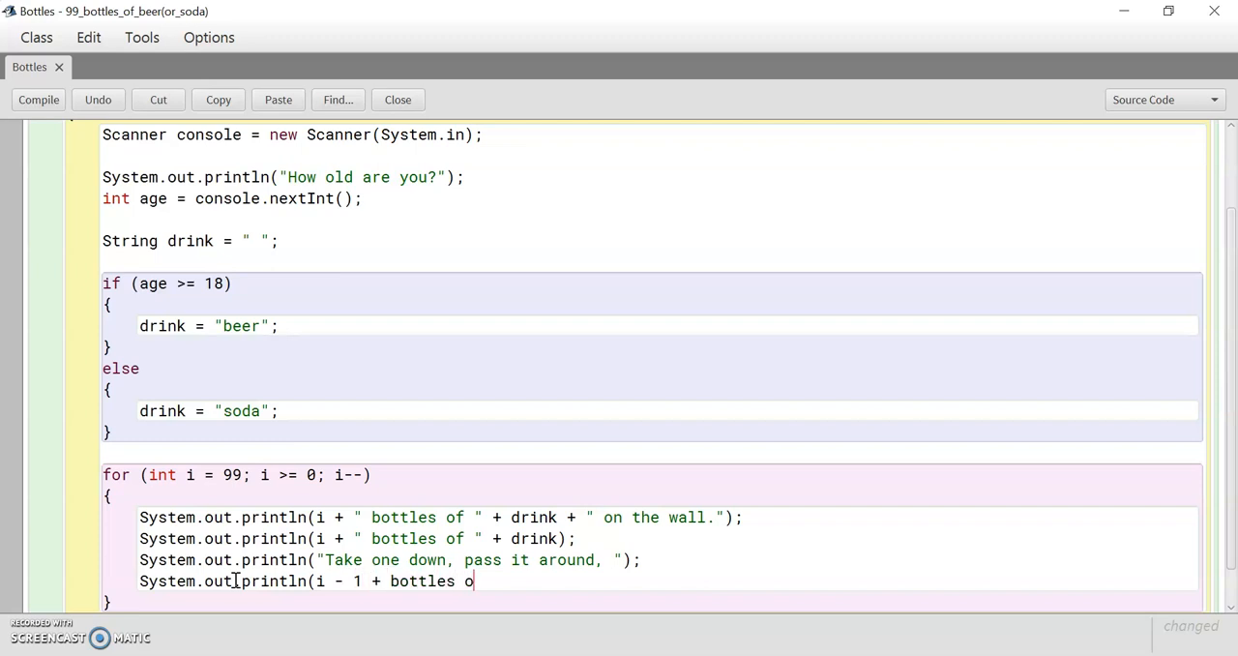
type("f")
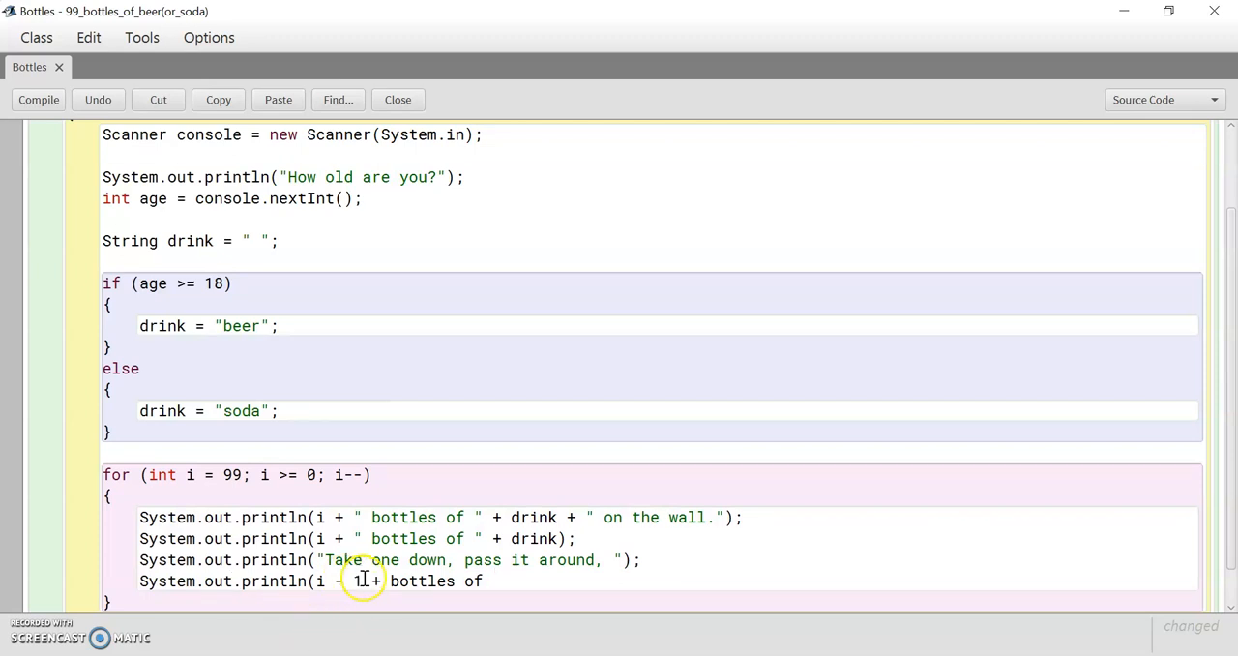
type("\"")
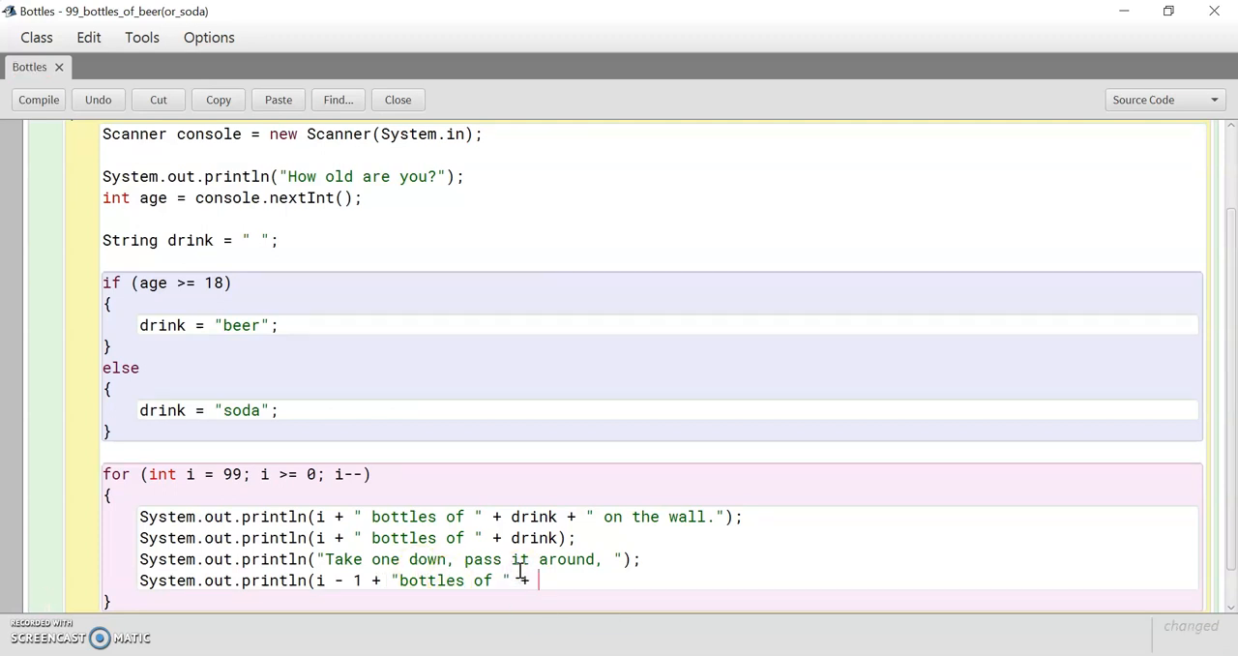
type("drink")
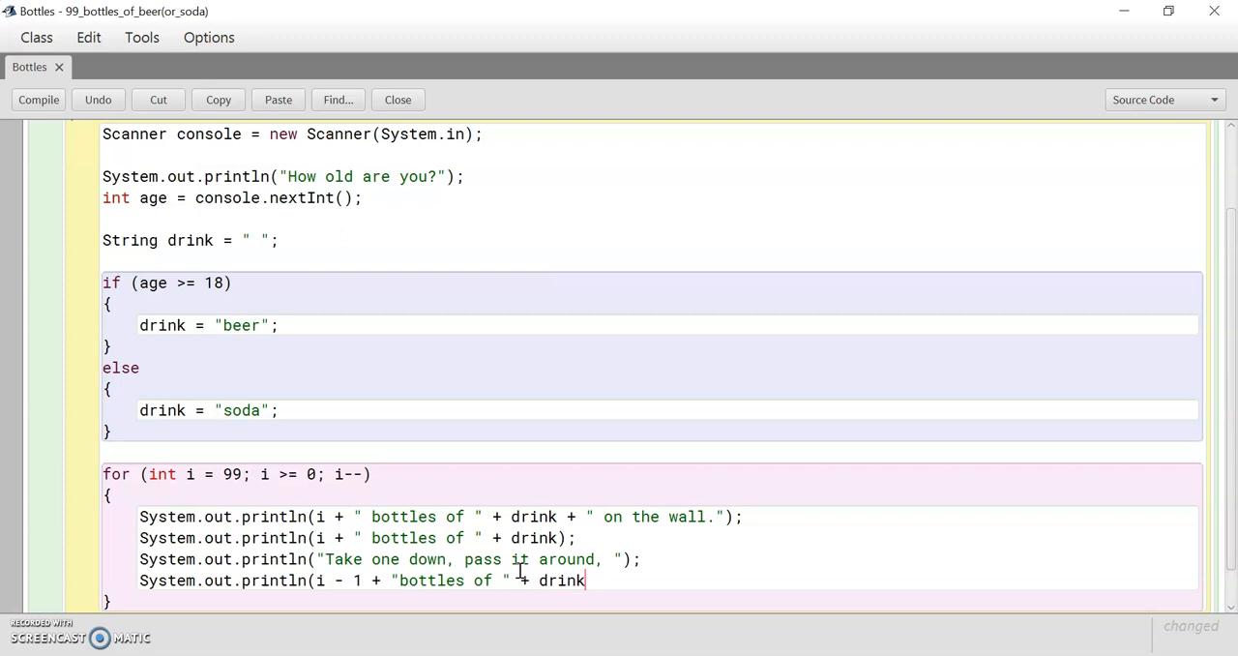
type("+ \"")
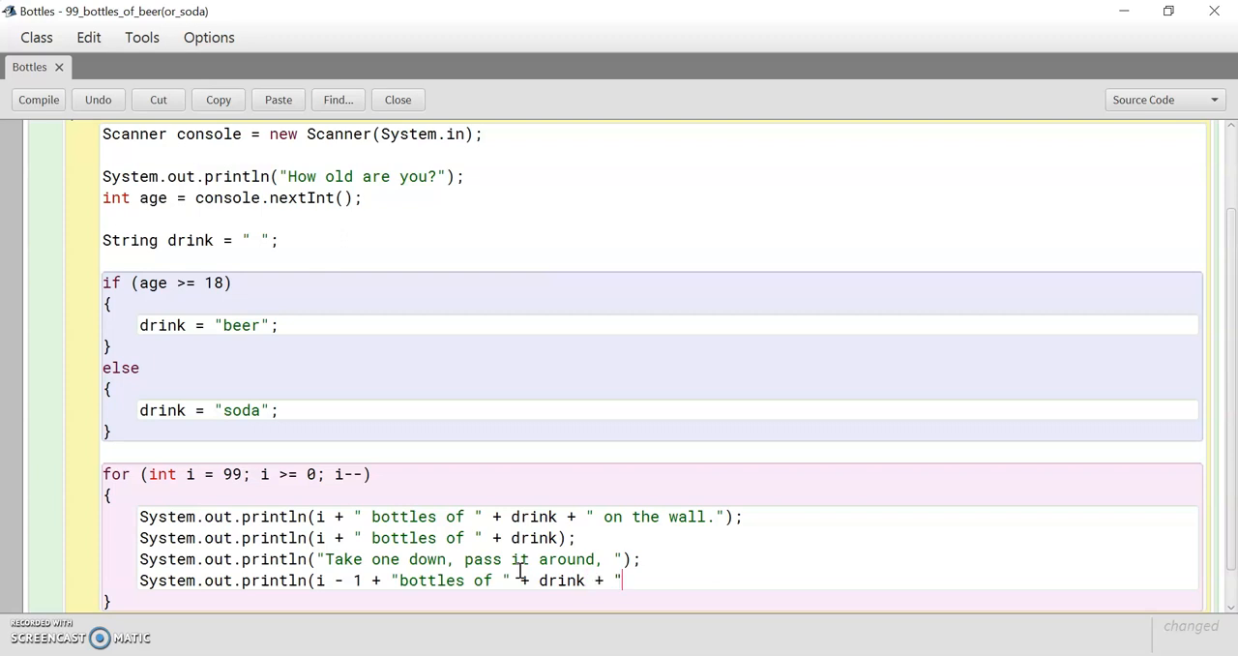
type("on the wall")
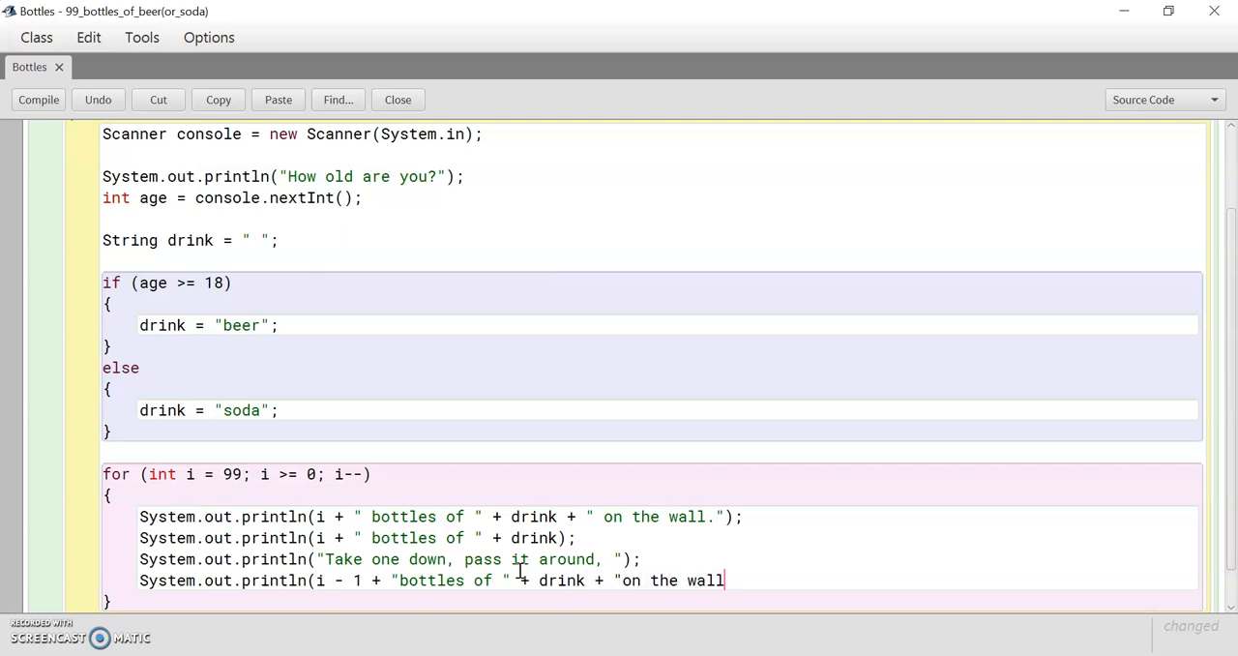
type(".\"")
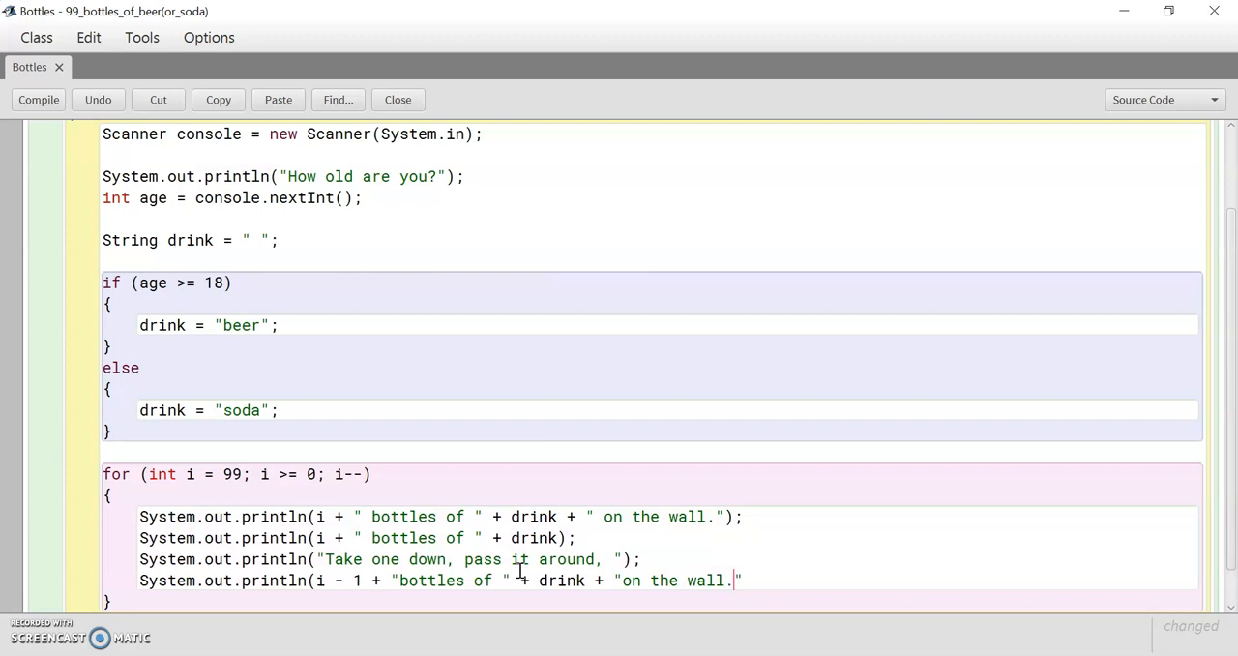
type(");")
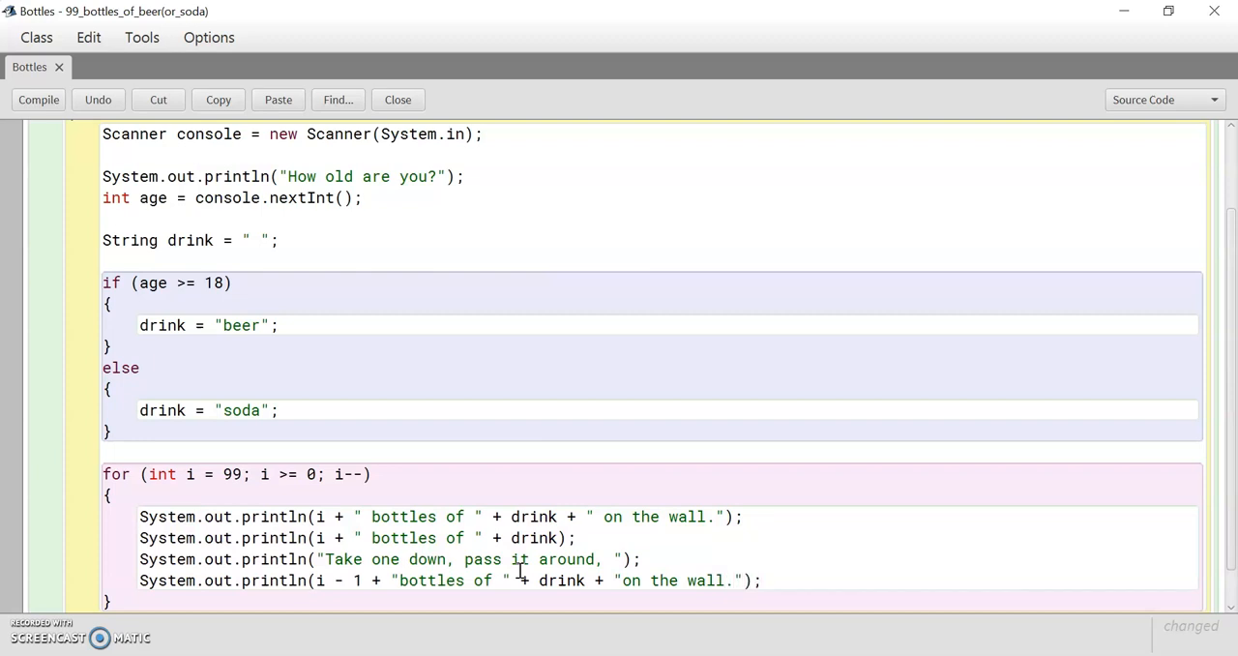
- Scroll through the Bottles source to review the finished loop
scroll("down", 3)
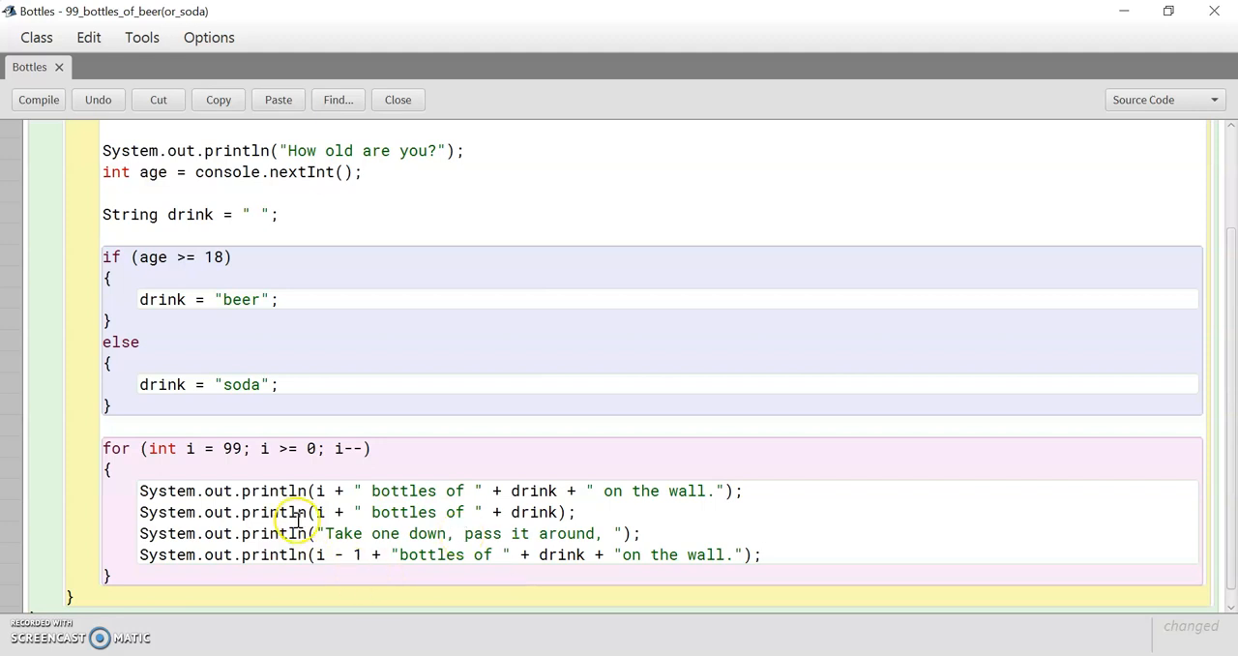
mouse_move(385, 529)
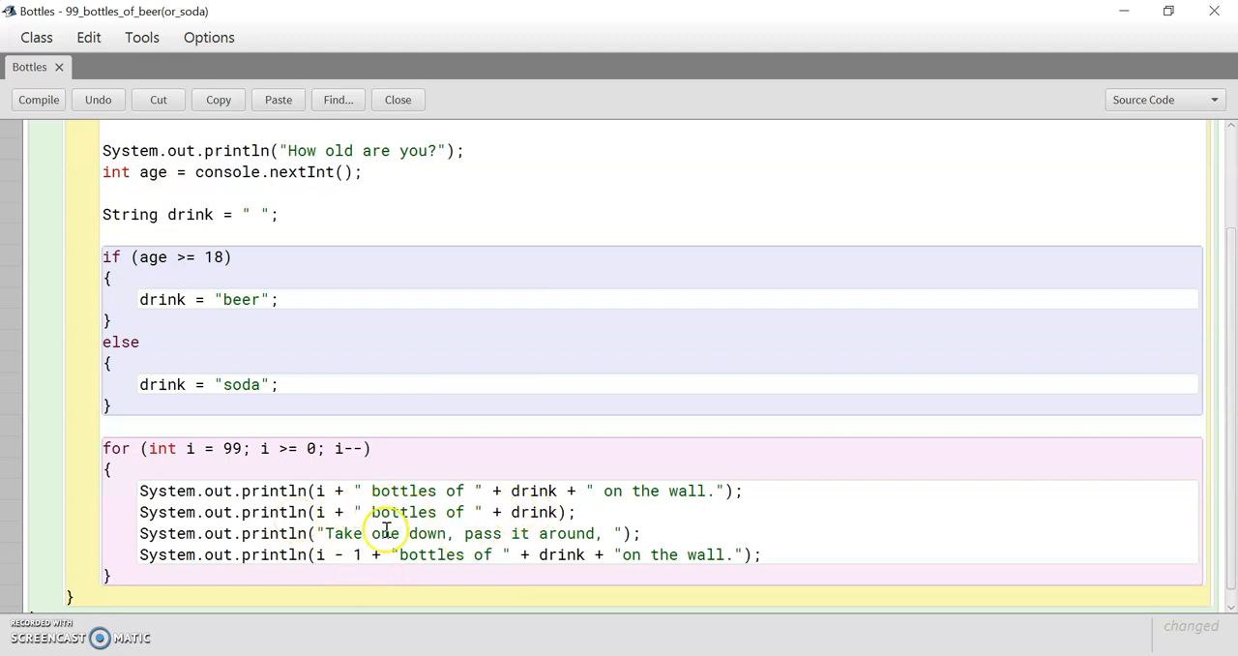
mouse_move(585, 525)
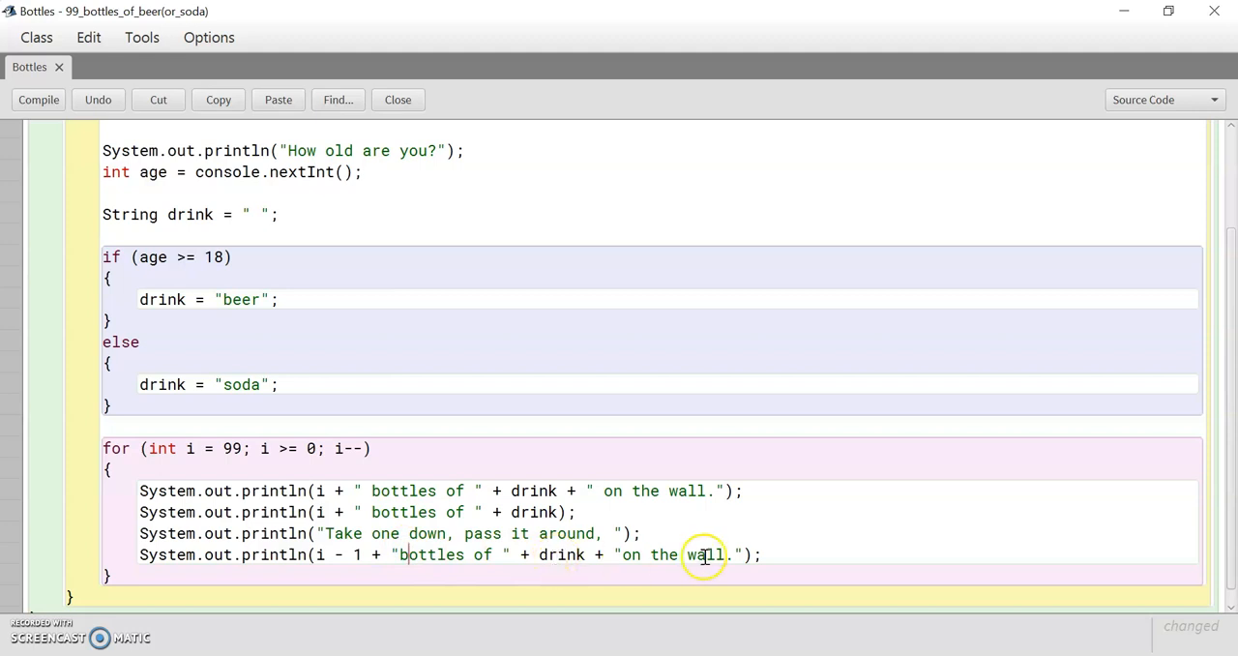
mouse_move(704, 554)
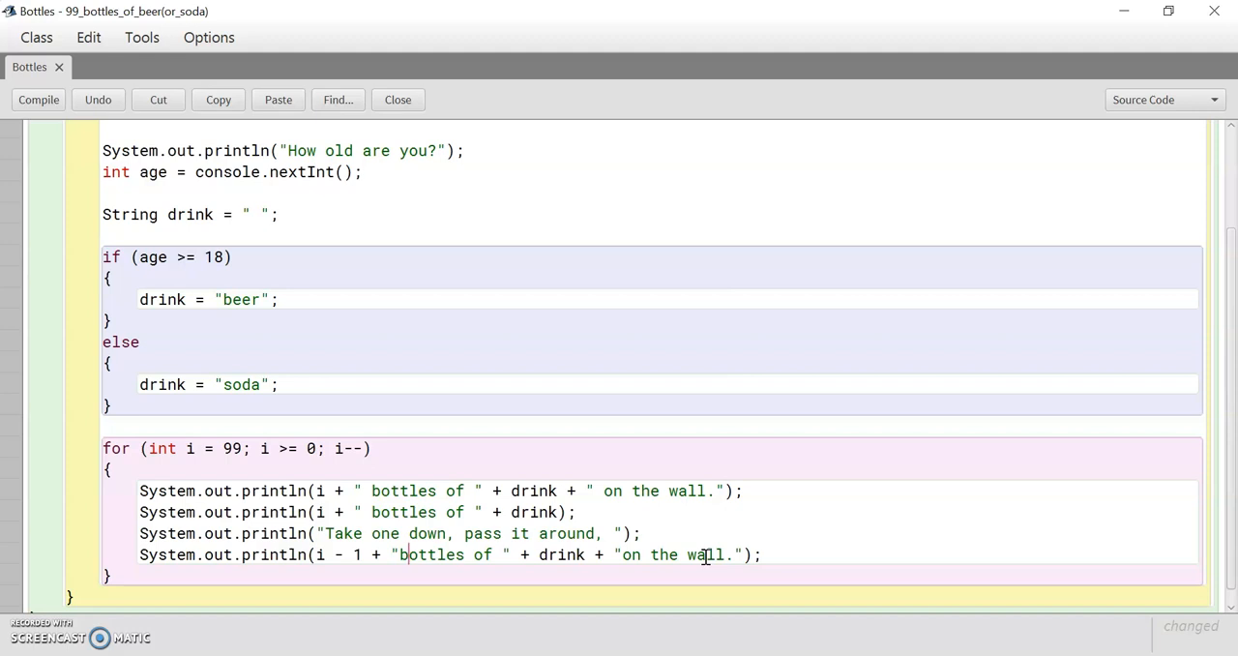
scroll("down", 3)
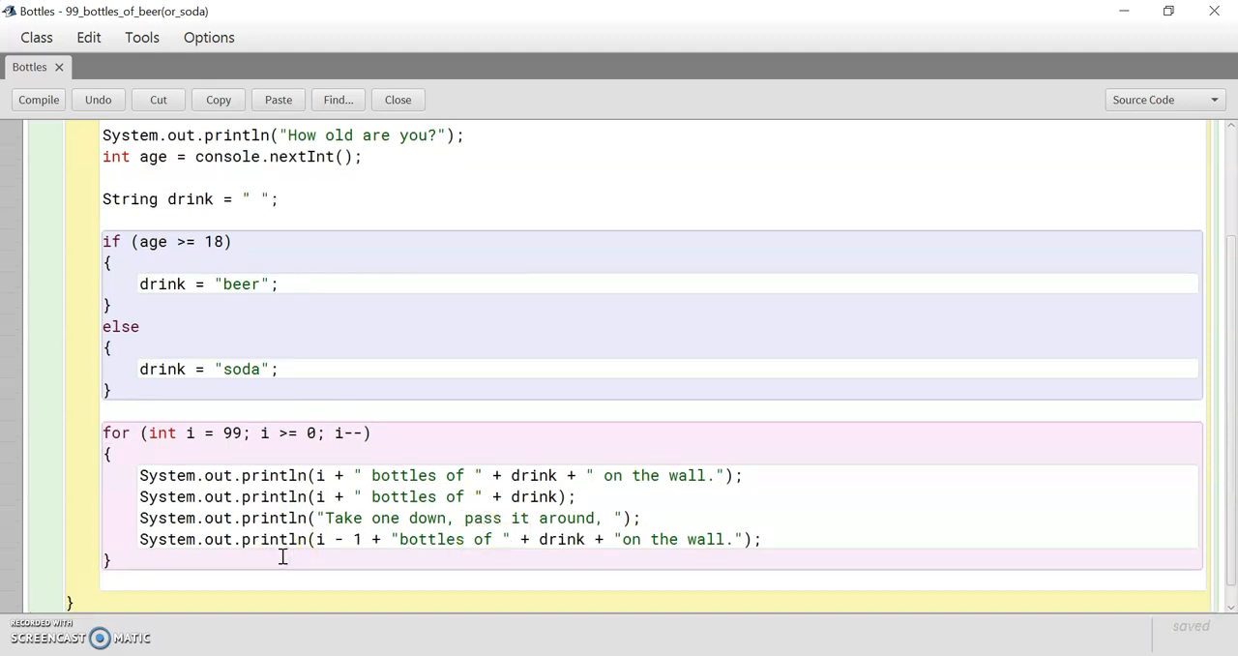
- Add println("Song finished!") after the loop and compile Bottles
type("System.out.pri")
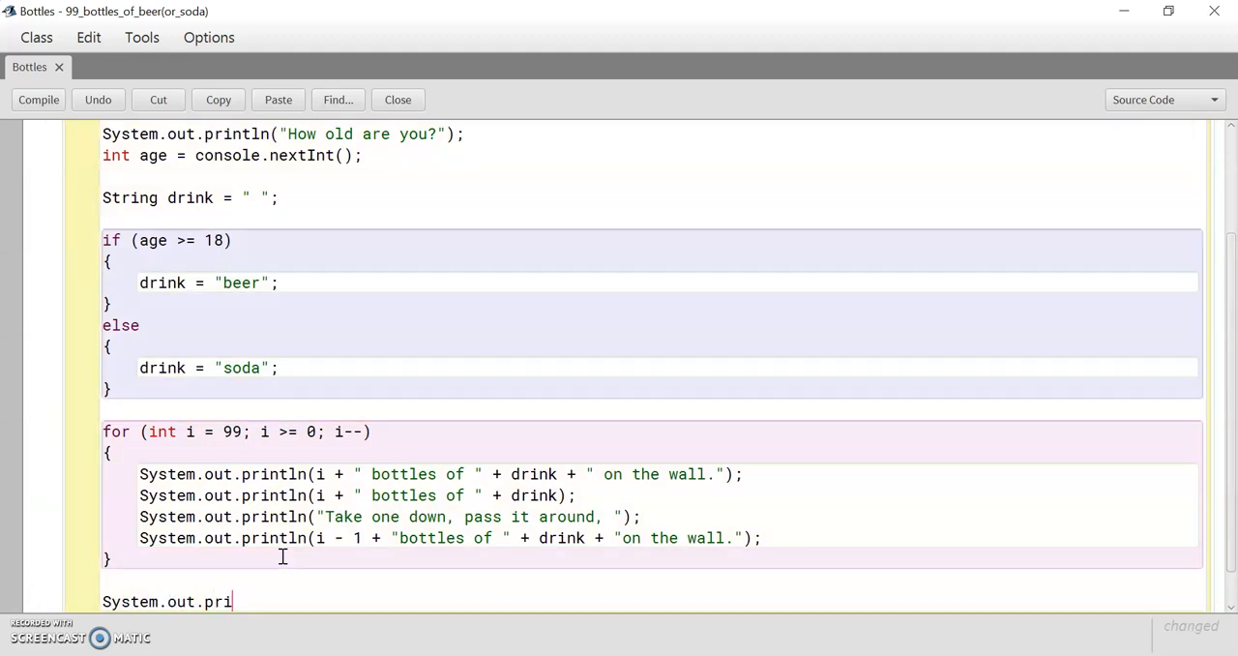
type("ntln(")
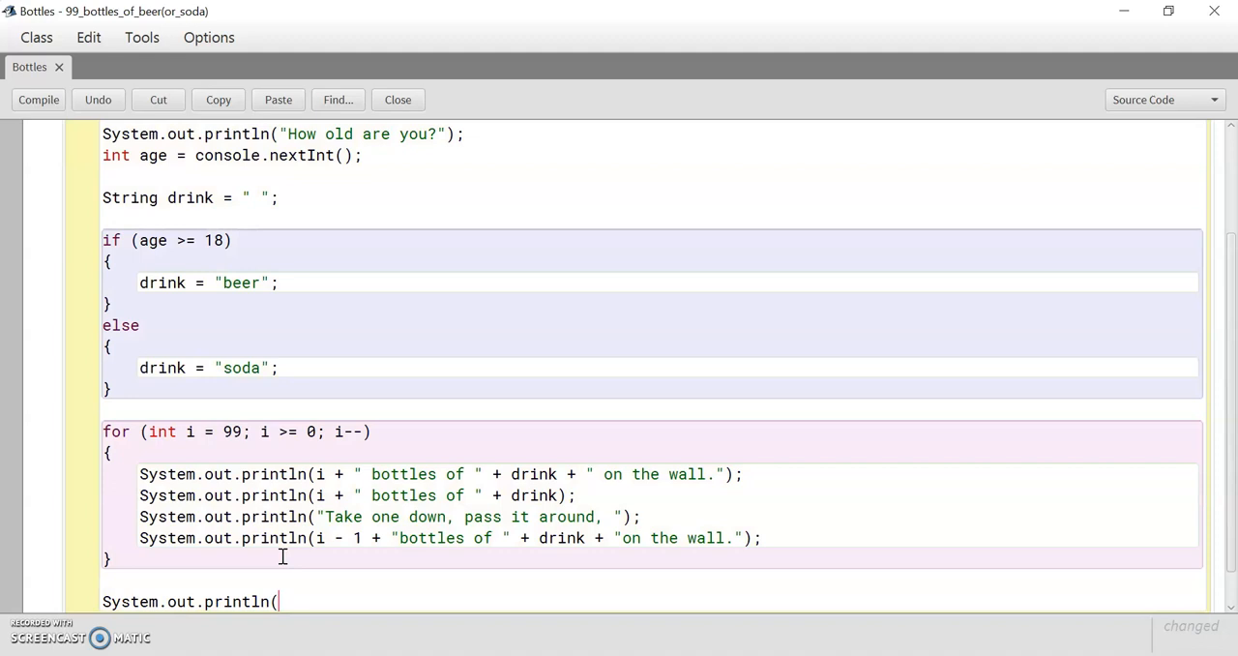
type("\"Song")
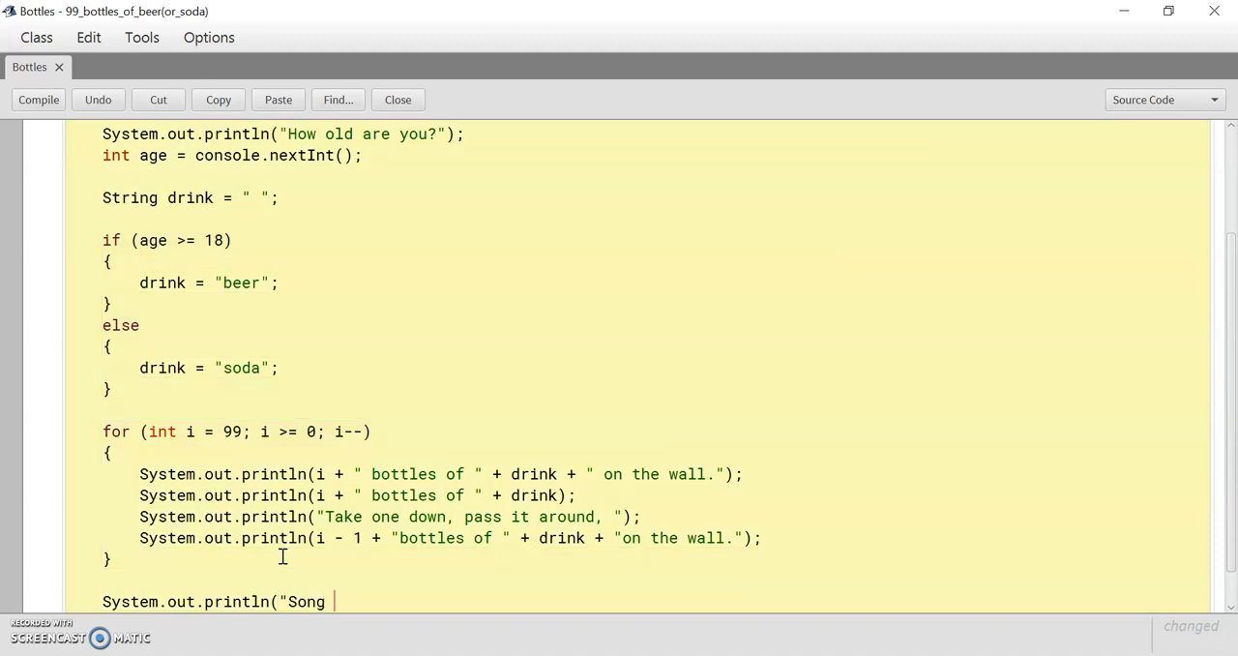
type("finished!\");")
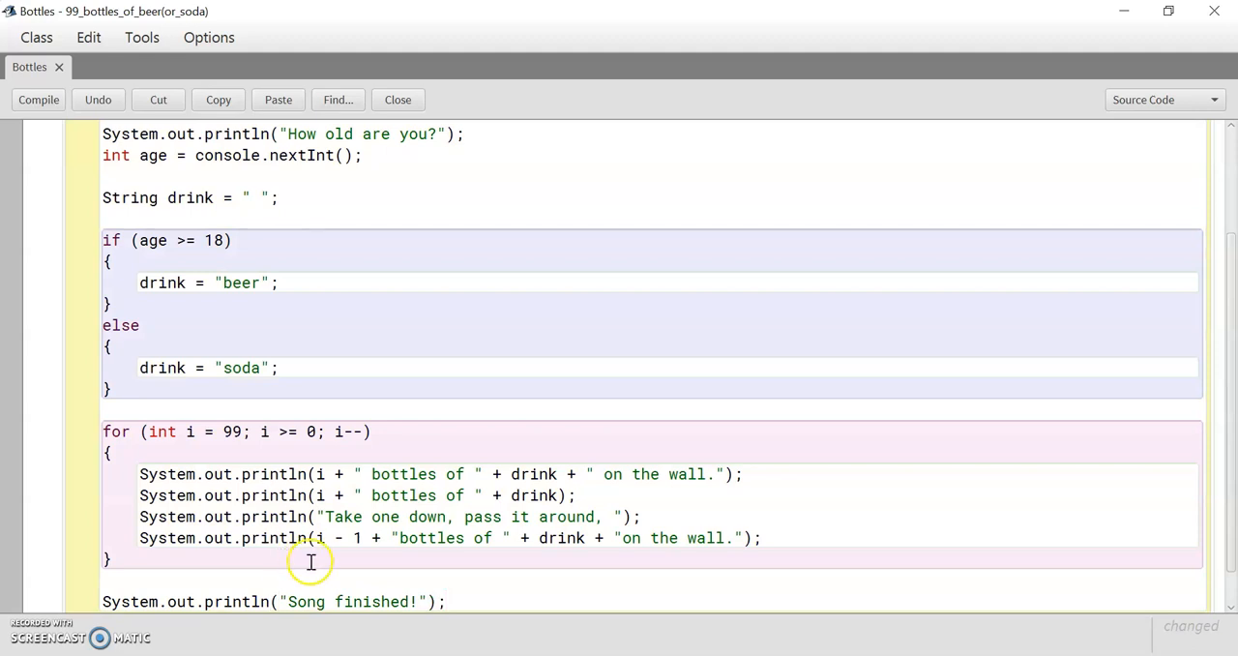
left_click(38, 100)
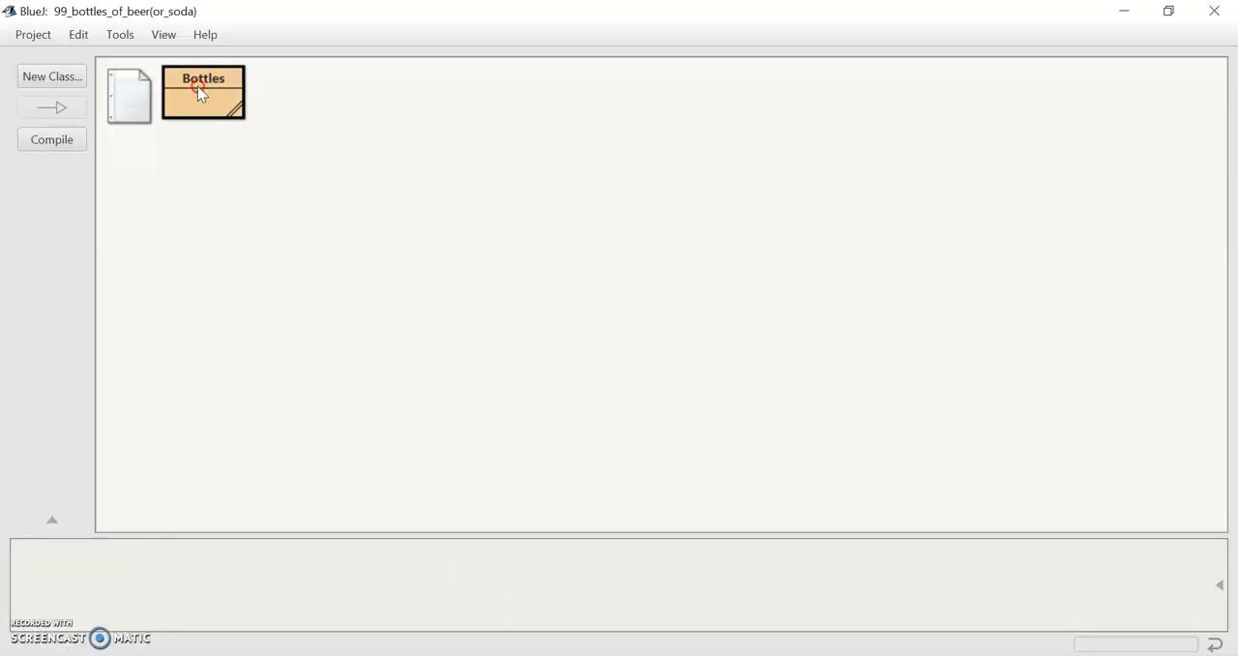
- Run Bottles' void main(String[] args) with default empty arguments
left_click(203, 92)
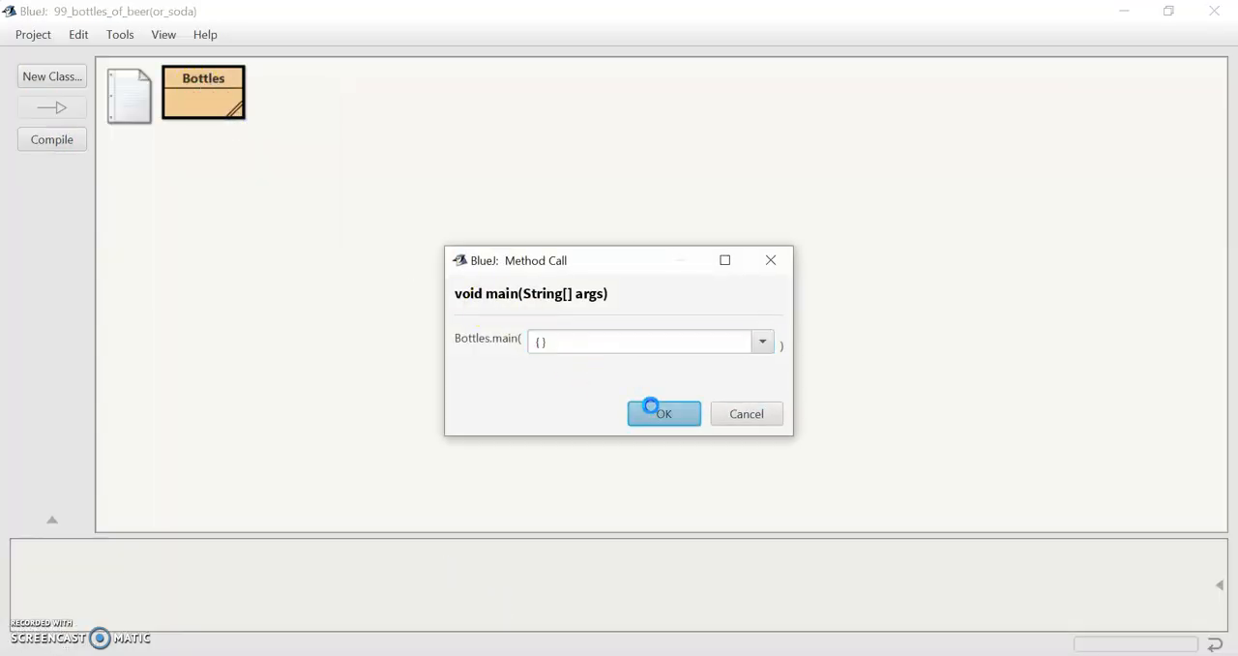
left_click(664, 413)
type("14")
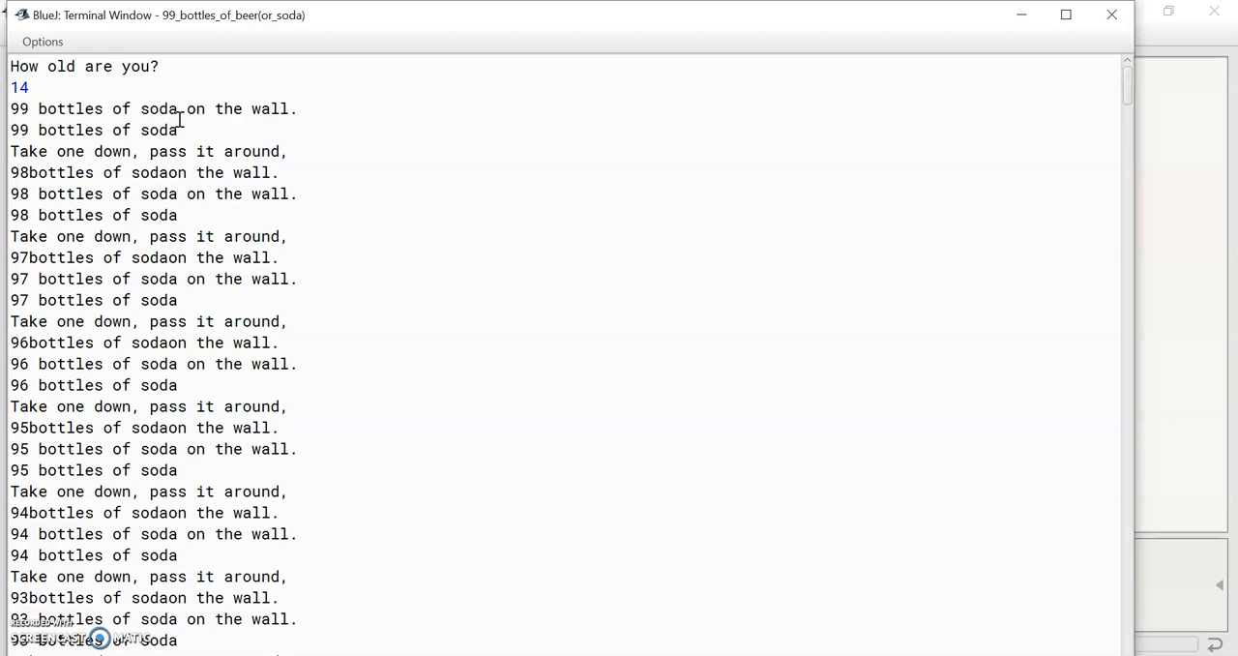
mouse_move(379, 155)
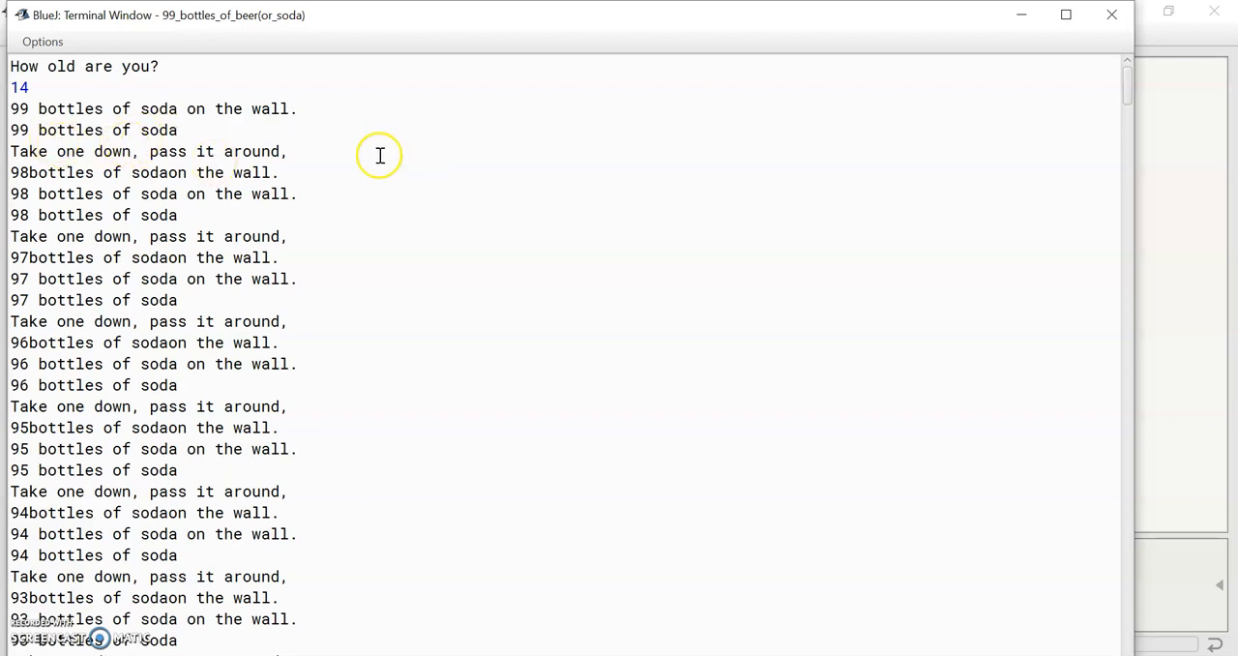
mouse_move(20, 236)
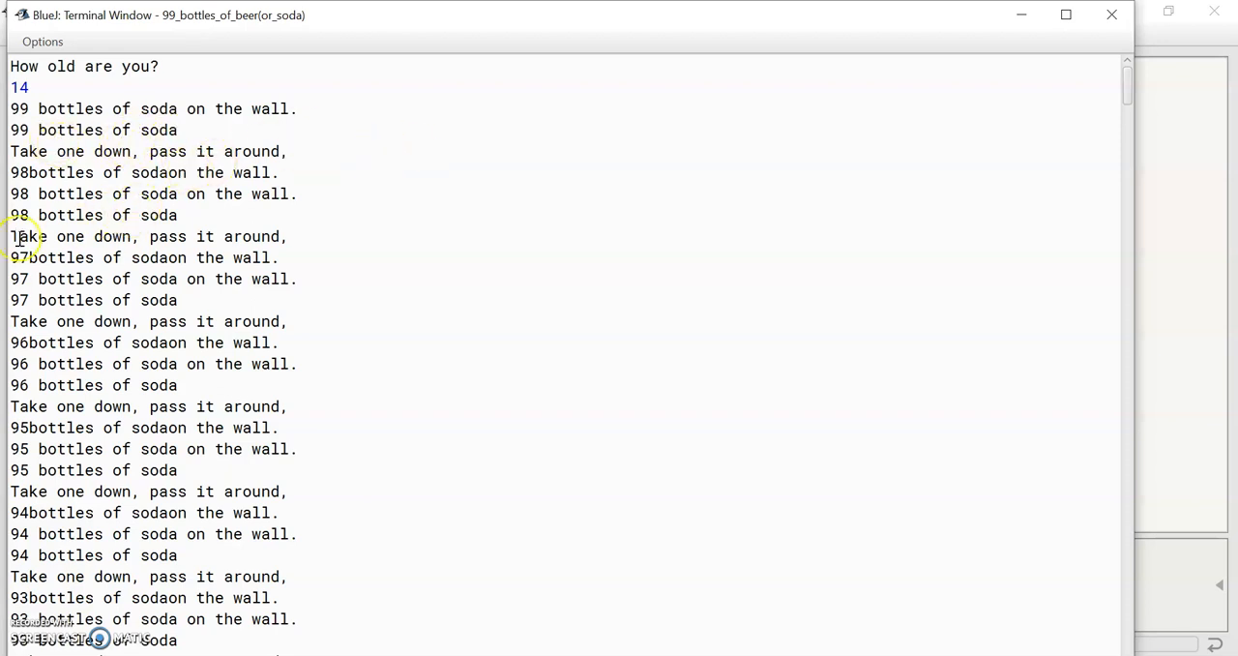
mouse_move(310, 187)
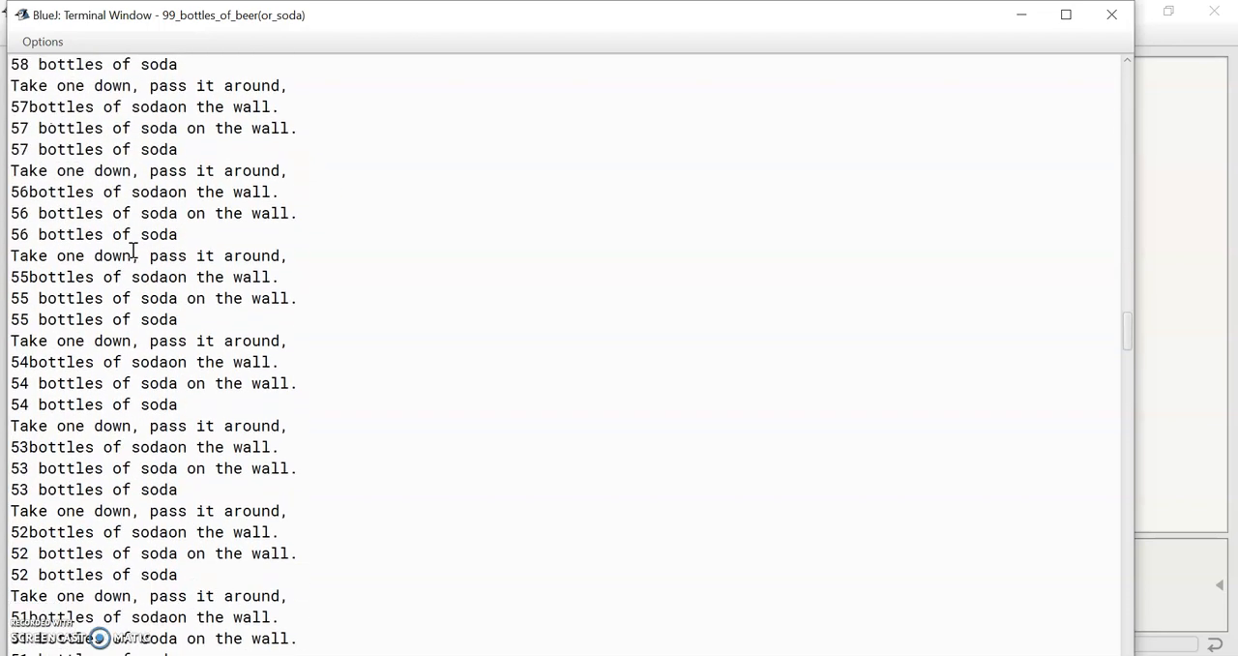
- Scroll through the soda song output in the Terminal Window
scroll("down", 3)
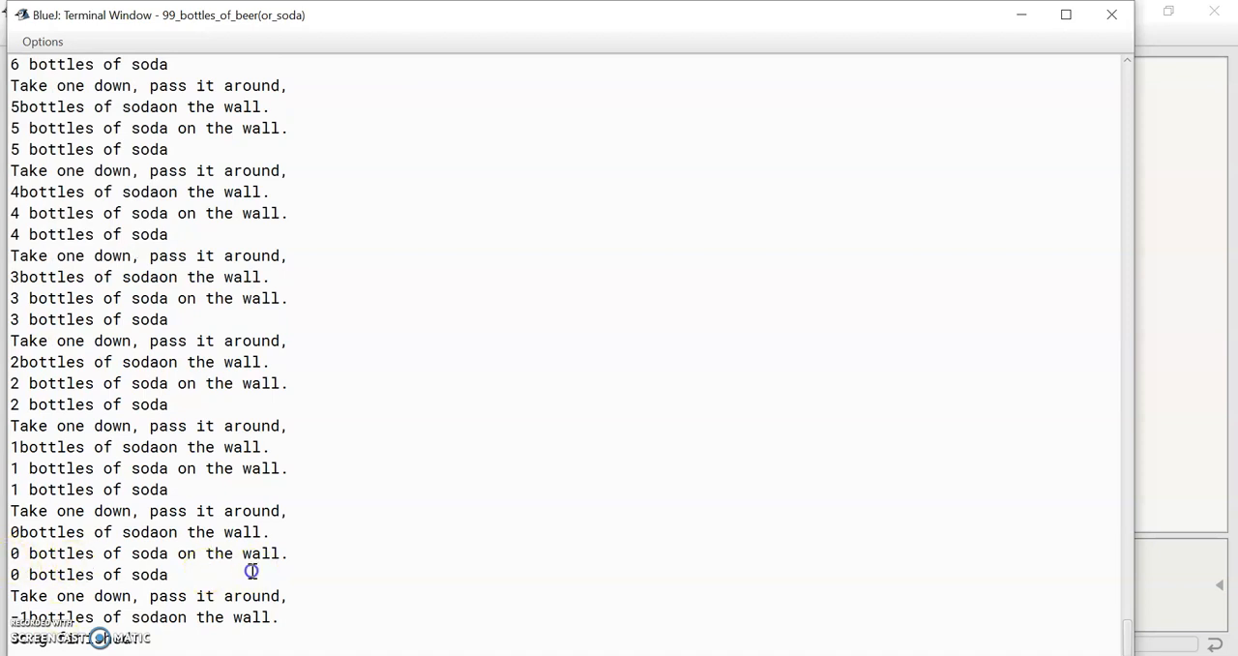
mouse_move(542, 527)
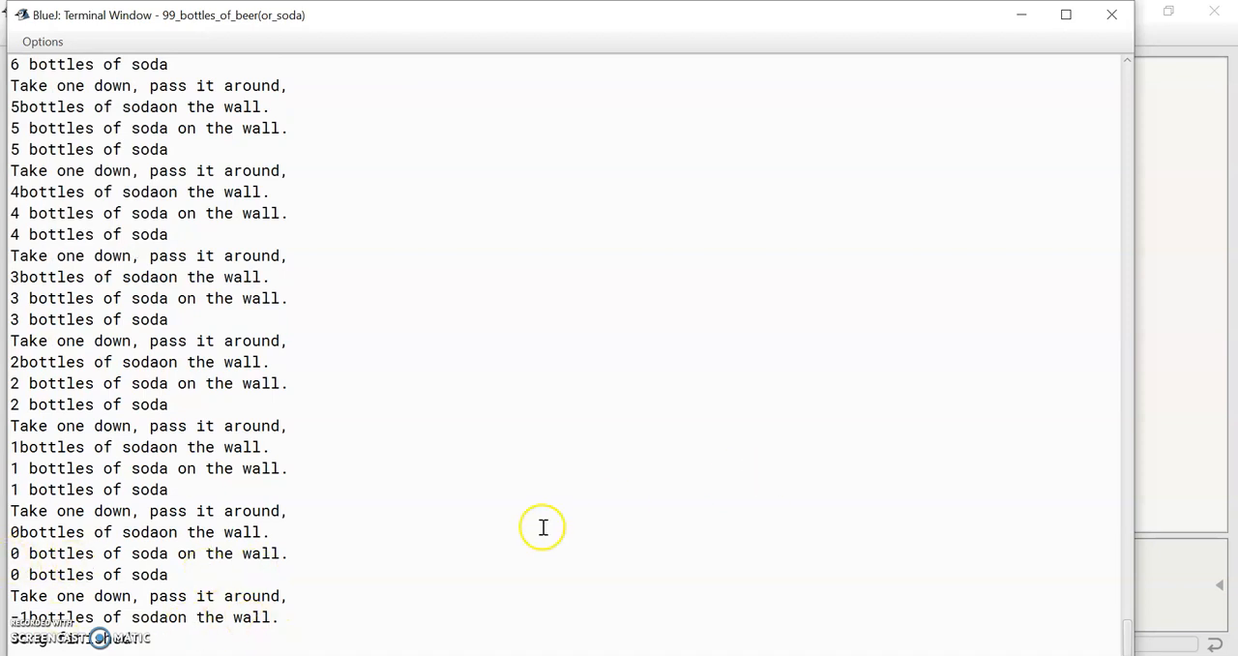
mouse_move(1112, 15)
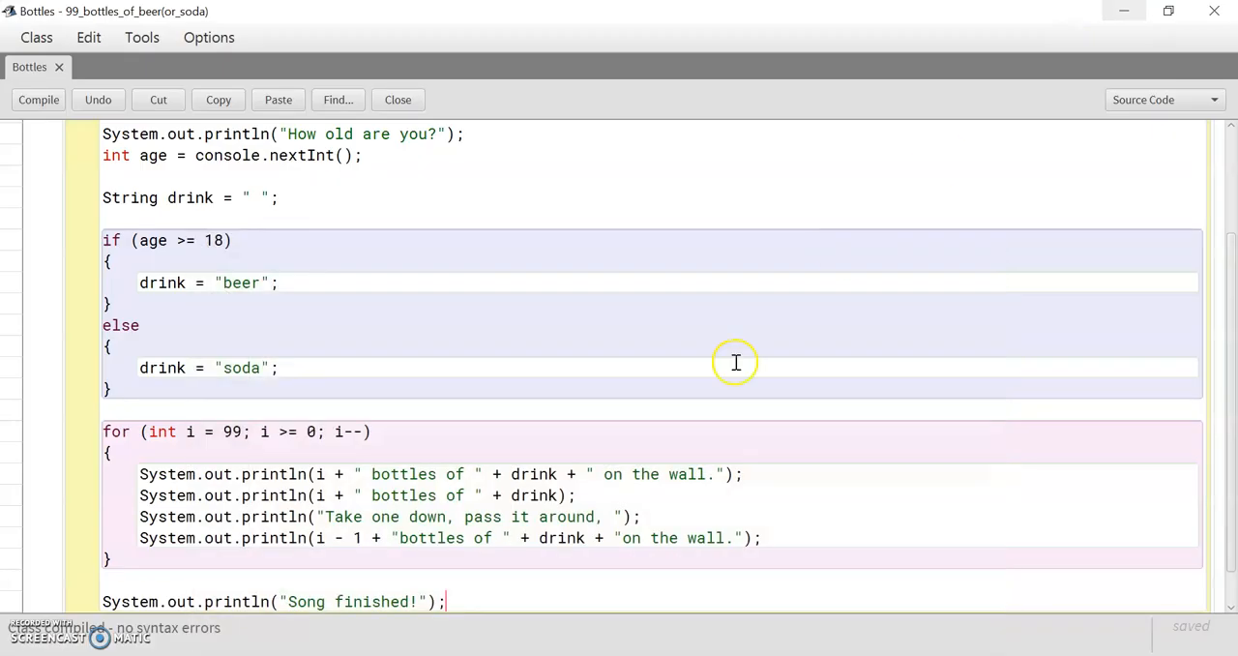
mouse_move(307, 431)
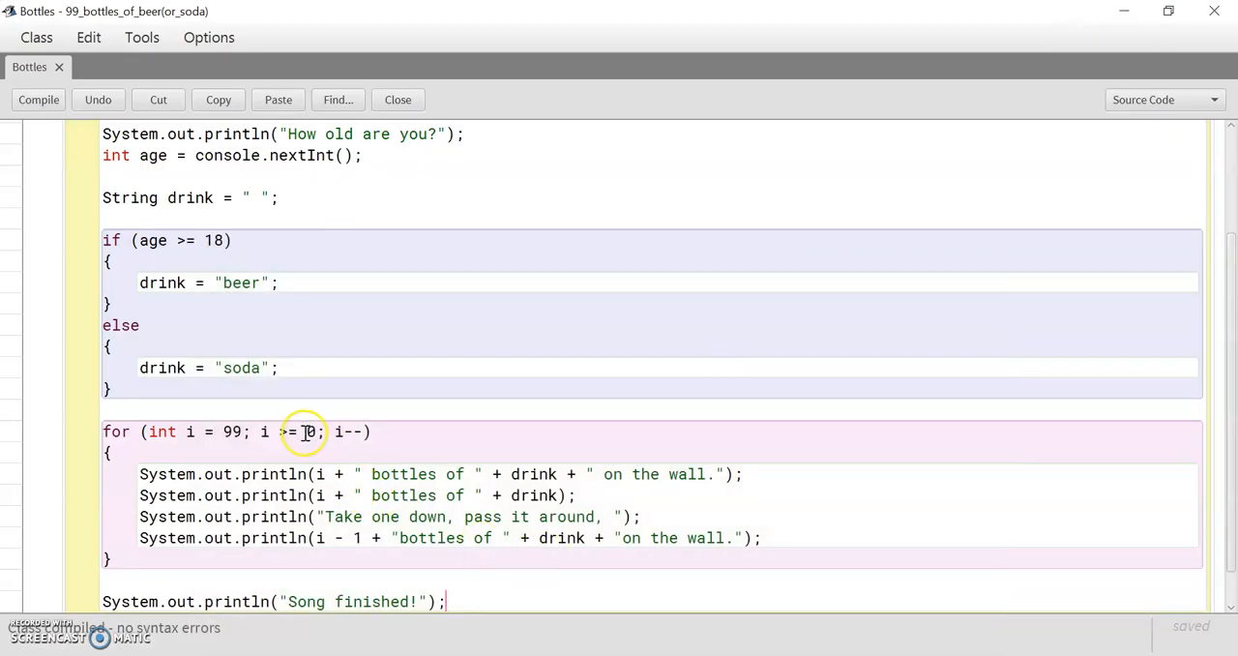
scroll("down", 3)
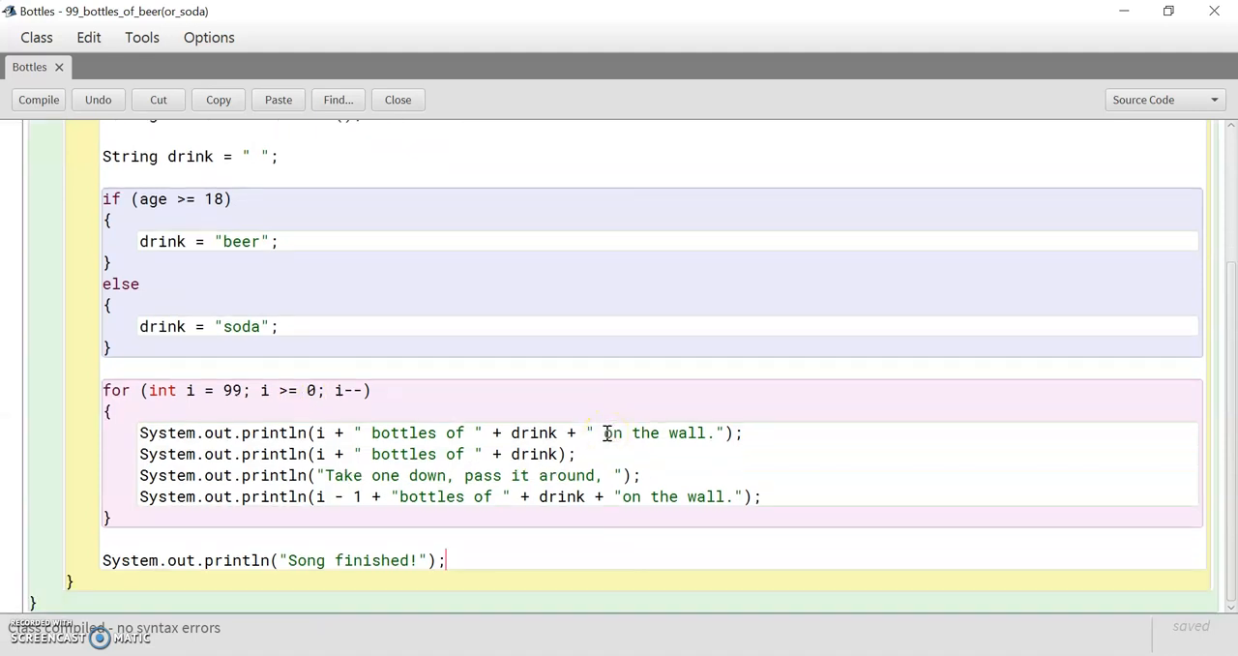